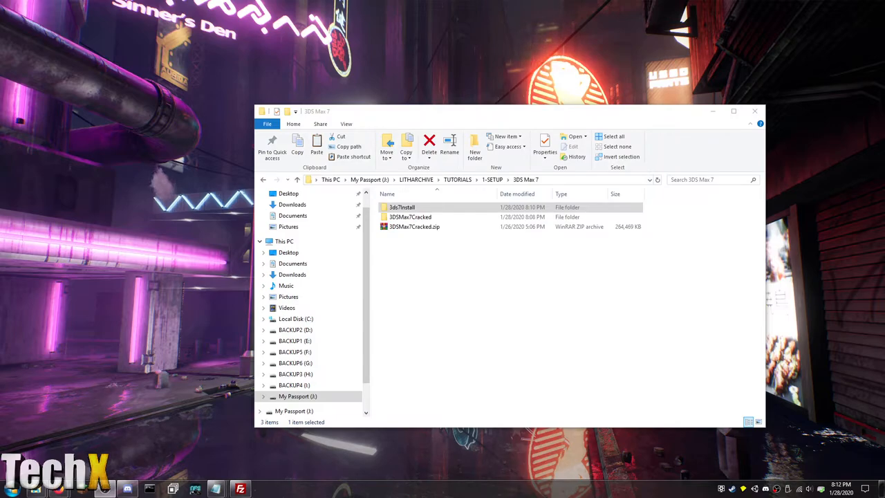
mouse_move(699, 232)
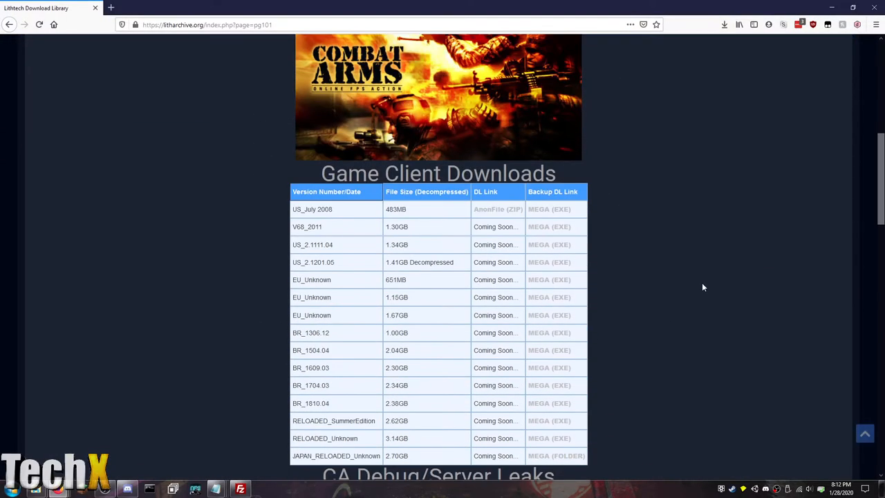
Step: Scroll the LithArchive download library through its game, source-code and Combat Arms tables, then return to the 3DS Max 7 folder
scroll(down, 3)
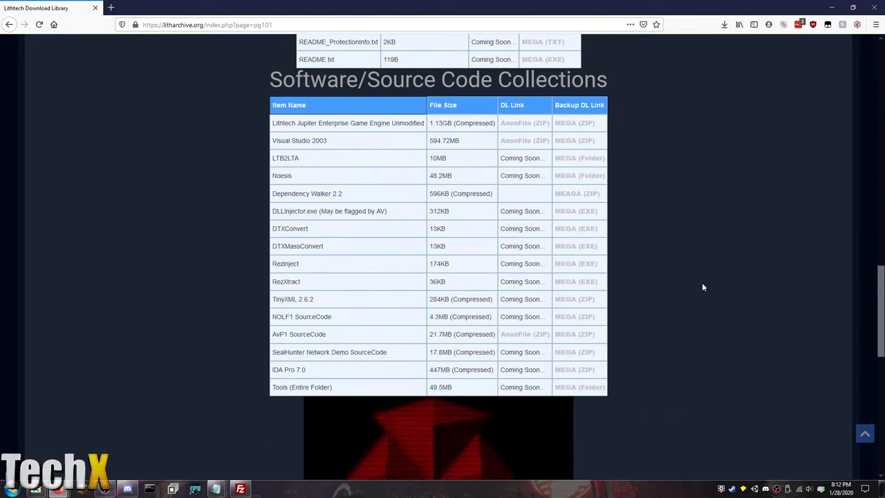
click(208, 25)
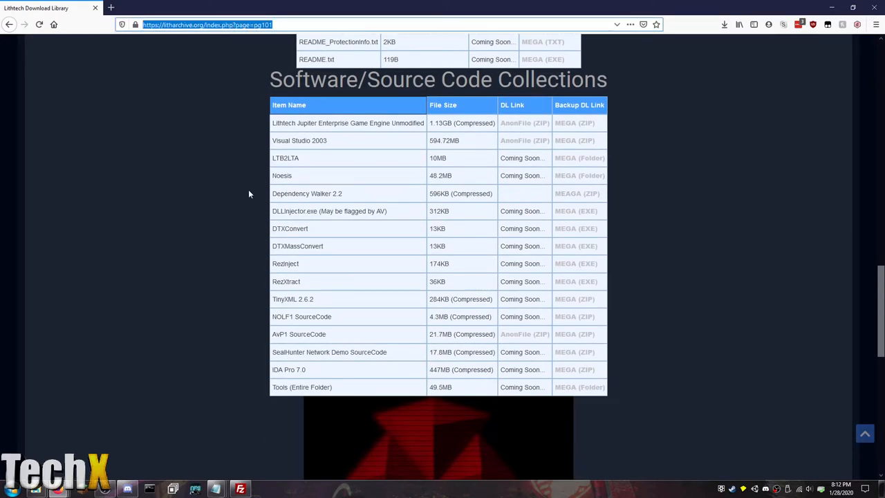
mouse_move(252, 298)
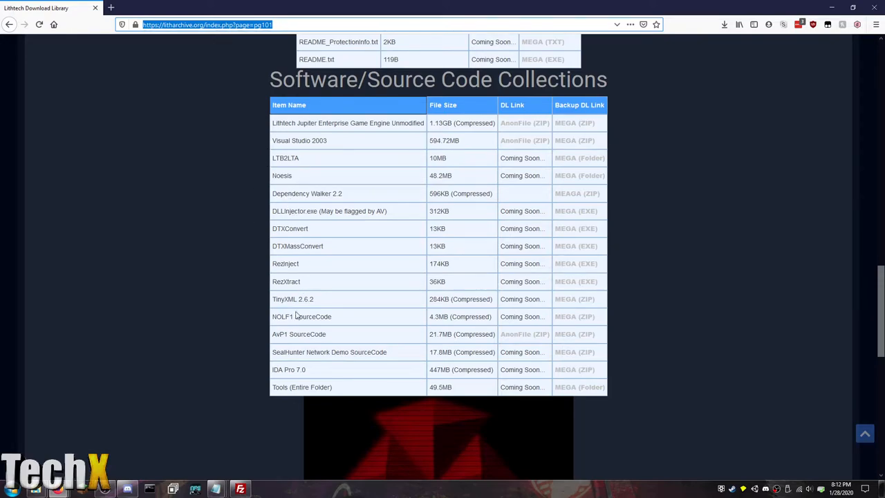
mouse_move(358, 239)
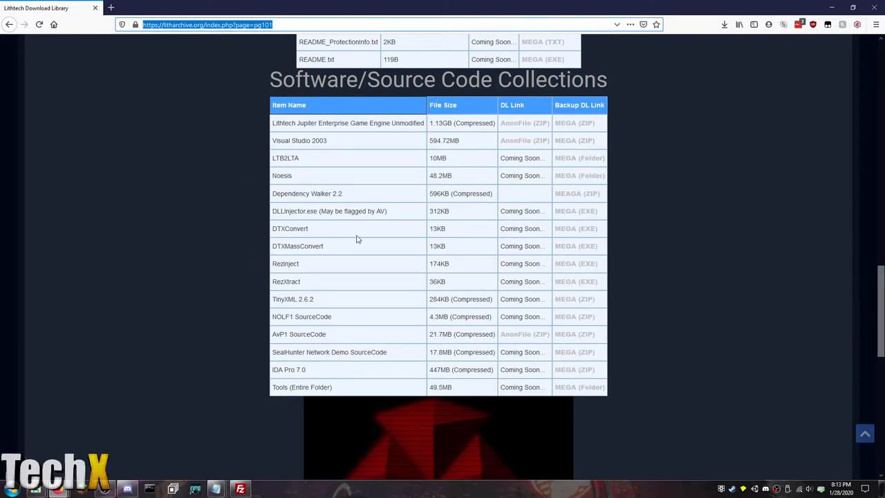
scroll(down, 3)
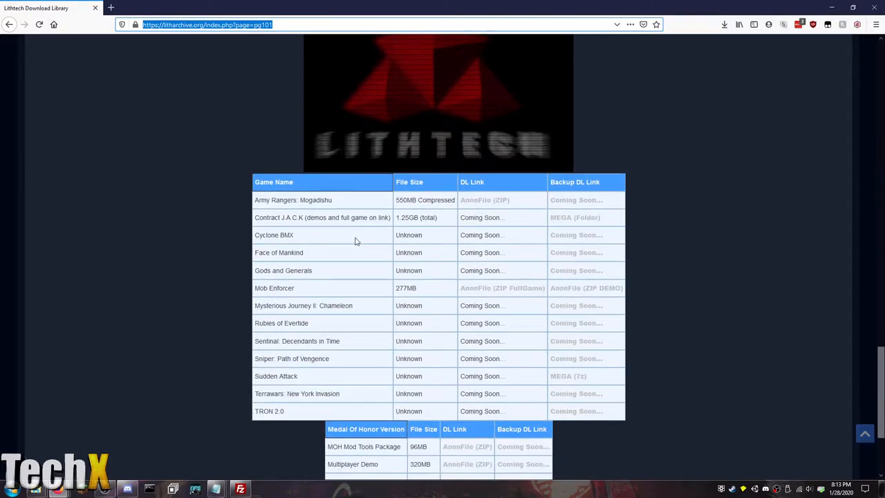
scroll(down, 3)
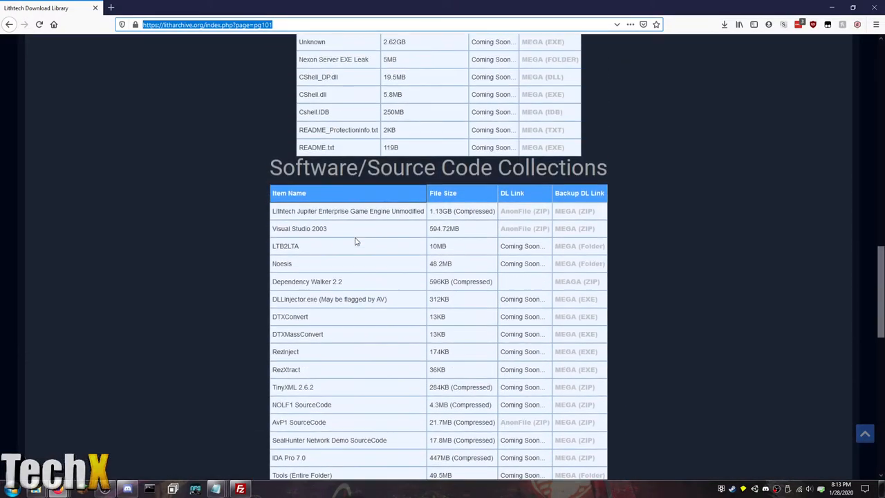
scroll(up, 3)
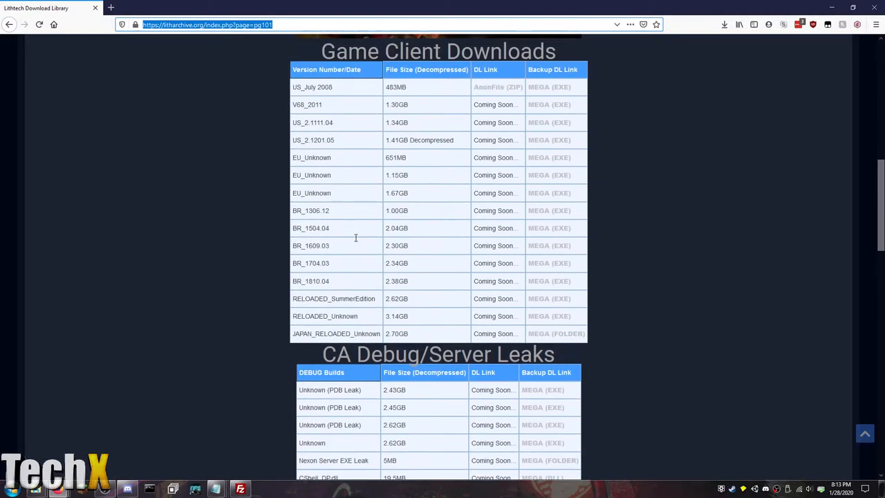
scroll(up, 3)
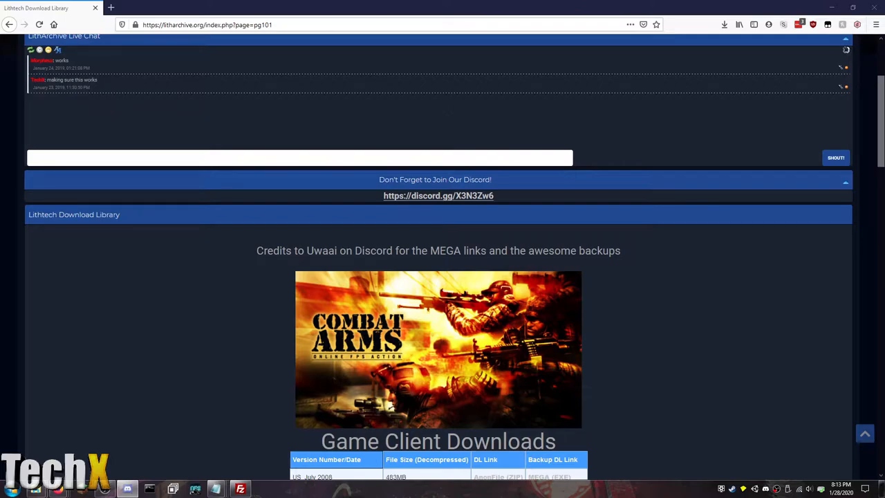
click(207, 25)
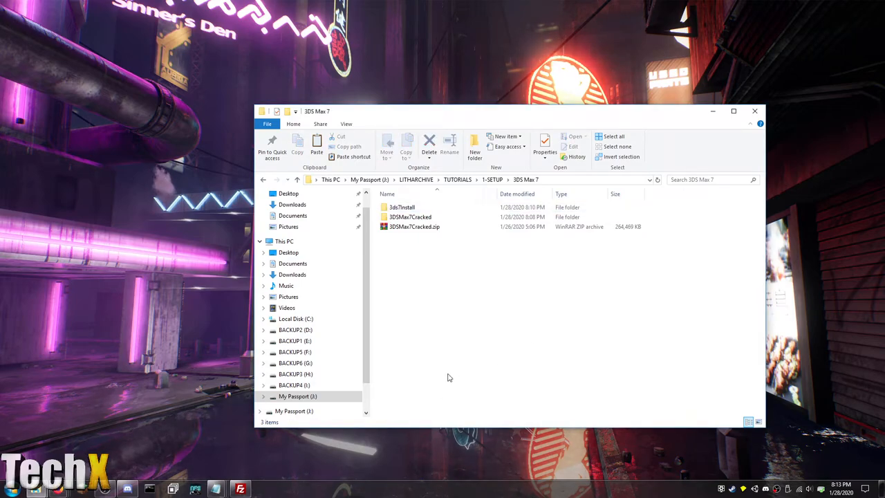
Step: Open the 3DSMax7Cracked folder, look over its READ_ME and pdx-3dm7 files, and launch the 3dsmax7.exe installer
double_click(410, 215)
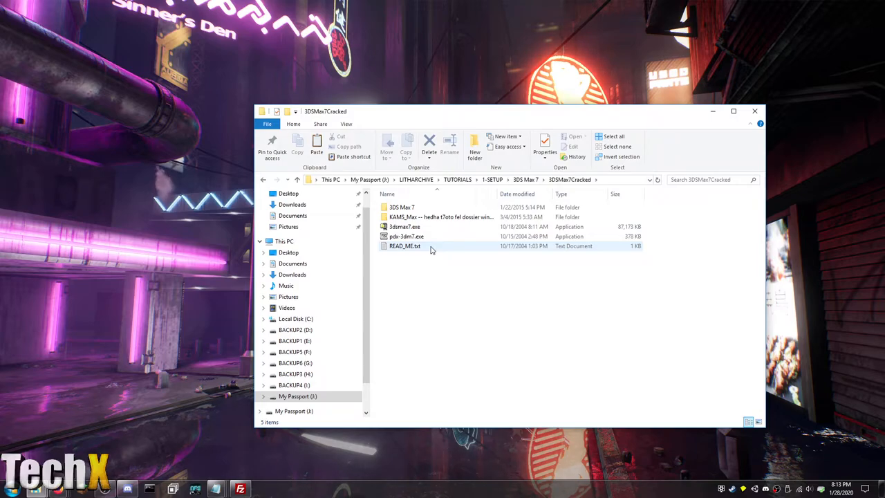
click(404, 246)
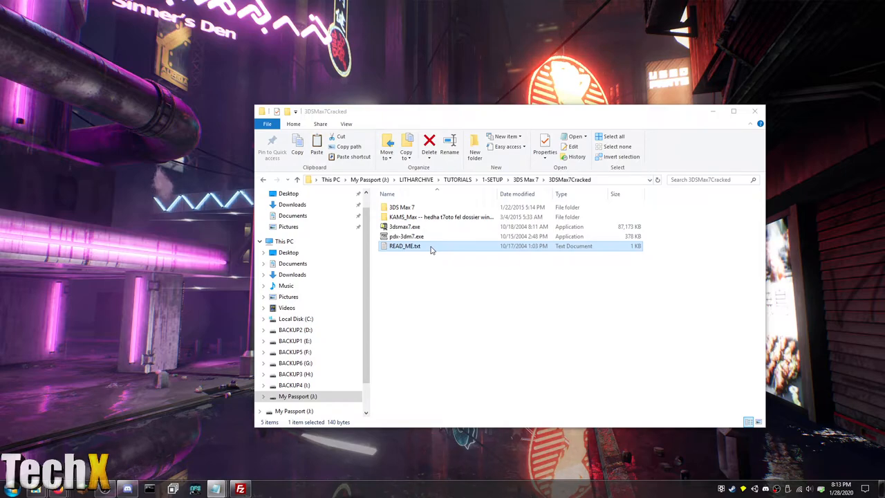
click(407, 235)
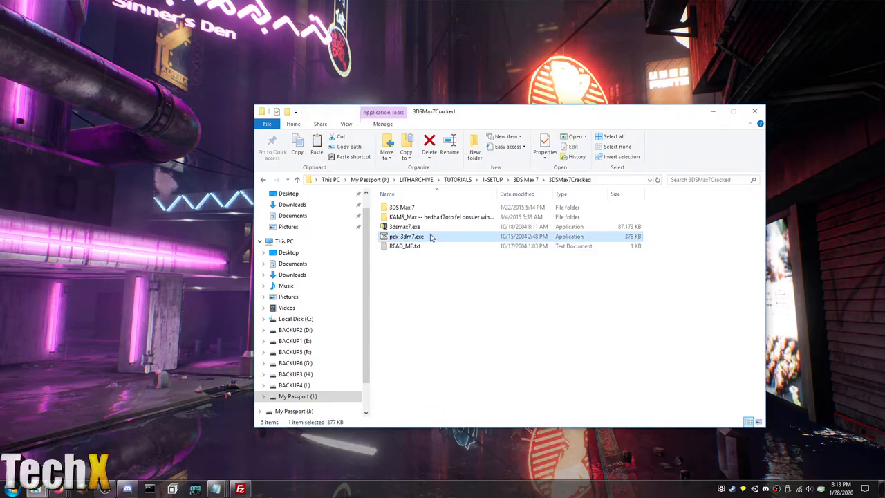
click(404, 227)
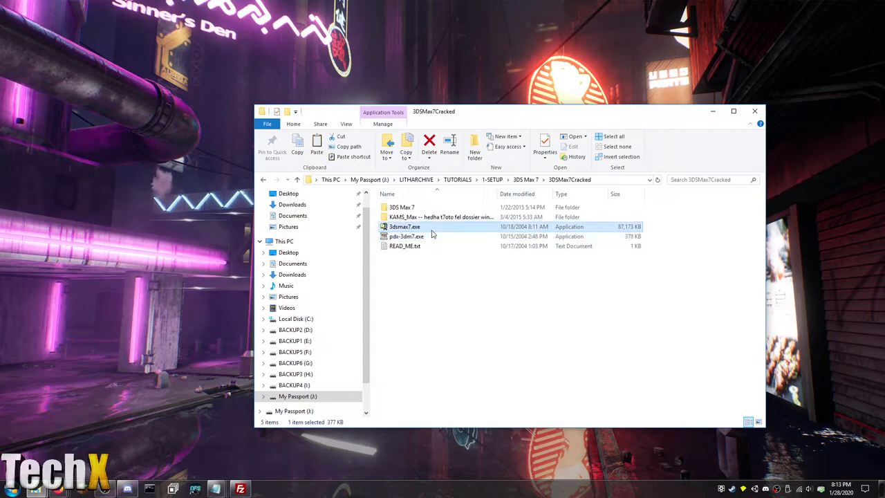
double_click(440, 216)
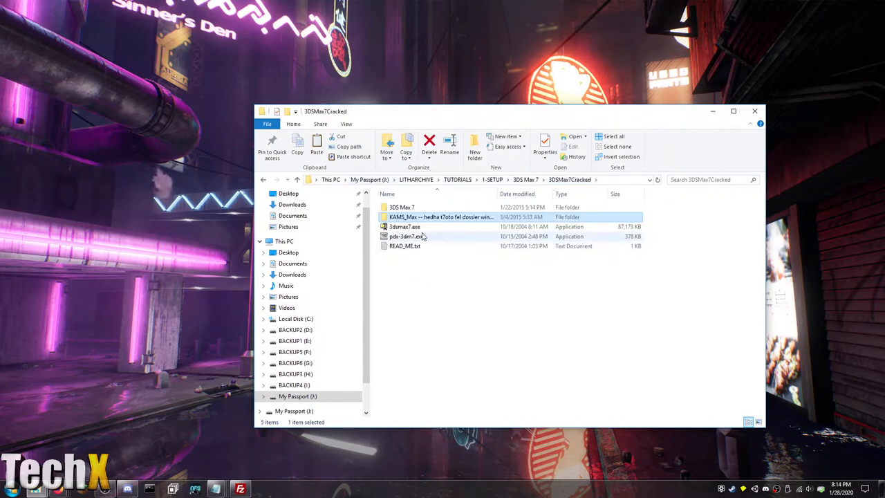
double_click(404, 226)
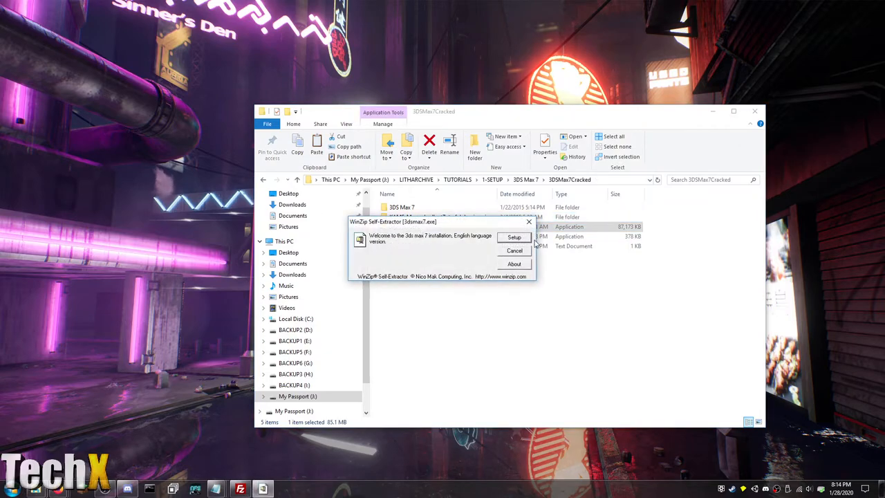
Step: Run Setup from the WinZip Self-Extractor and accept the 3ds max 7 license agreement to reach the user form
click(515, 238)
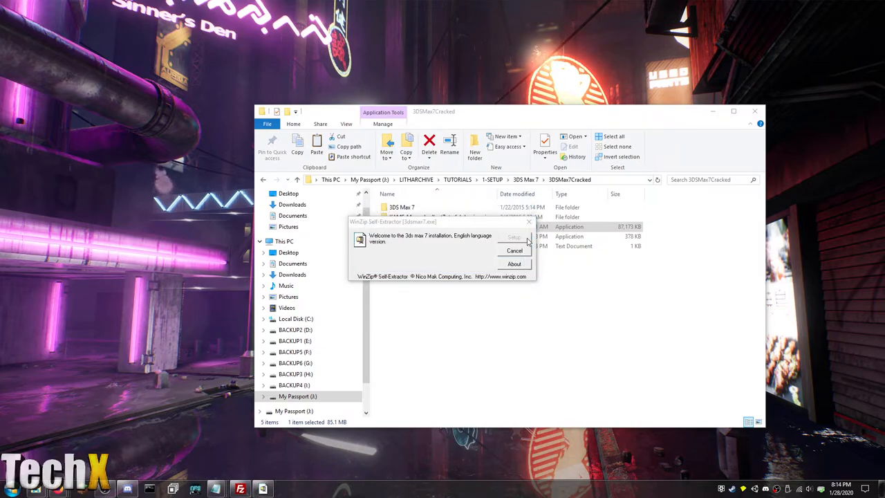
click(515, 237)
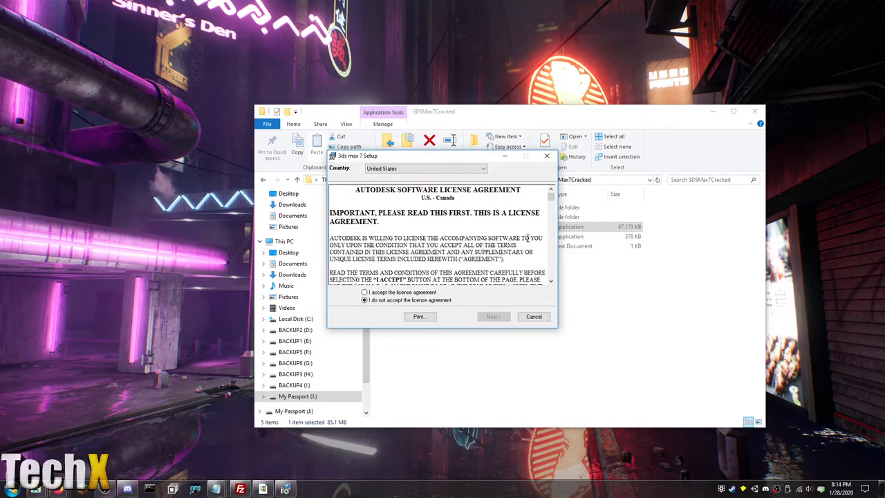
click(494, 315)
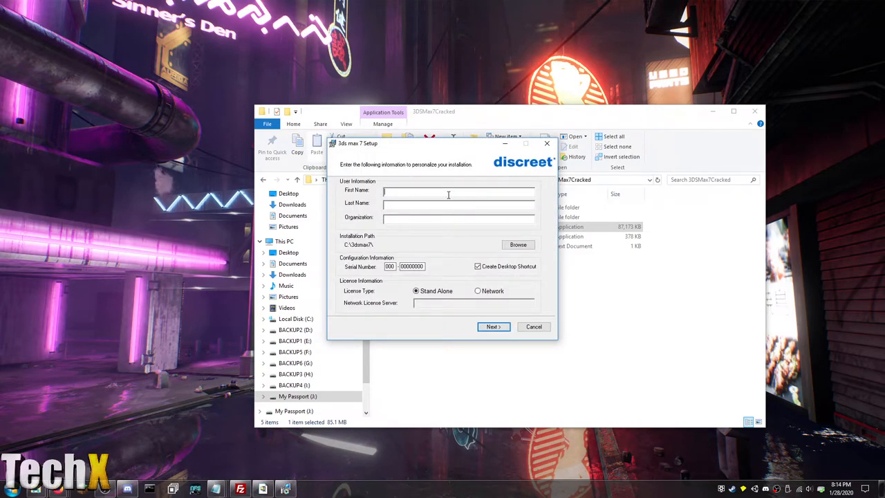
Step: Enter TechX as first and last name and Home as organization, then browse for the installation path
text(T)
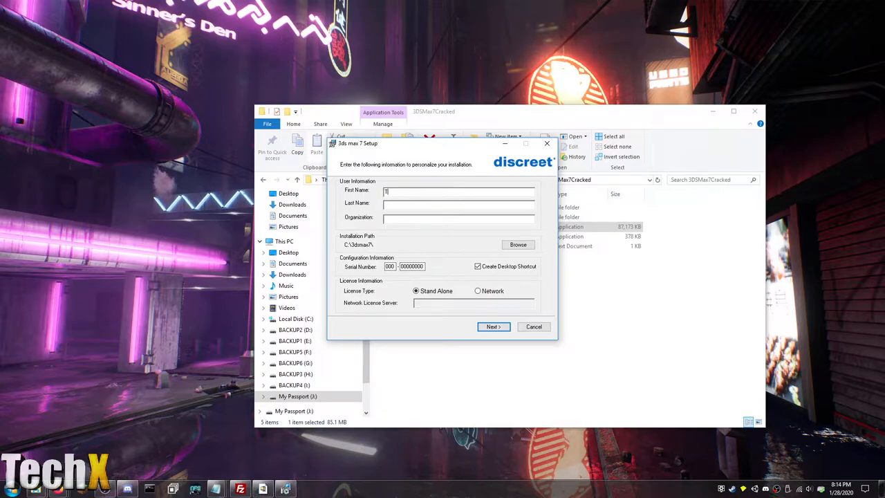
text(TechX)
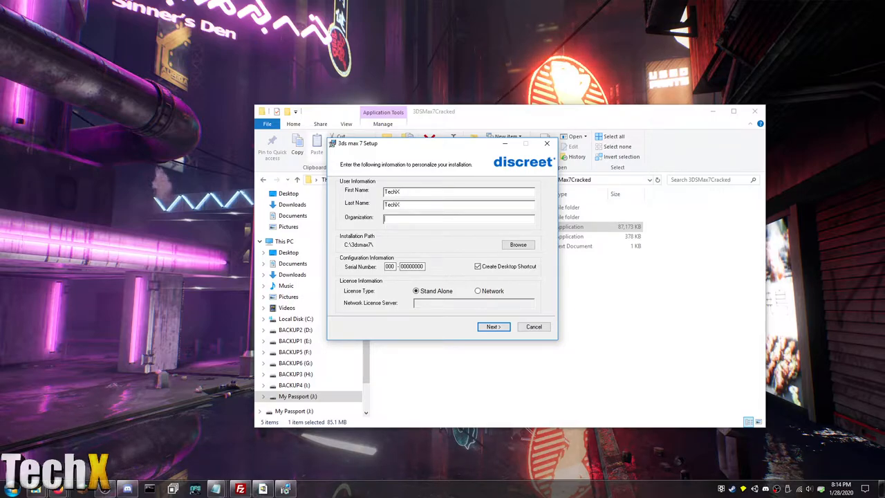
text(Home)
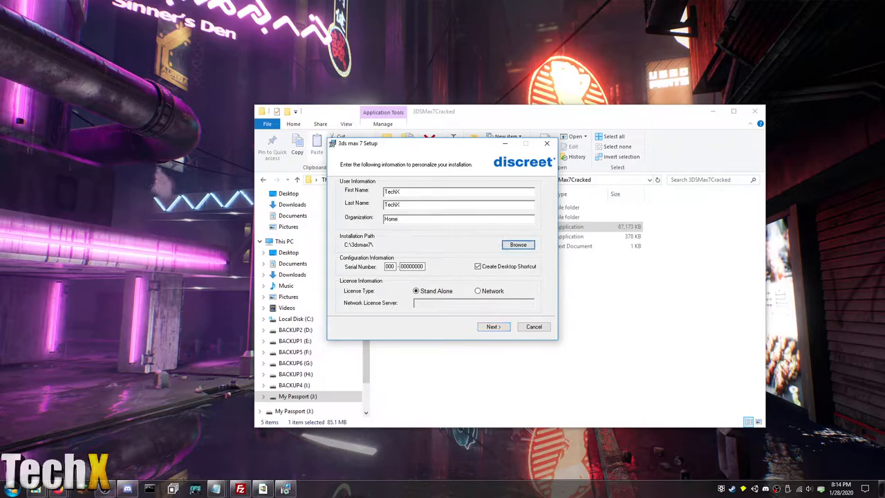
click(518, 243)
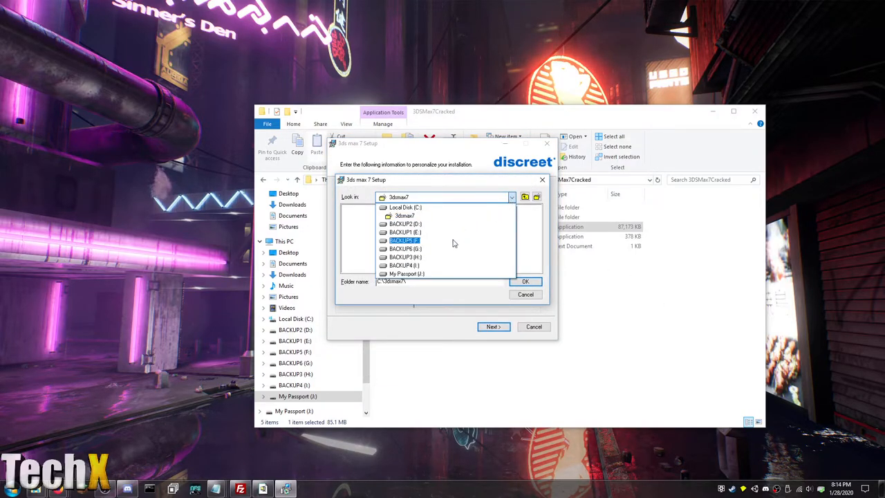
Step: Navigate drive I: through LITHARCHIVE\TUTORIALS\1-SETUP\3DS Max 7 and choose 3dsTnstall as the install location
click(407, 274)
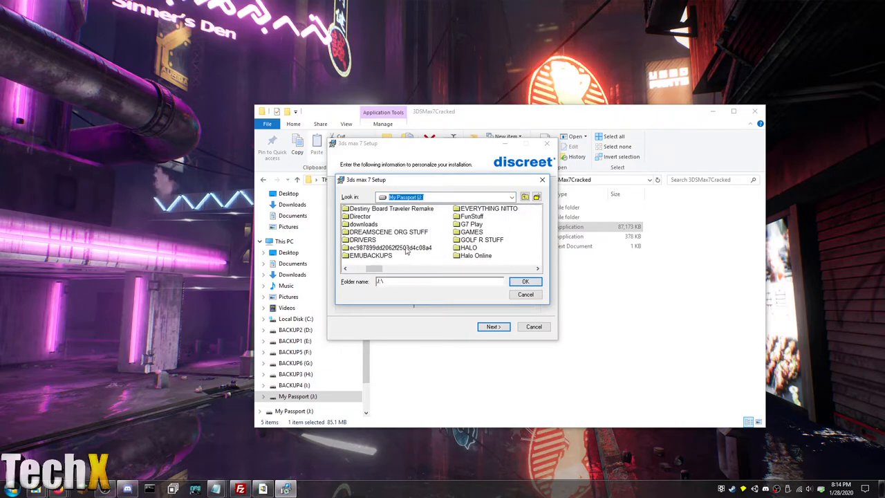
scroll(down, 3)
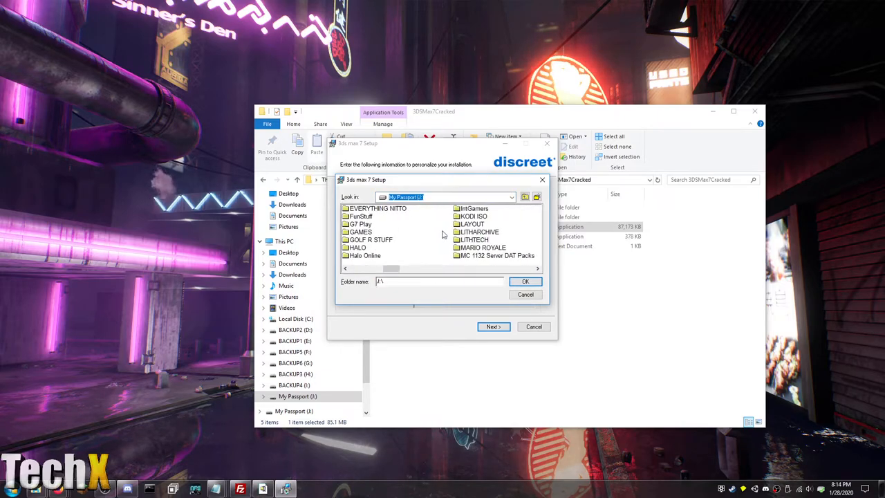
mouse_move(477, 237)
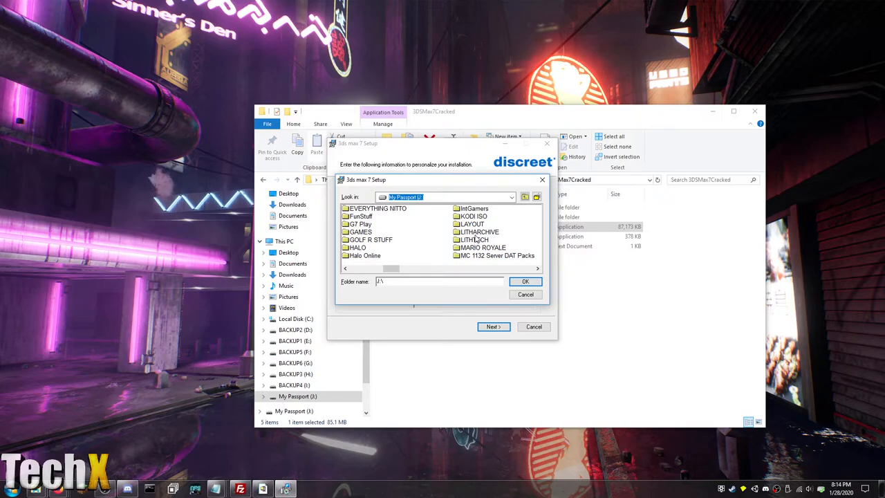
double_click(479, 232)
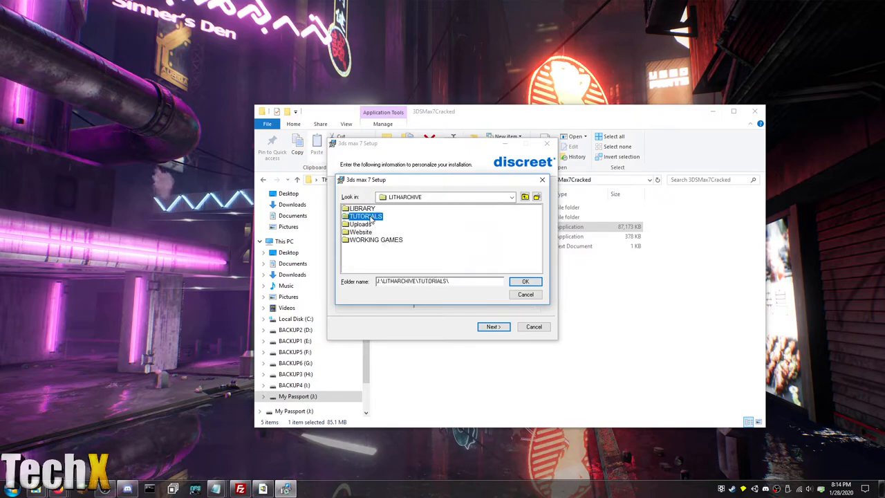
double_click(367, 216)
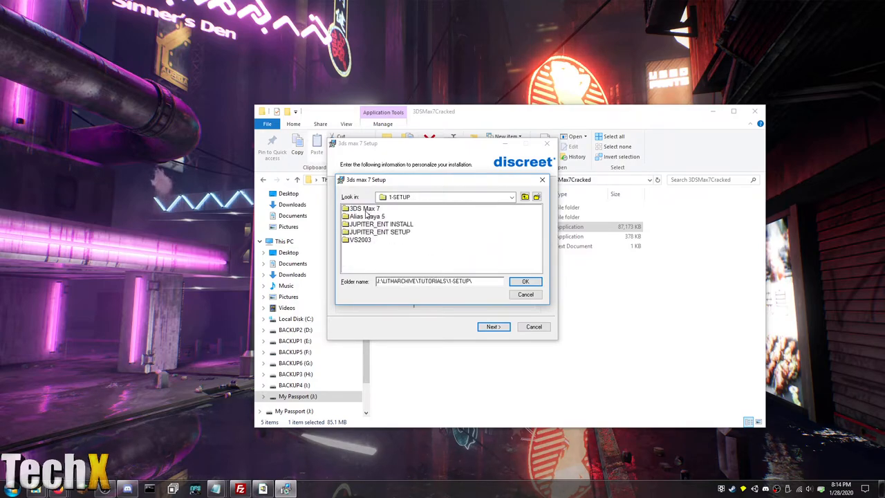
double_click(365, 208)
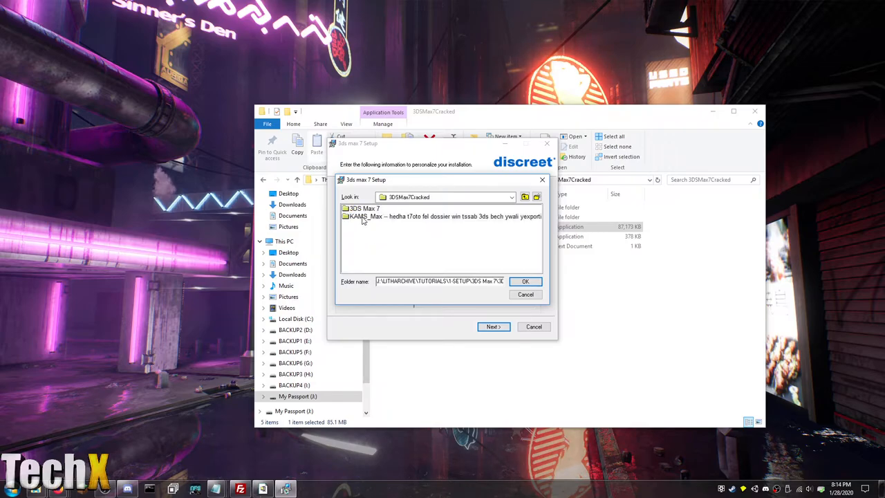
double_click(365, 207)
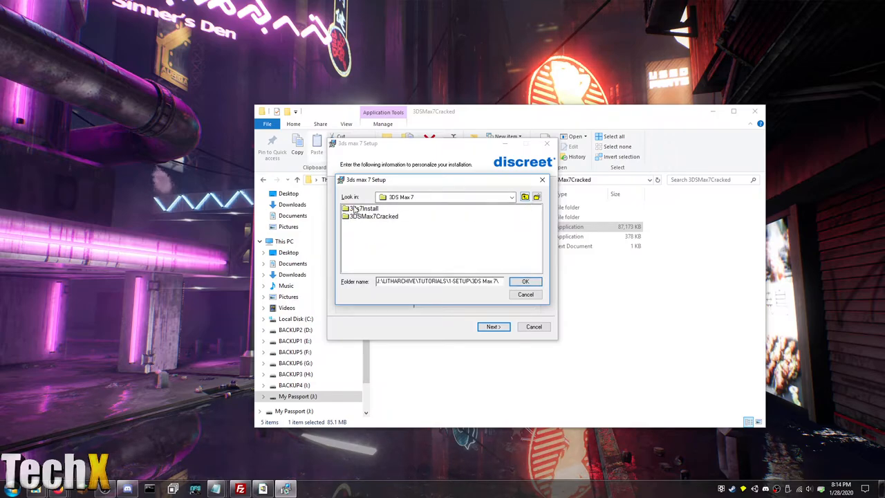
click(526, 281)
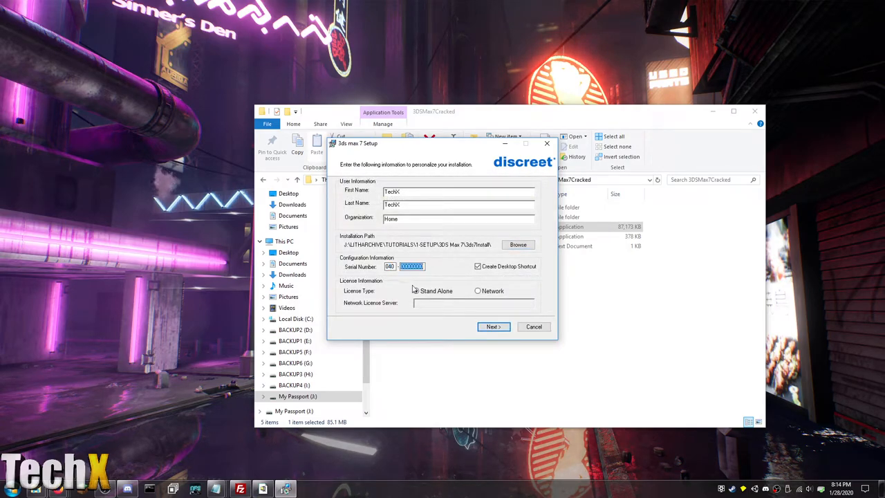
Step: Fill in the serial number with the Stand Alone license kept and advance to the ready-to-install summary
click(415, 290)
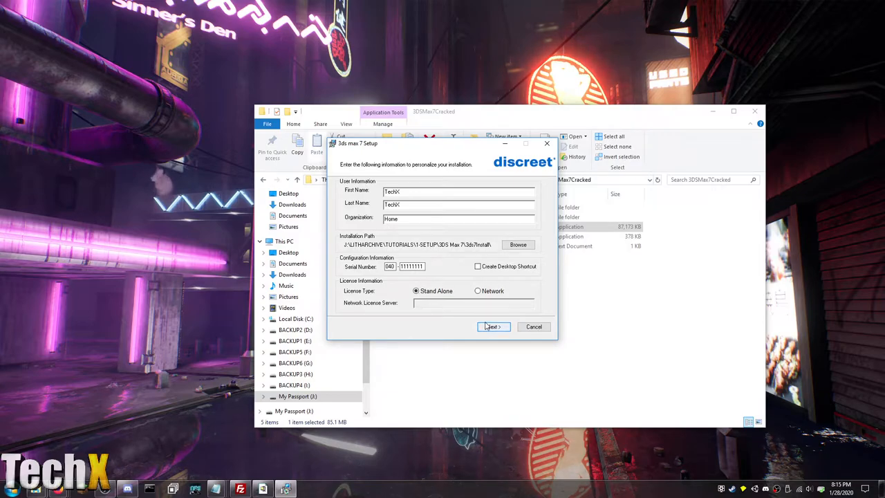
click(493, 327)
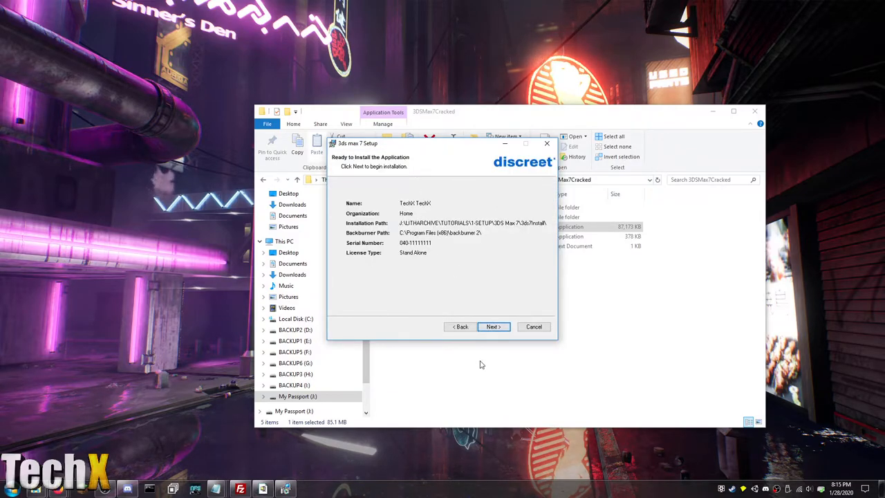
mouse_move(391, 234)
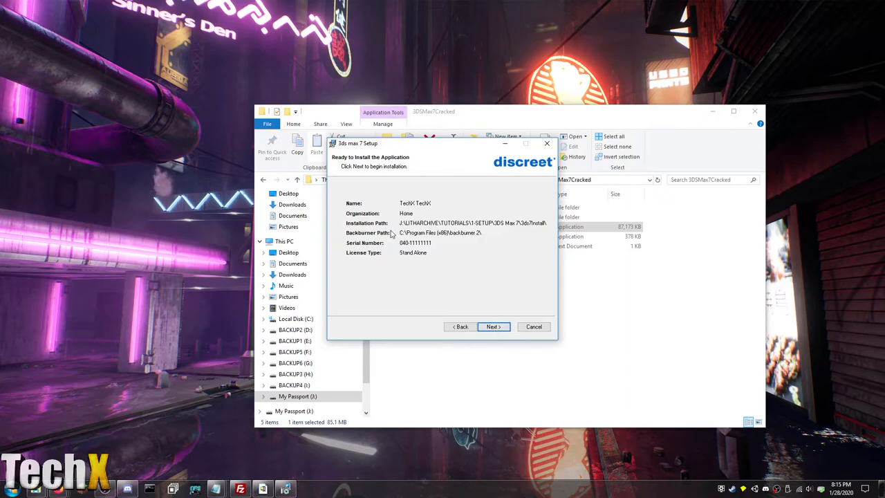
mouse_move(478, 305)
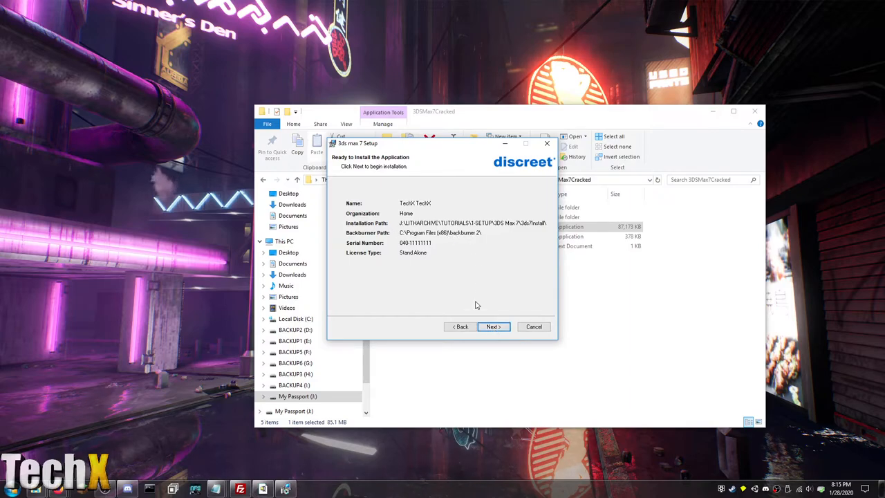
Step: Step back to review the user details, return to the summary and start the 3ds Max 7 installation
click(459, 327)
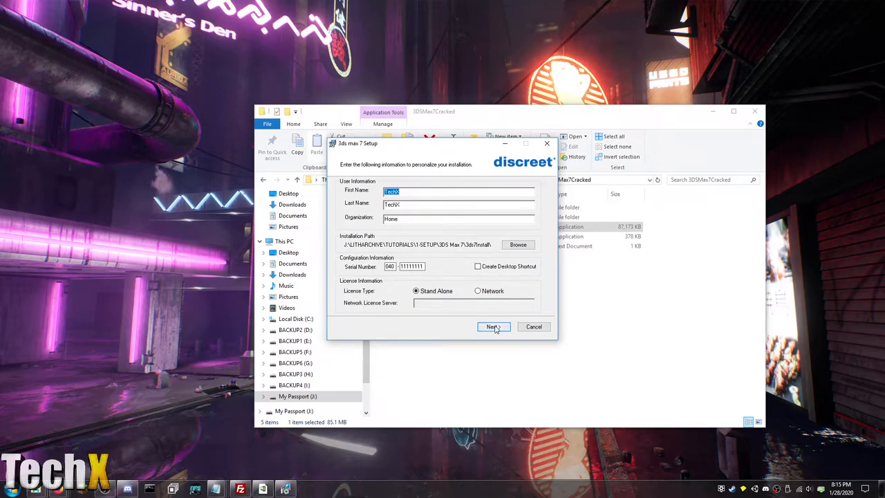
click(494, 326)
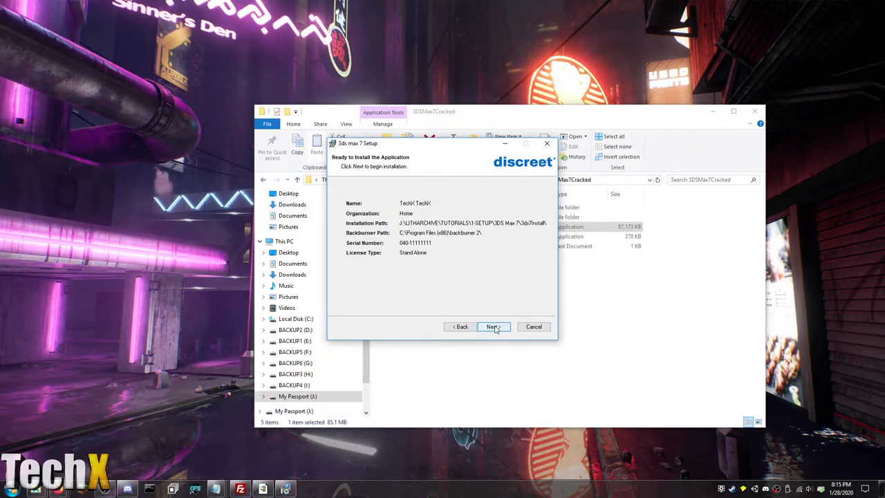
click(492, 327)
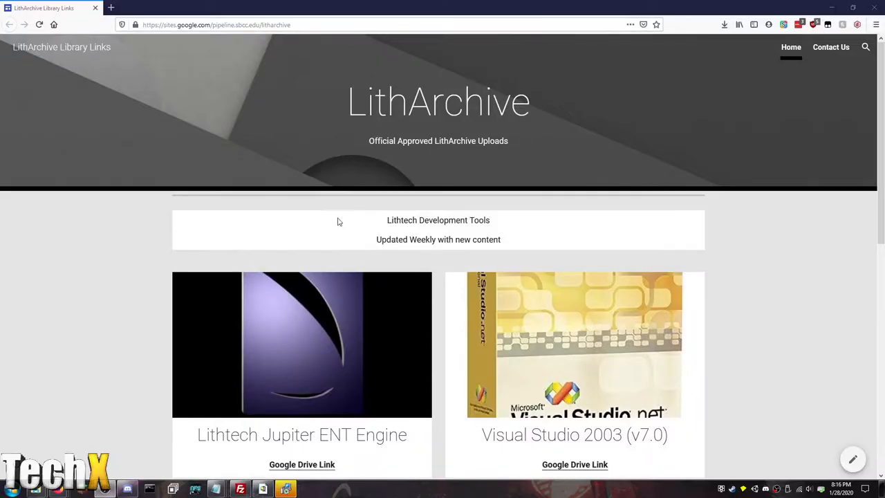
Step: Scroll the LithArchive home page down to its Lithtech Jupiter games gallery and go to the Contact Us form
scroll(down, 3)
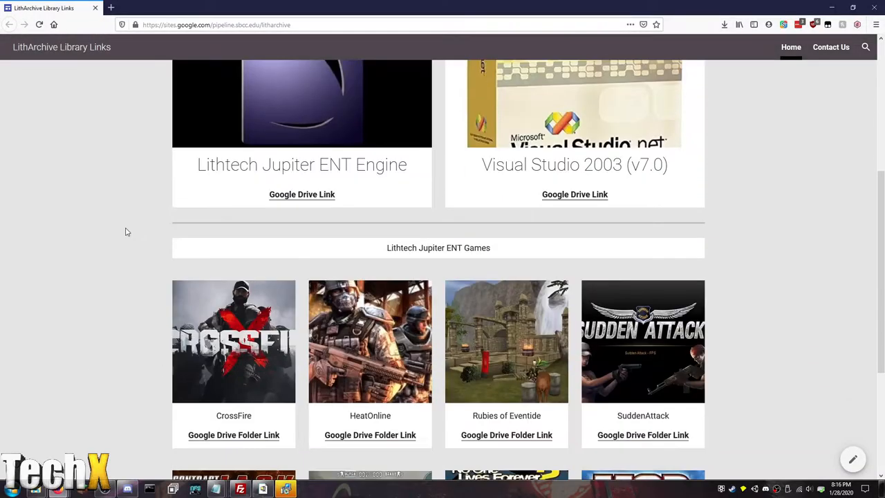
scroll(down, 3)
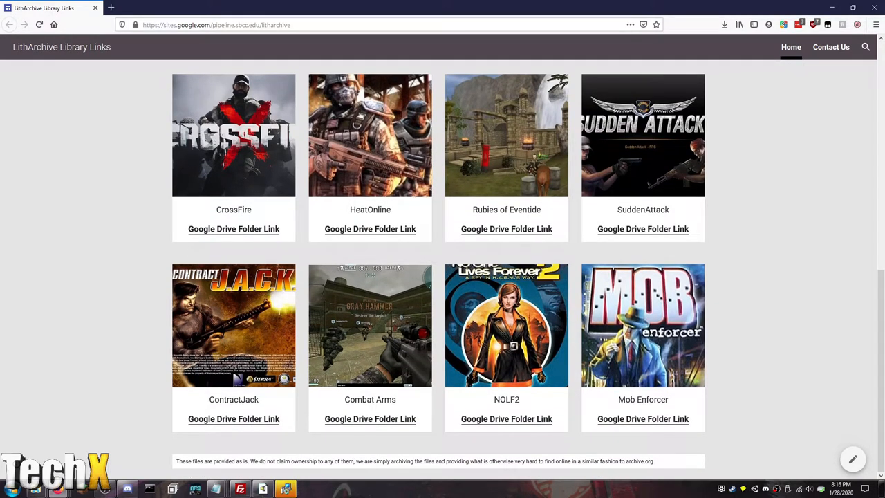
mouse_move(832, 47)
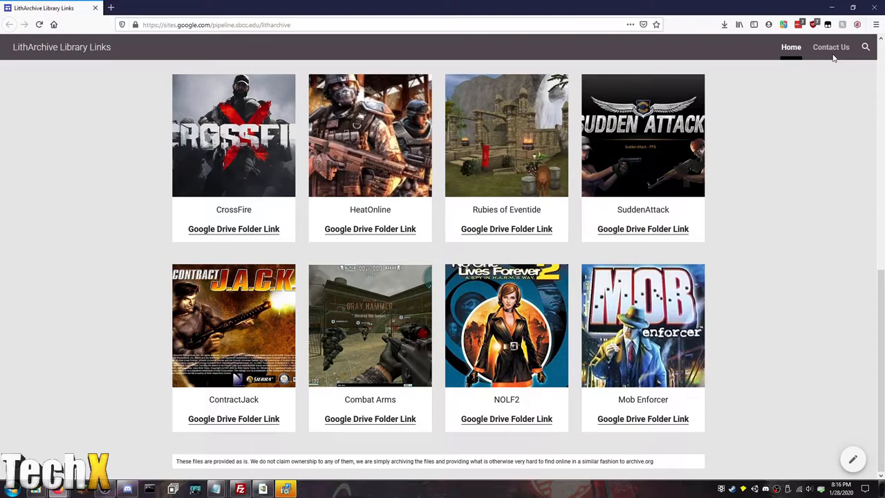
click(830, 47)
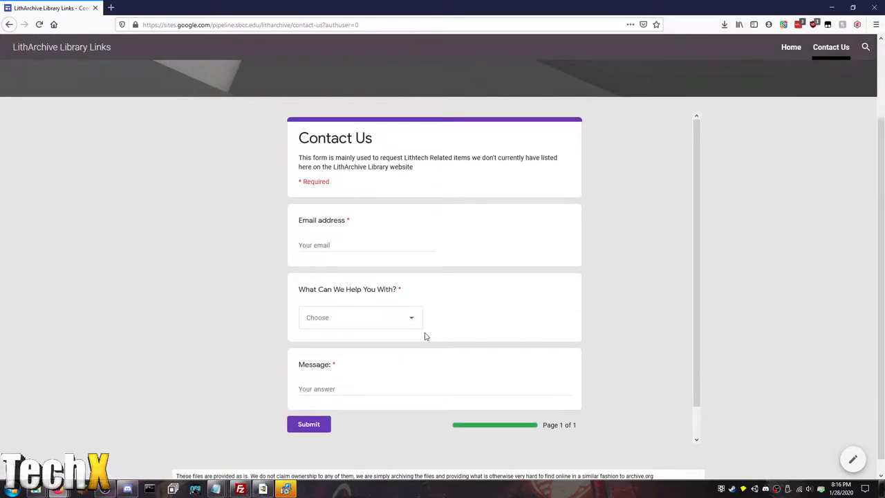
Step: Browse the 'What Can We Help You With?' request types on the Contact Us form without choosing one
scroll(up, 3)
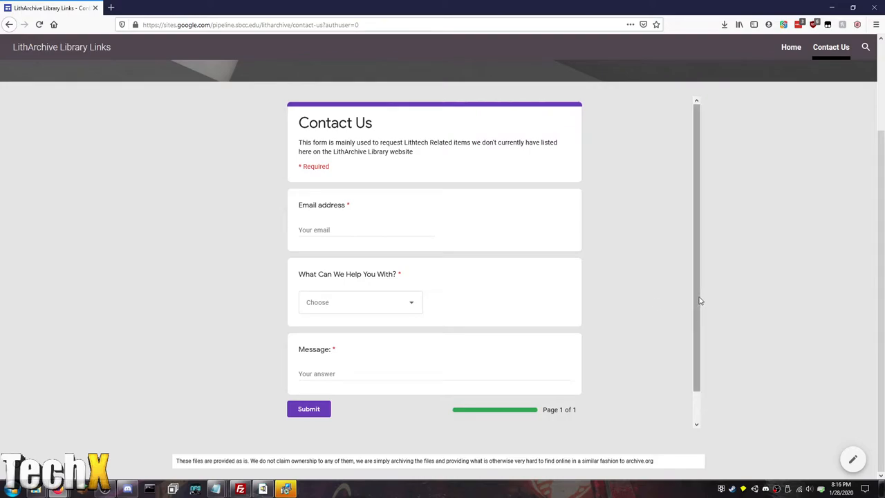
scroll(down, 3)
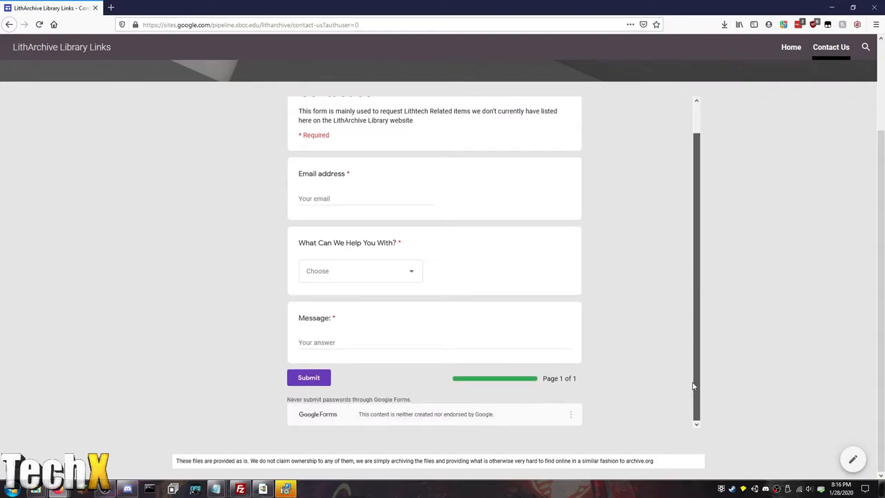
scroll(up, 3)
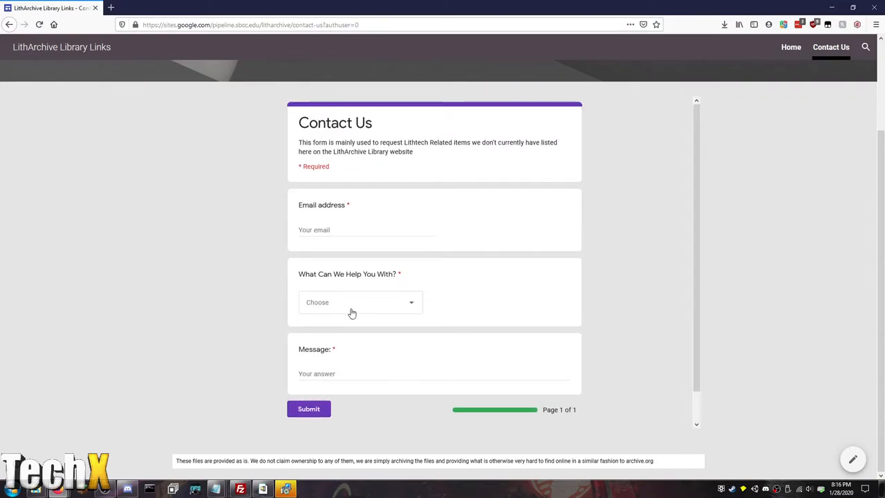
click(360, 301)
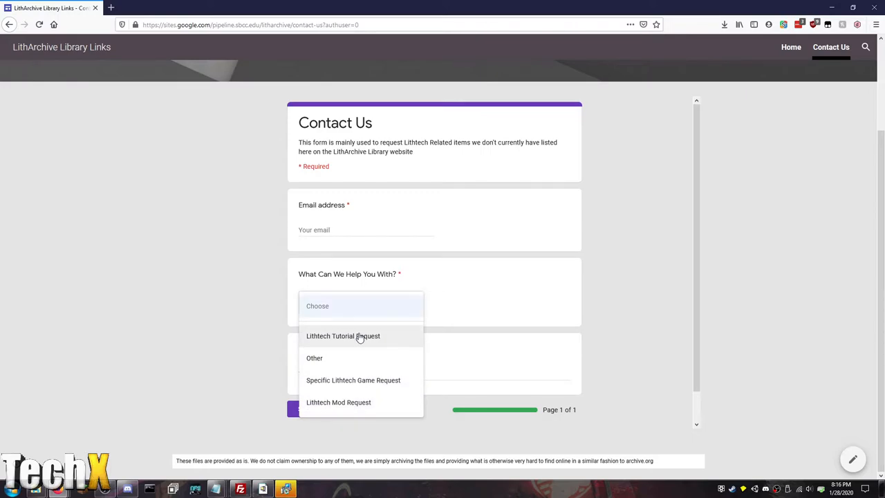
mouse_move(390, 386)
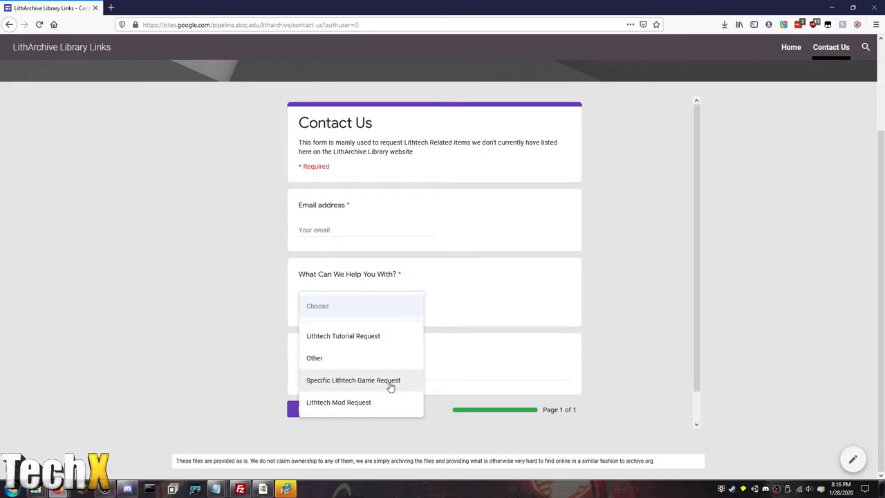
mouse_move(382, 403)
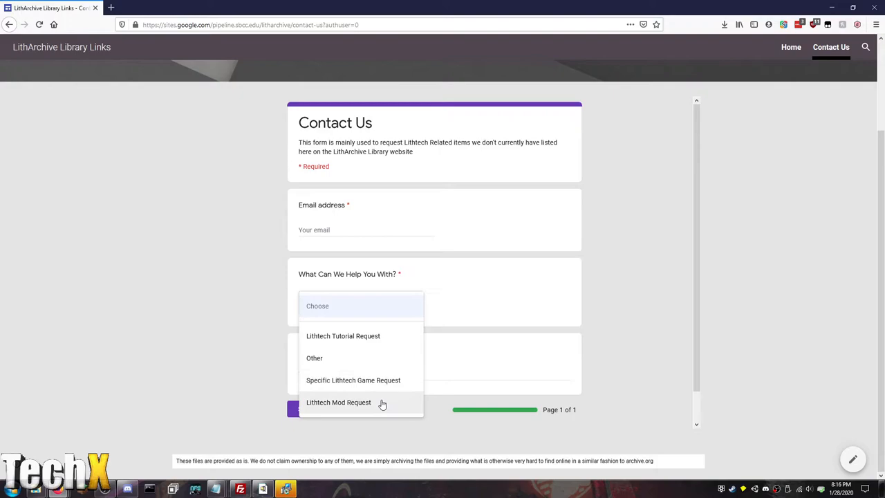
scroll(down, 3)
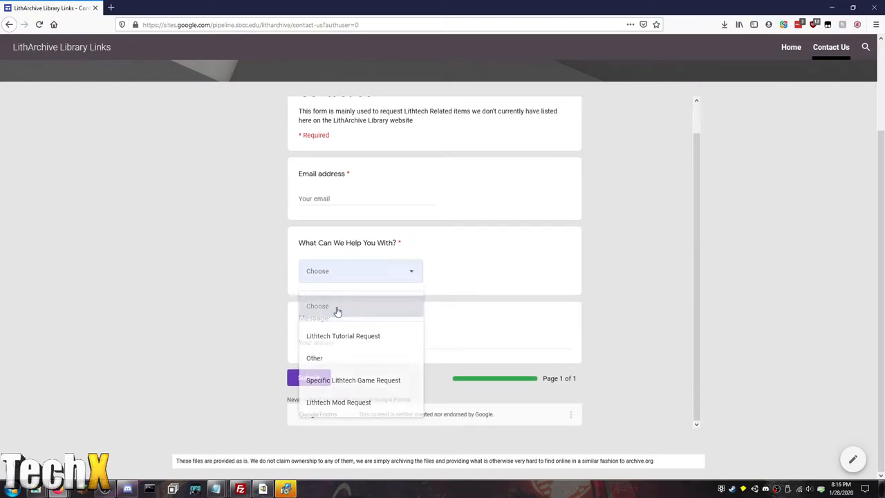
click(318, 306)
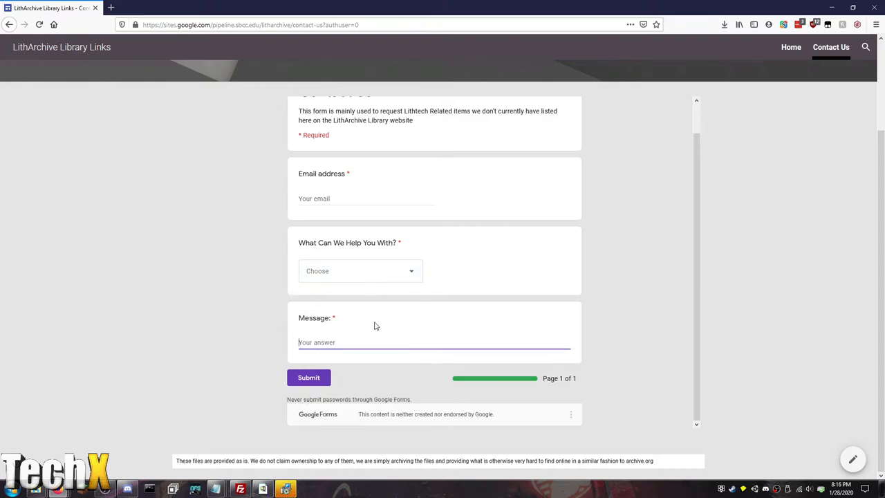
Step: Submit the empty form to see its required-field warnings, then go back to the LithArchive home page
click(308, 378)
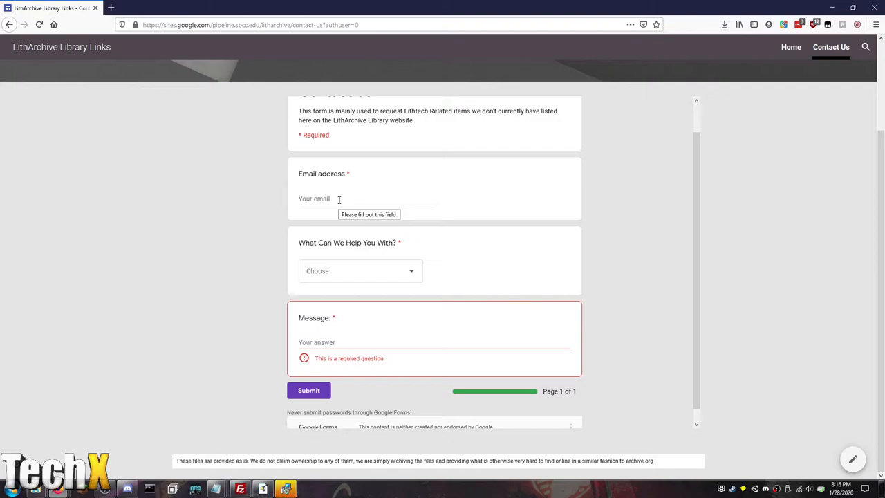
scroll(up, 3)
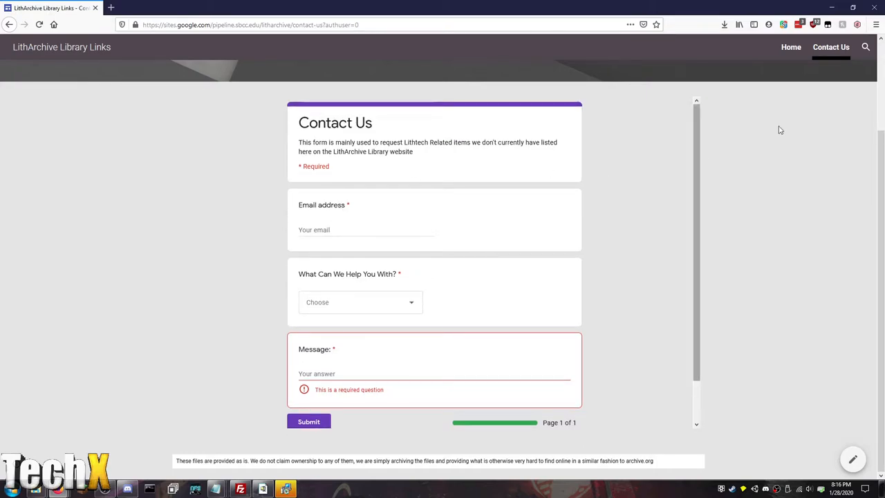
click(791, 47)
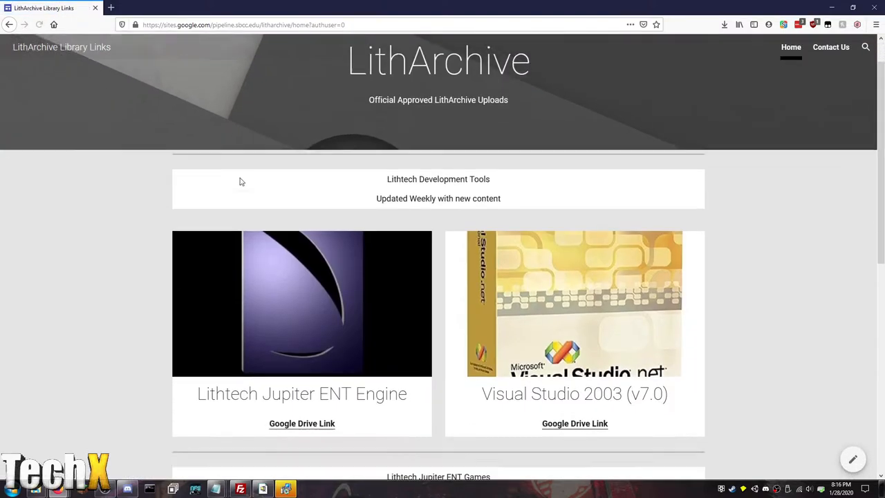
Step: Scroll the LithArchive home page down through its development tools to the Lithtech Jupiter ENT games gallery
scroll(down, 3)
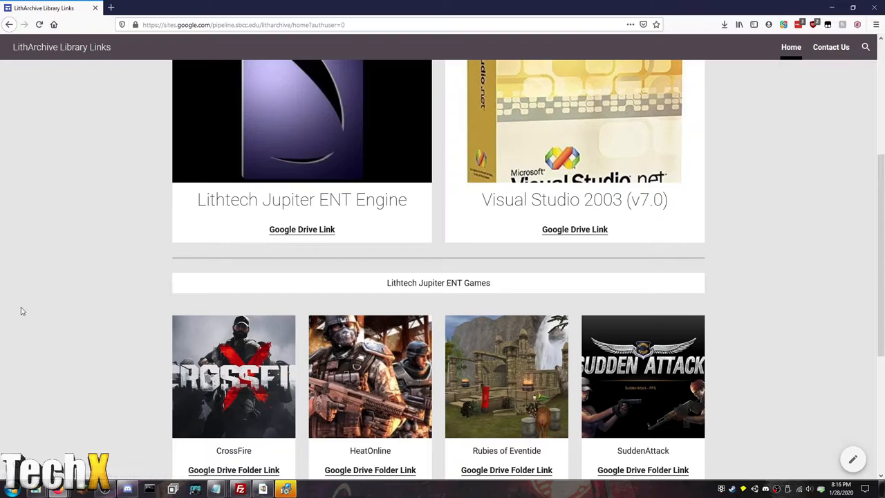
scroll(down, 3)
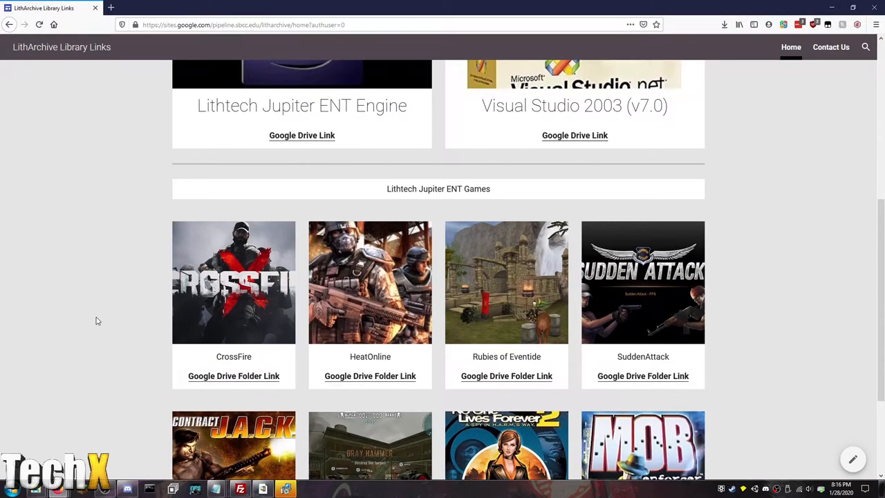
scroll(down, 3)
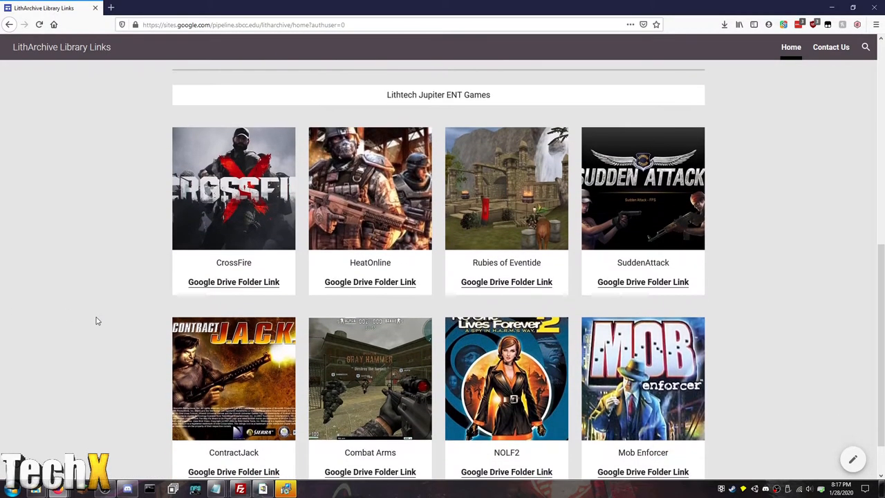
scroll(down, 3)
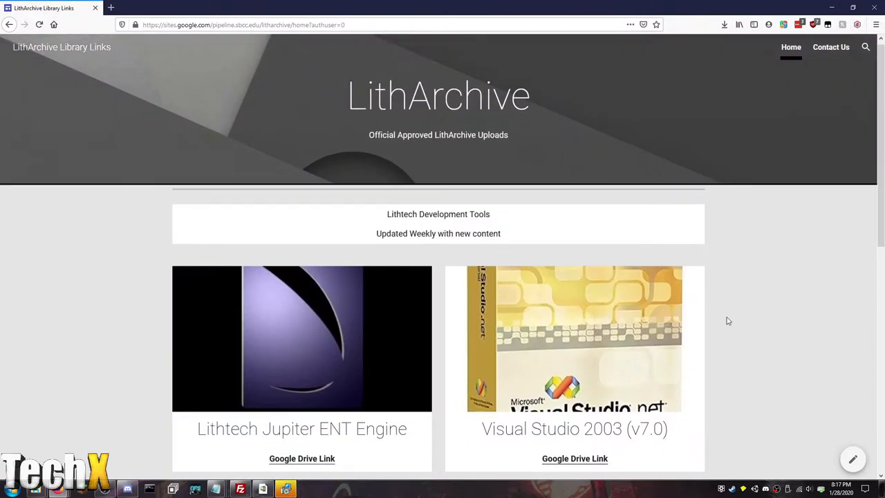
scroll(down, 3)
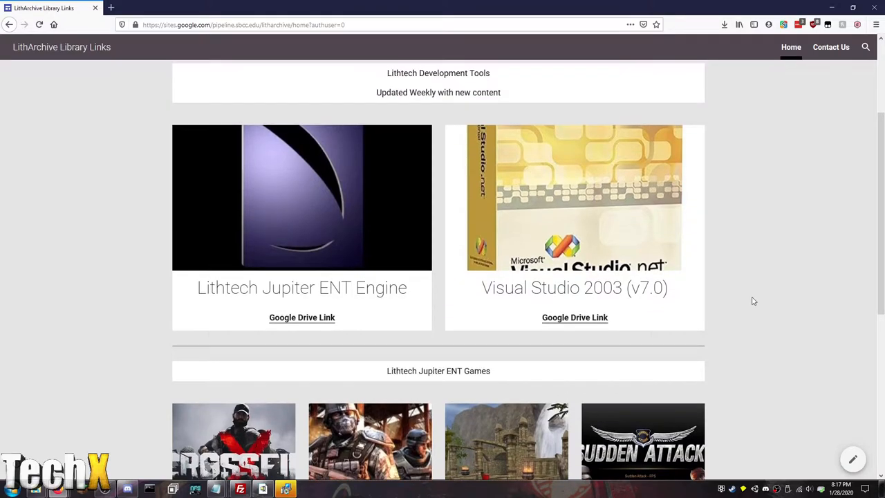
mouse_move(307, 357)
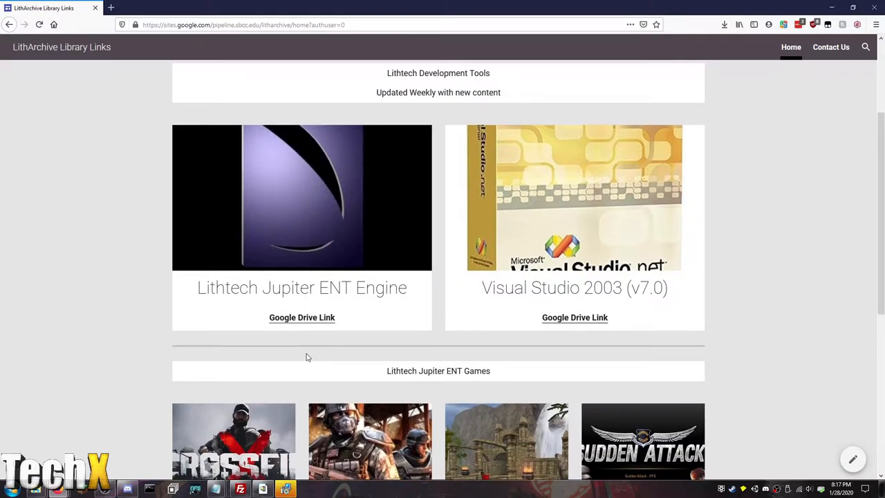
mouse_move(809, 4)
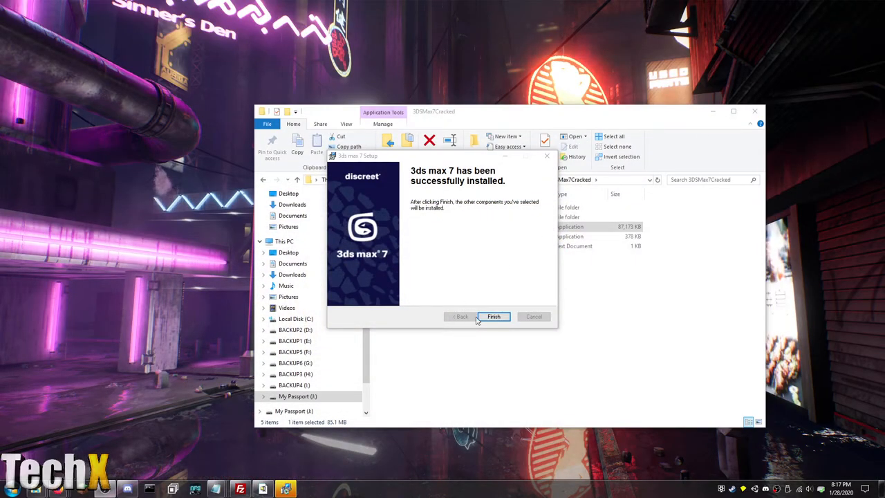
Step: Close the finished installer and launch the pdx-3dm7 keygen from the 3DSMax7Cracked folder
click(494, 315)
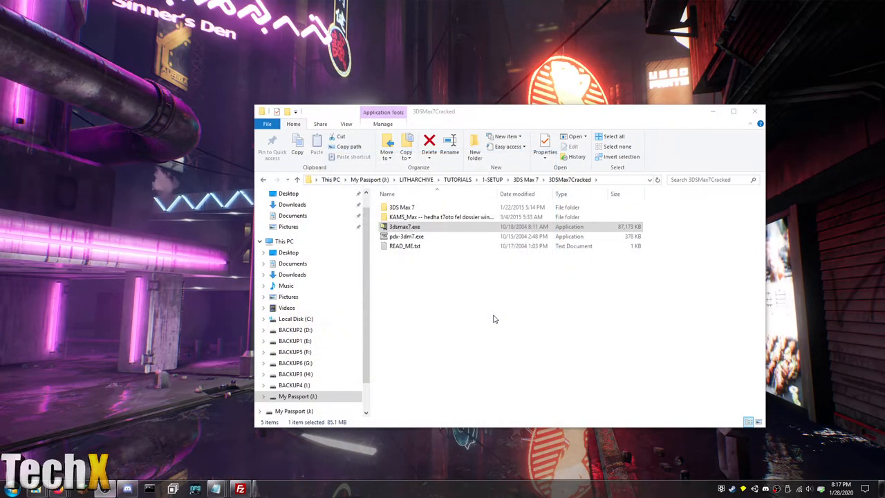
double_click(401, 208)
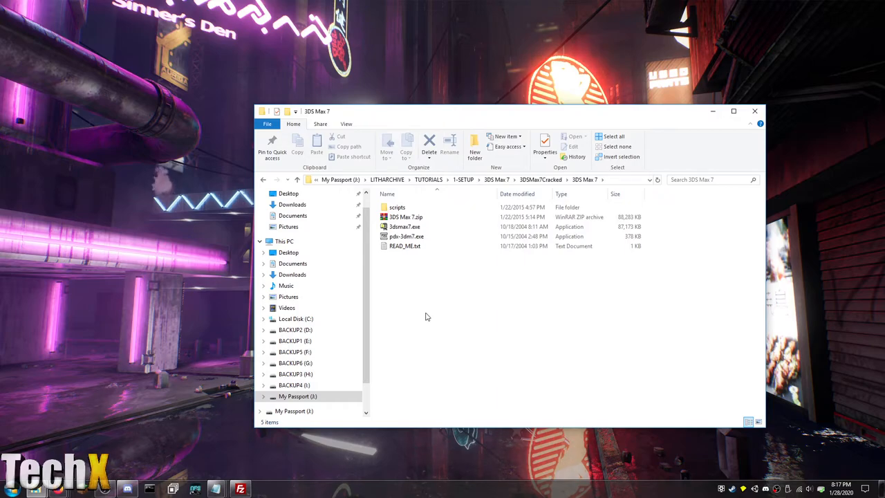
click(542, 179)
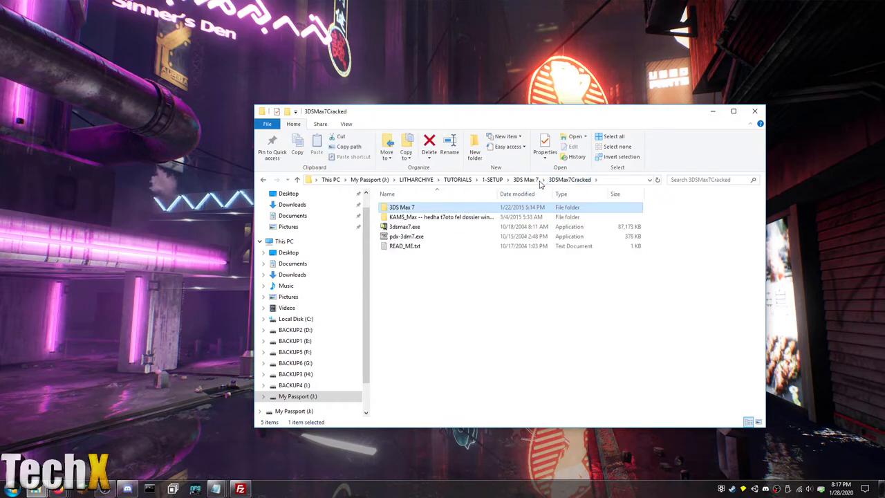
click(407, 236)
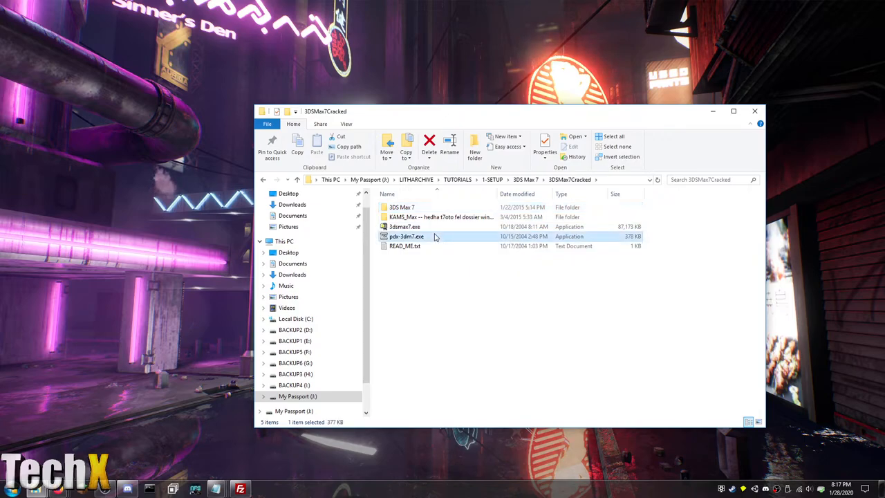
double_click(407, 236)
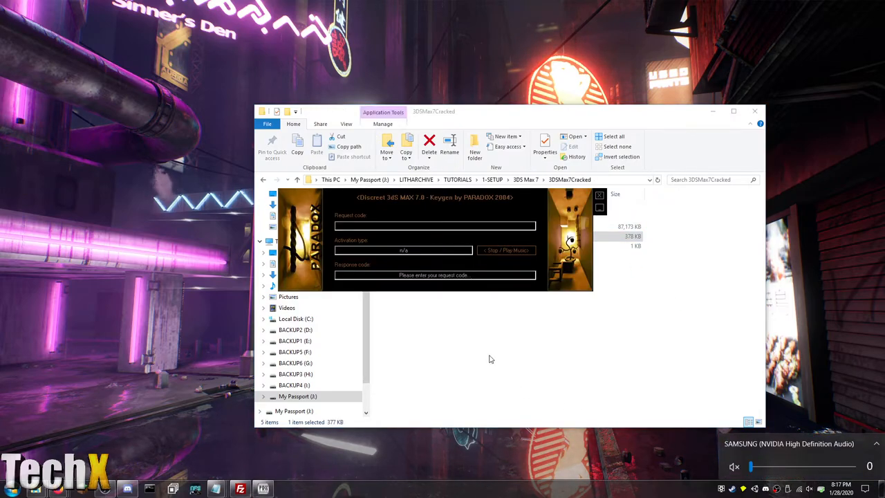
mouse_move(542, 219)
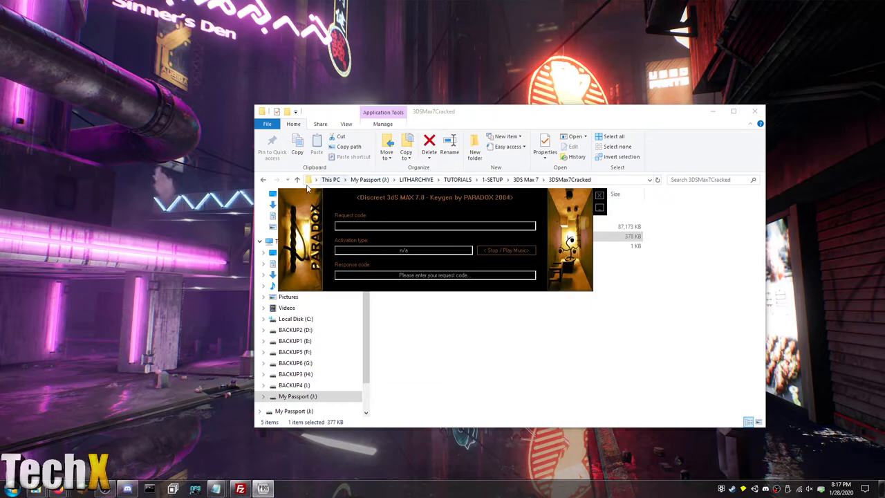
Step: Move the keygen window aside and look through the Start menu's installed programs list
drag(434, 197, 588, 352)
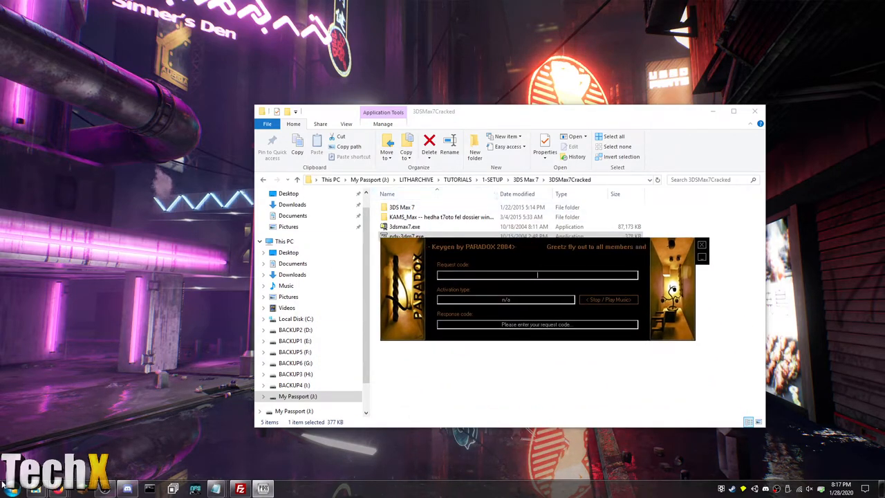
click(8, 489)
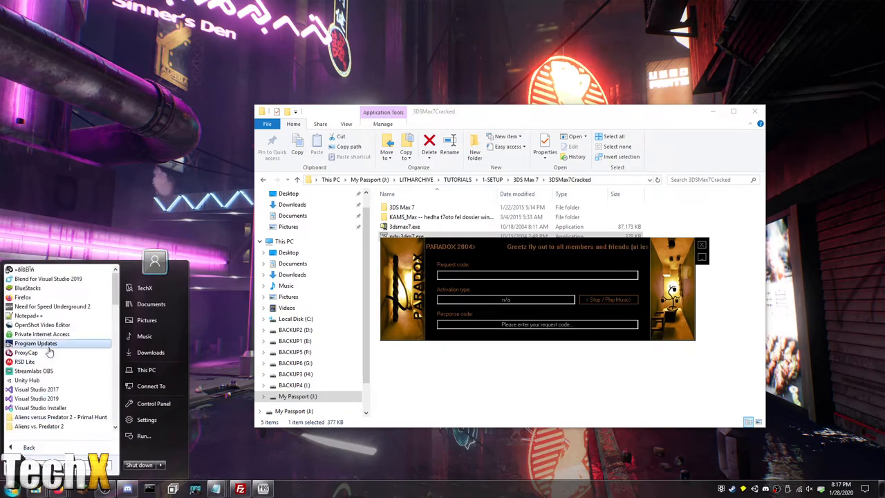
scroll(down, 3)
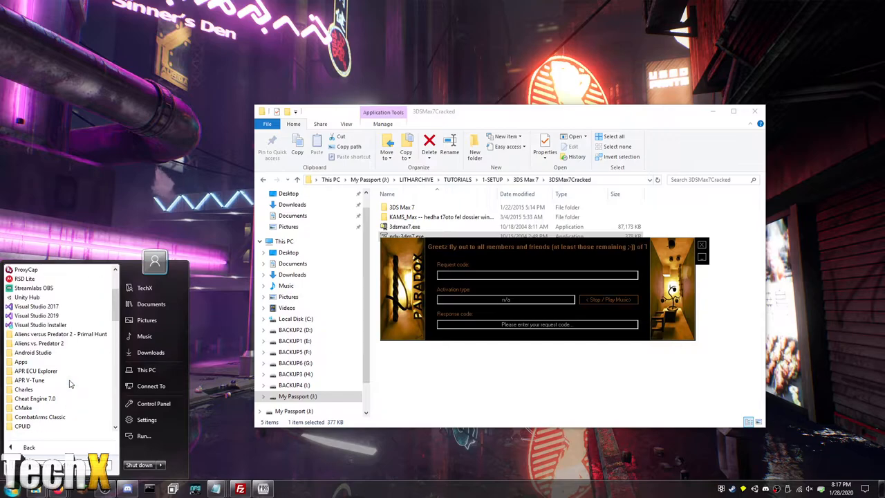
scroll(up, 3)
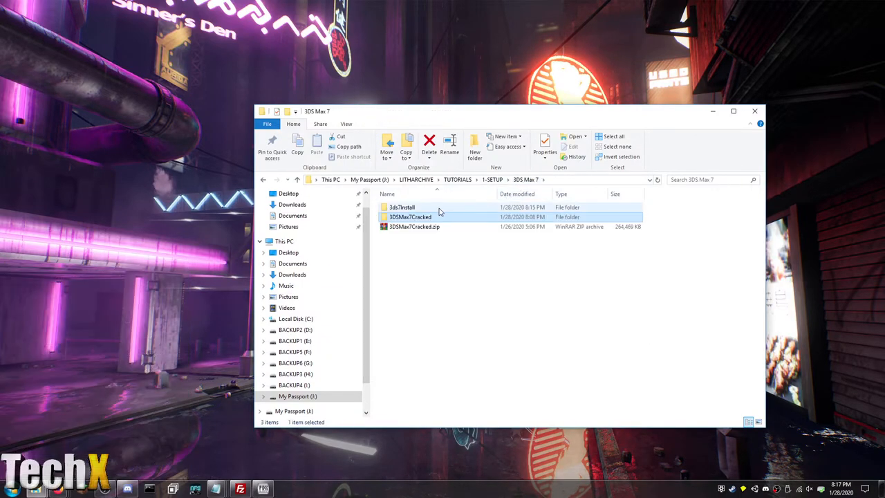
Step: Launch 3dsmax.exe from the 3dsTnstall install folder, which reports a deleted license file
double_click(401, 207)
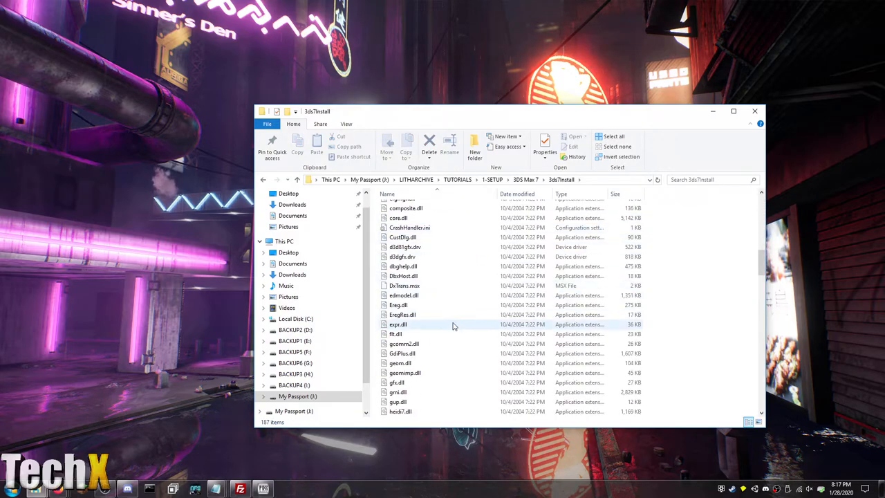
scroll(down, 3)
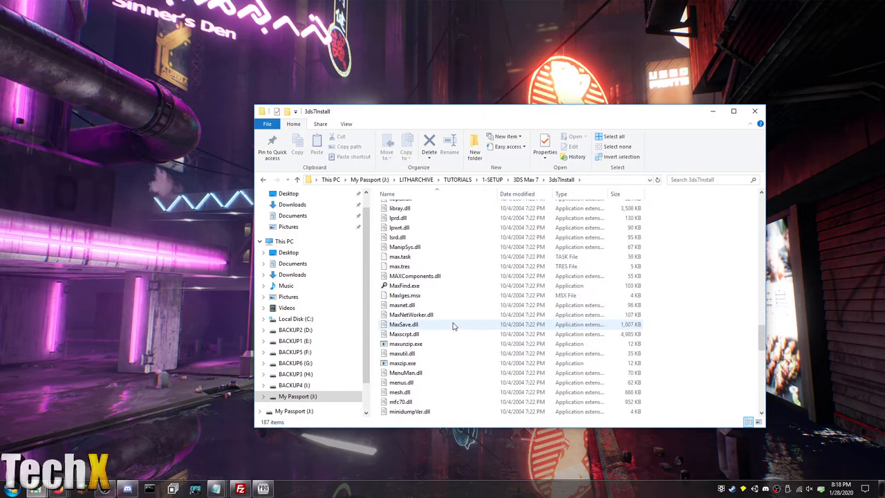
scroll(up, 3)
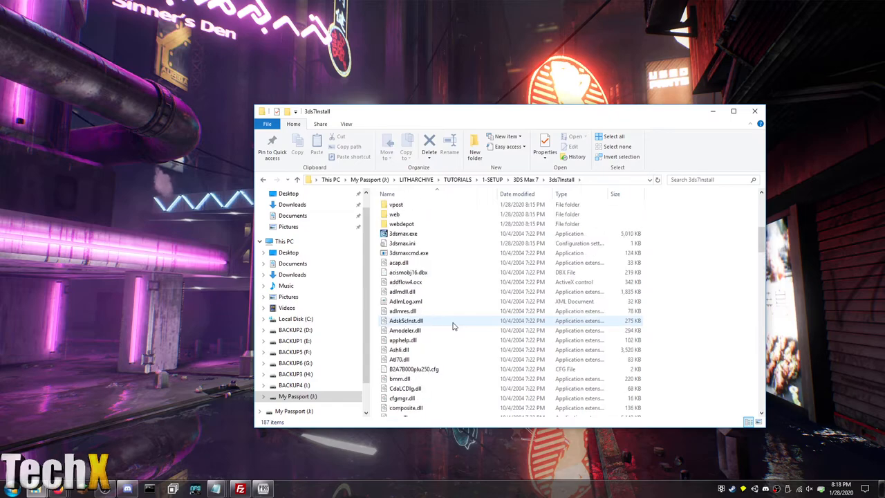
click(402, 224)
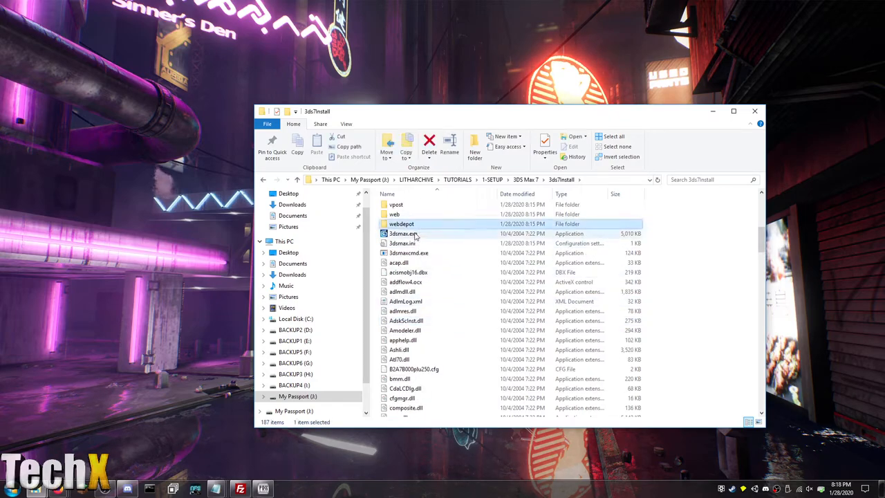
double_click(404, 233)
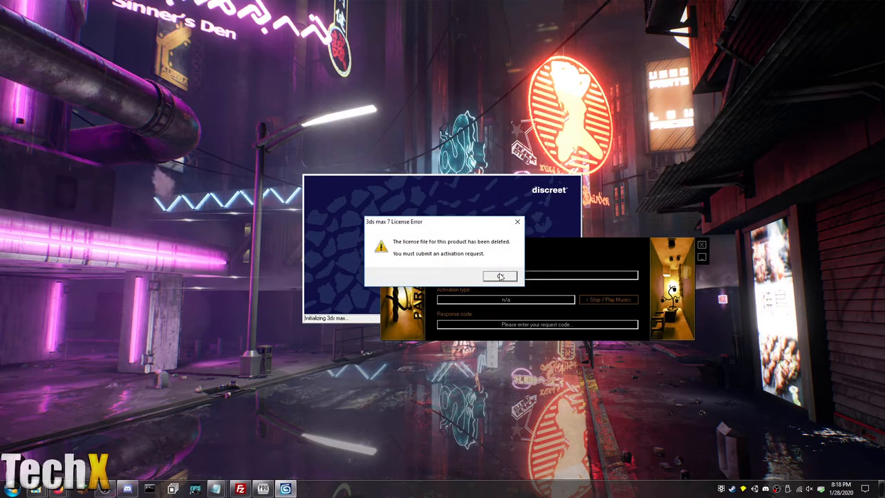
Step: Dismiss the license error, proceed to activation, choose 'Enter activation code' and select the request code
click(500, 277)
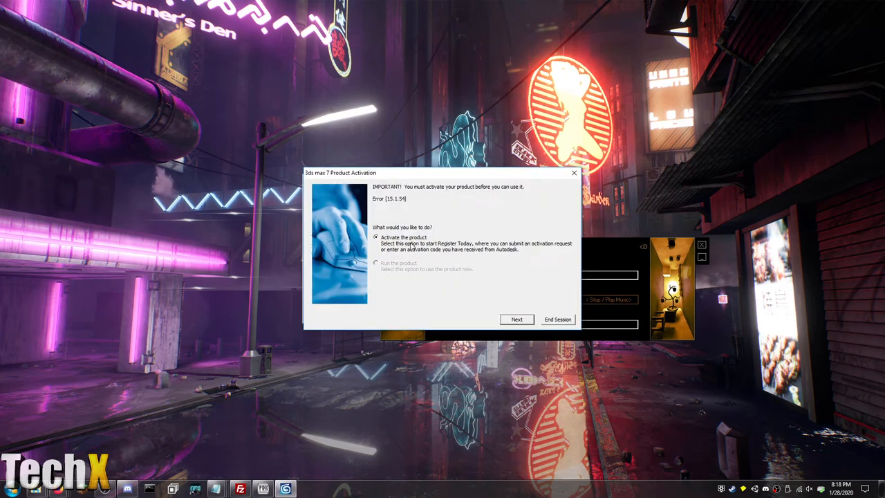
click(517, 318)
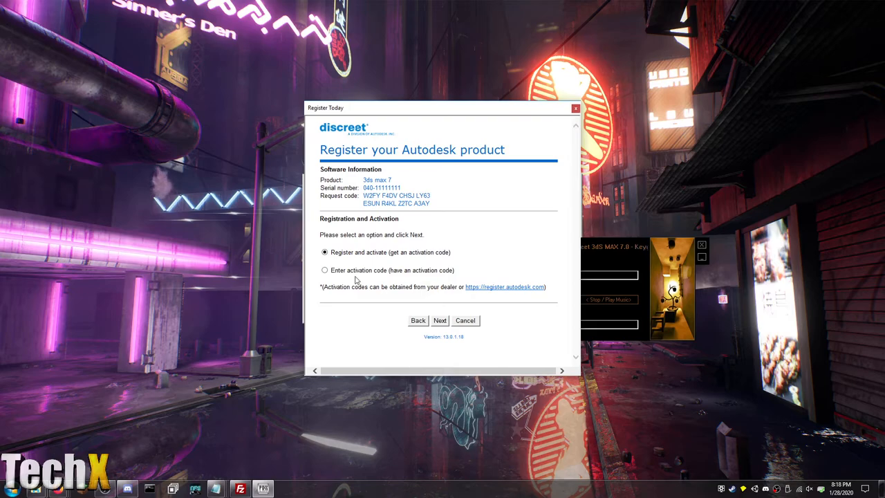
click(324, 270)
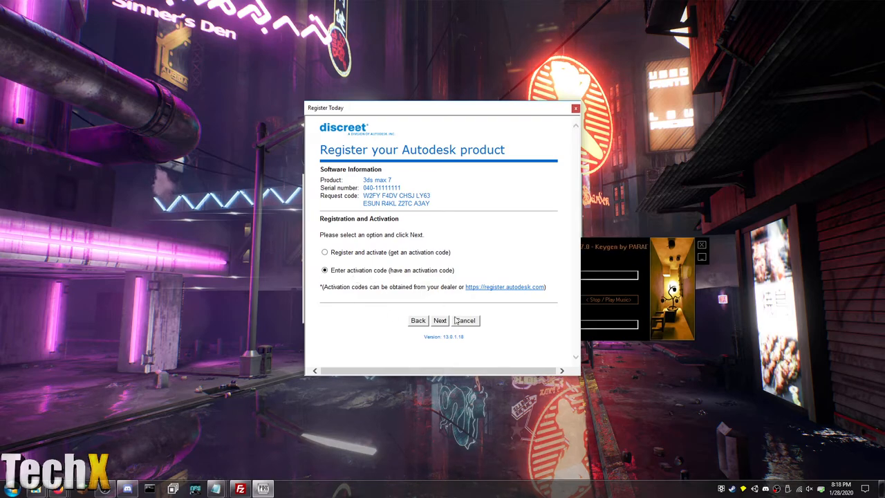
click(440, 320)
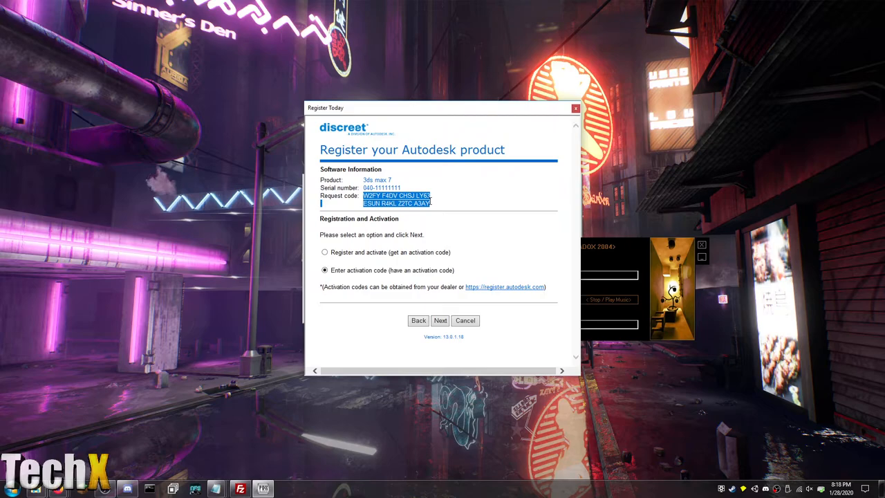
mouse_move(611, 285)
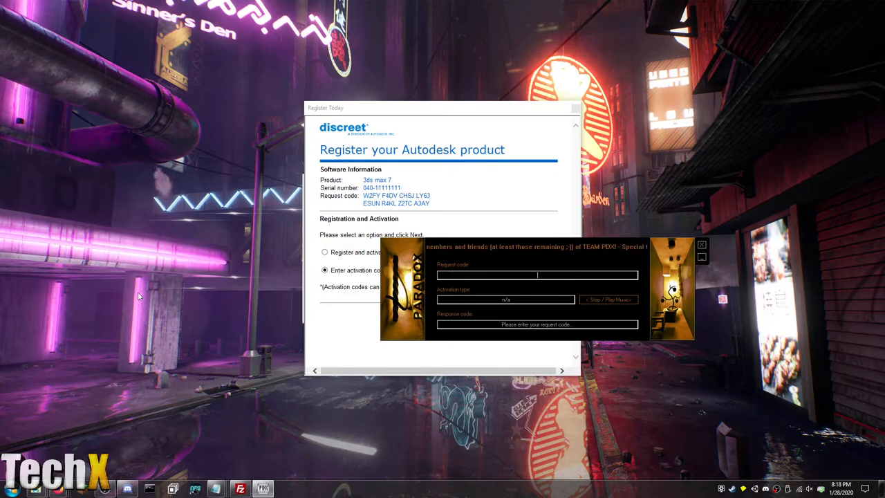
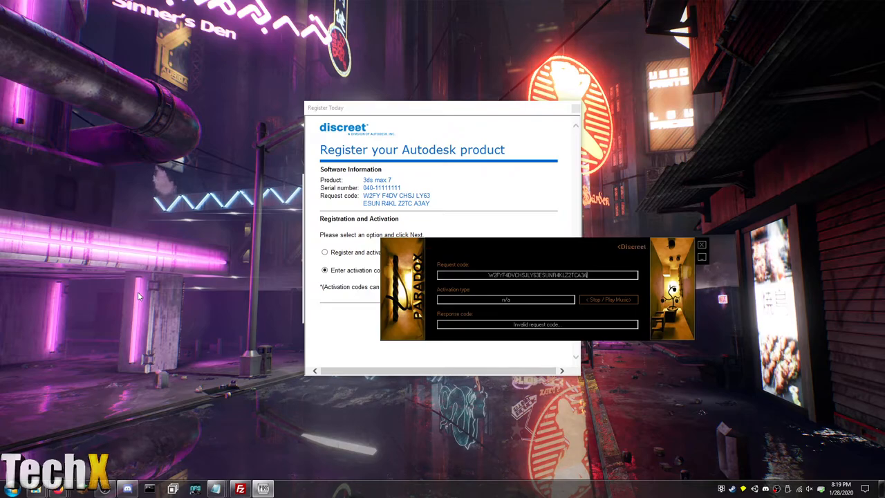
click(506, 298)
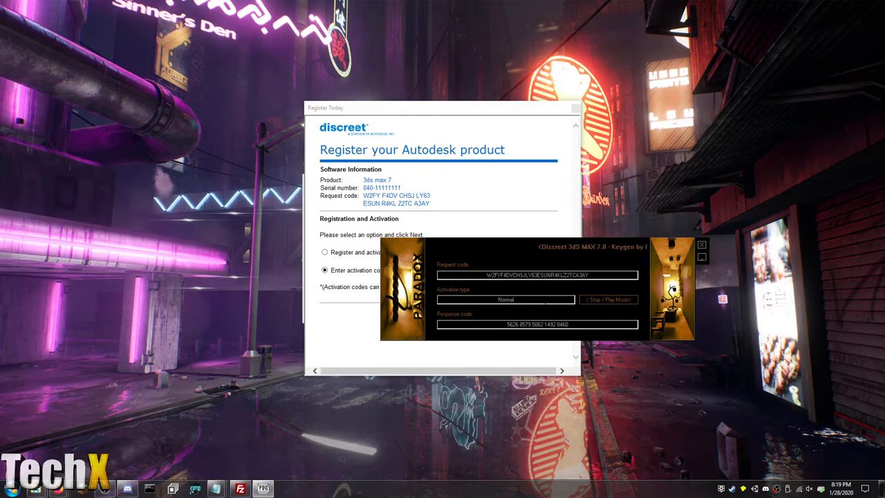
triple_click(537, 323)
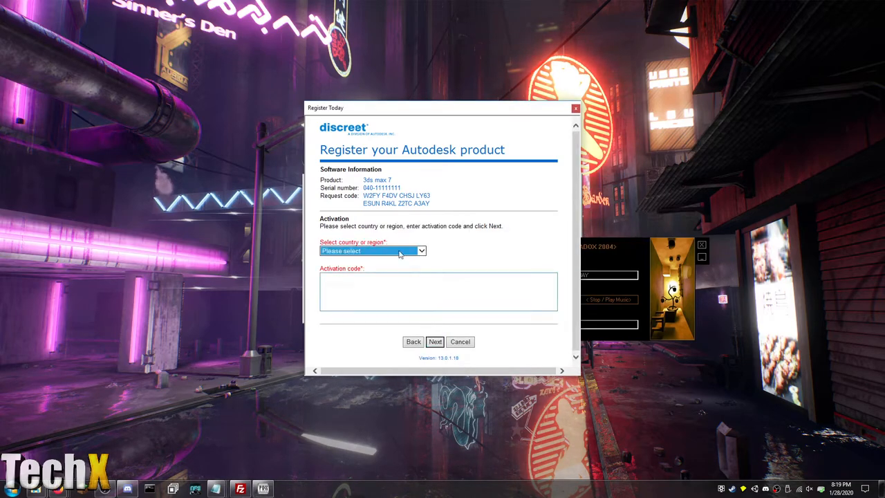
click(372, 251)
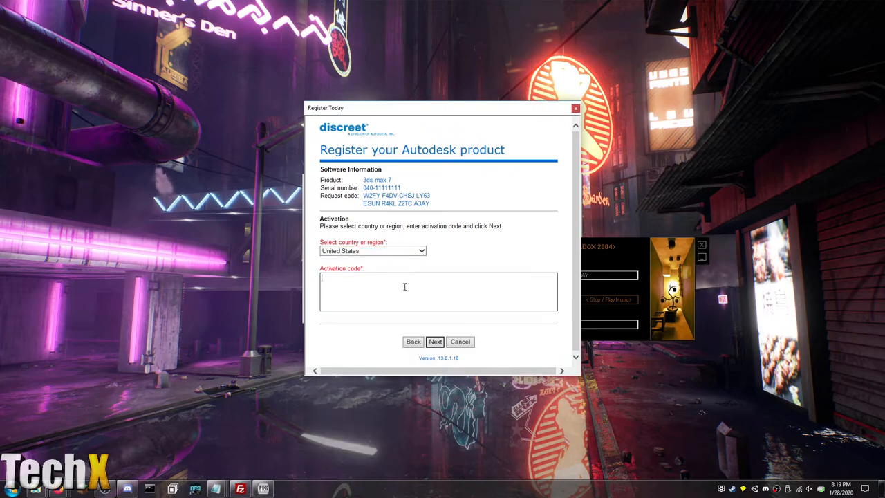
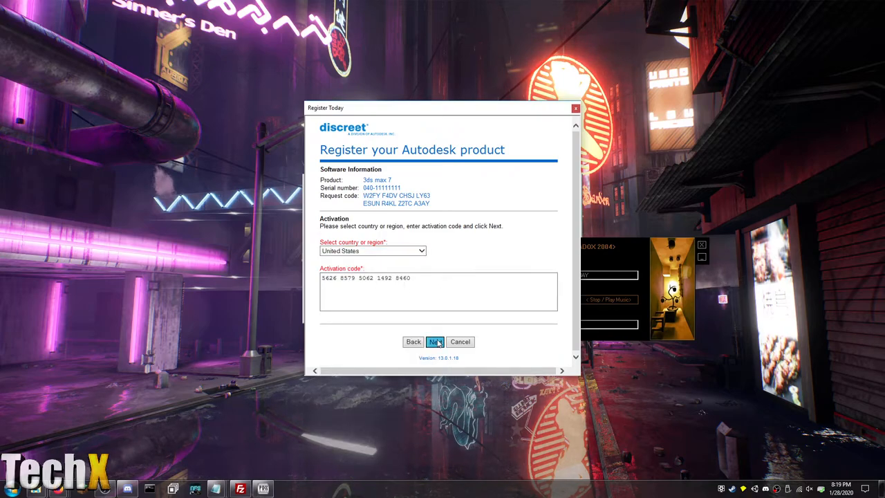
click(435, 342)
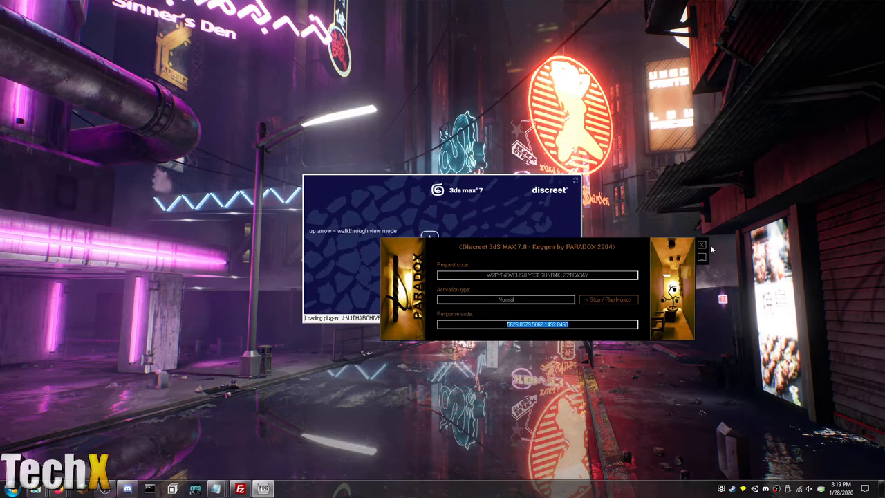
Step: Close the keygen while 3ds Max 7 finishes loading into an empty untitled scene
click(702, 246)
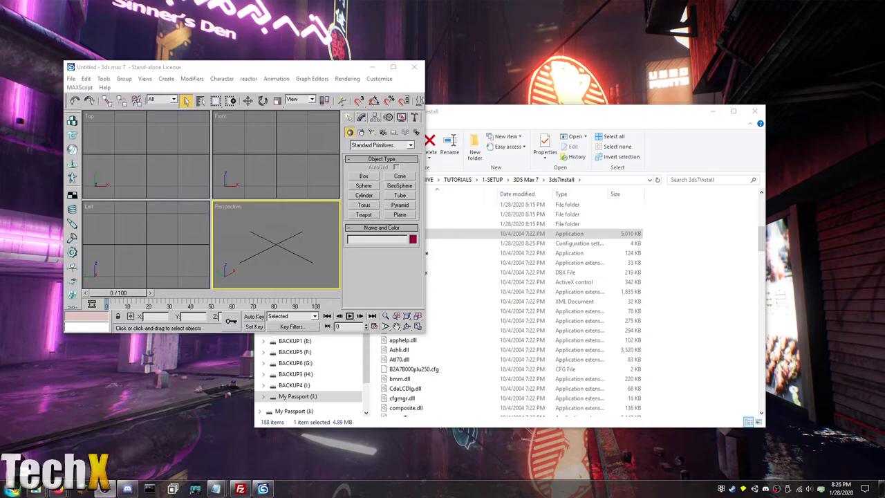
click(8, 489)
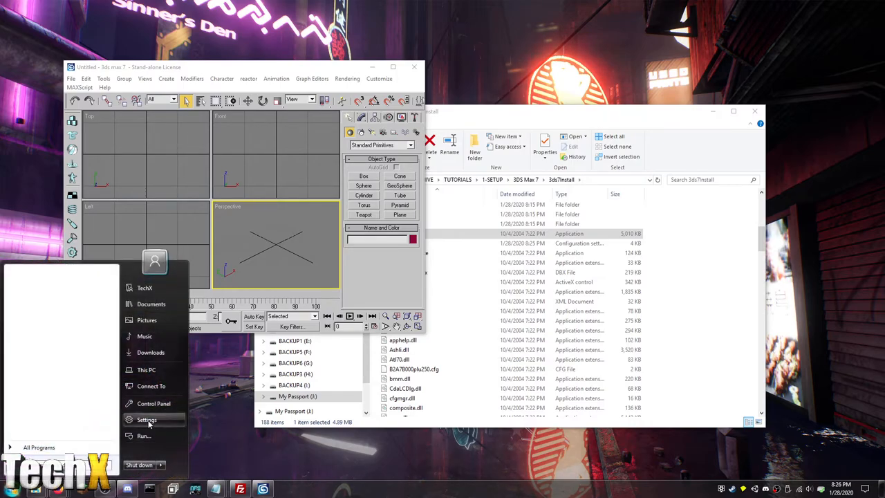
mouse_move(154, 404)
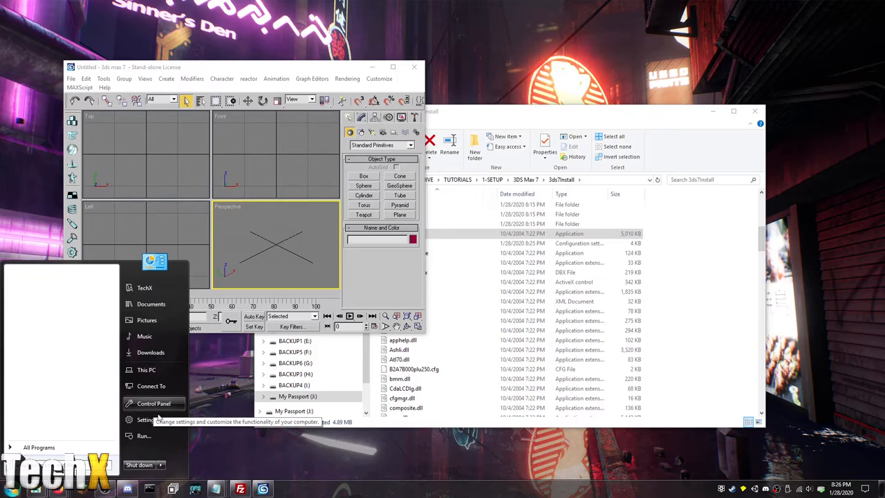
mouse_move(307, 471)
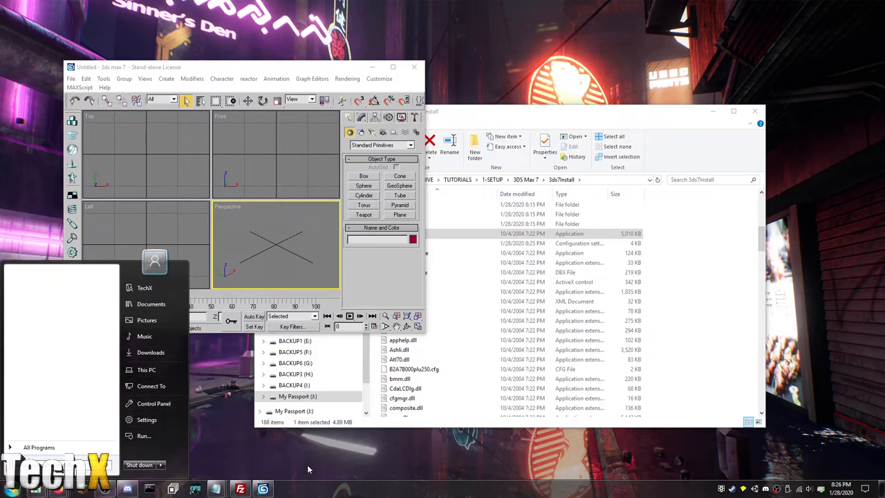
mouse_move(280, 462)
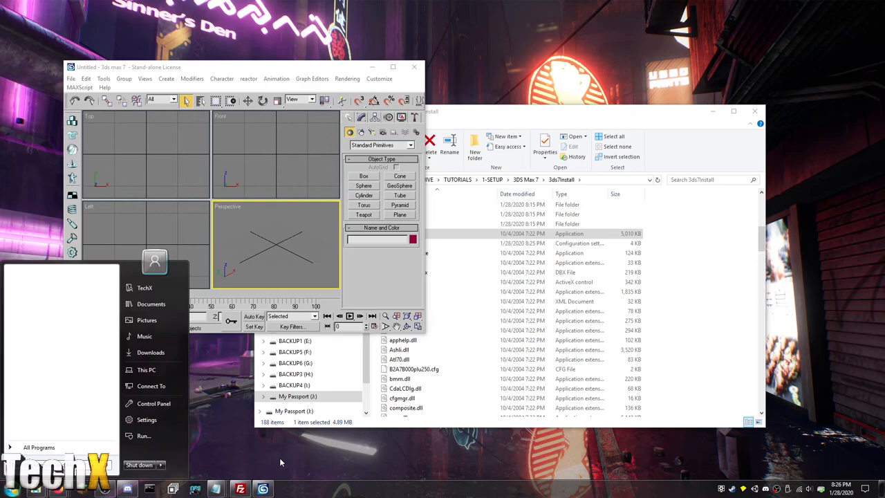
click(152, 404)
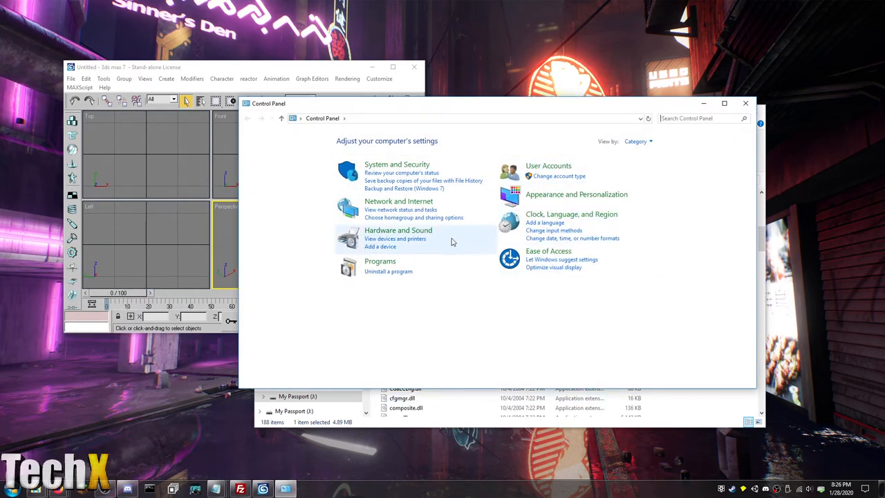
click(387, 271)
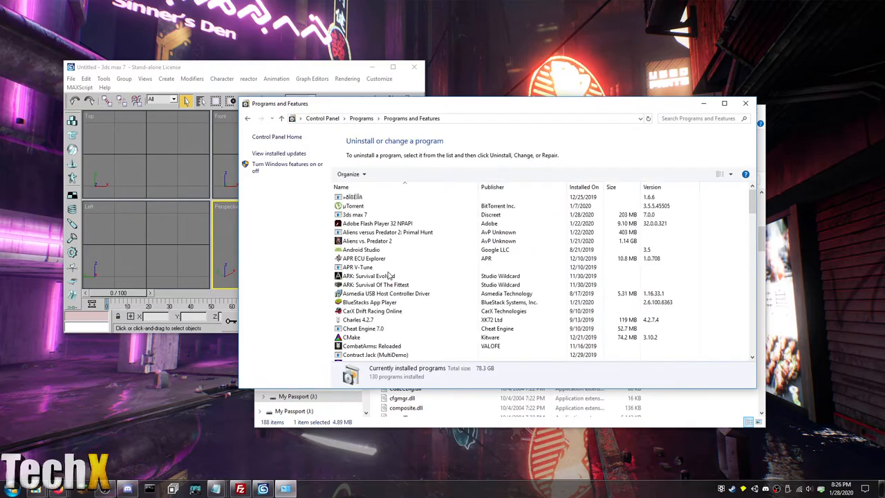
click(286, 166)
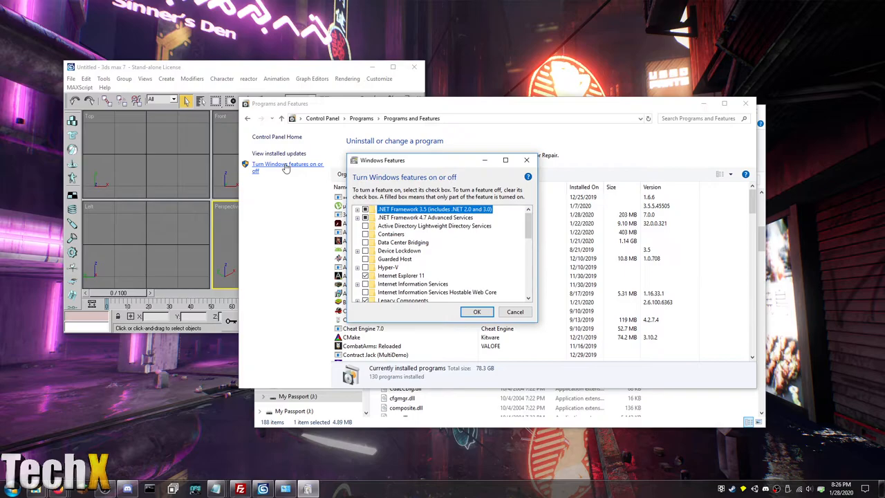
scroll(down, 3)
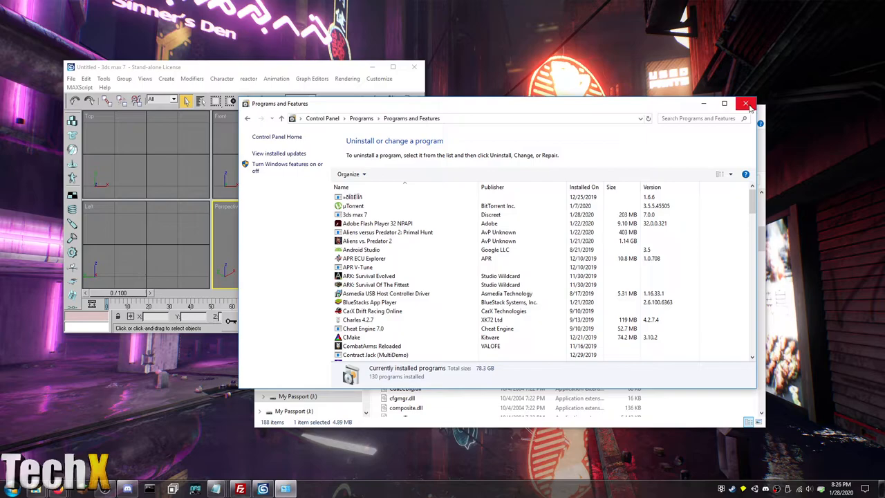
click(747, 104)
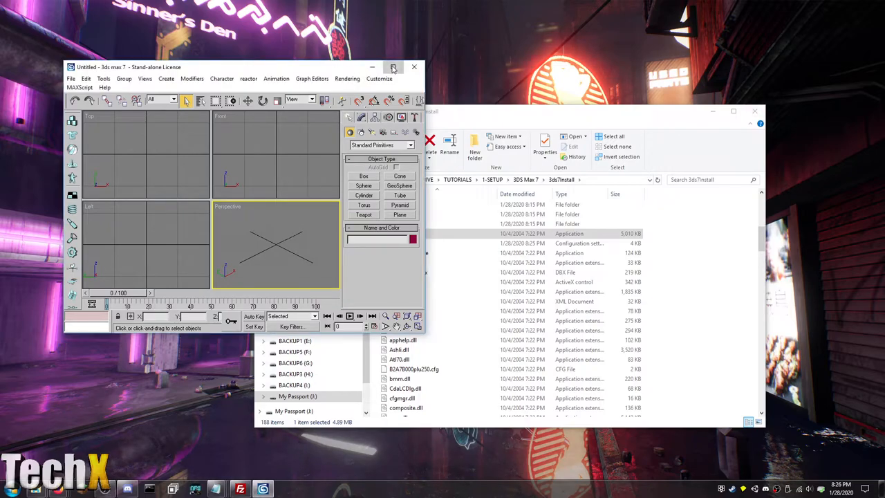
click(393, 67)
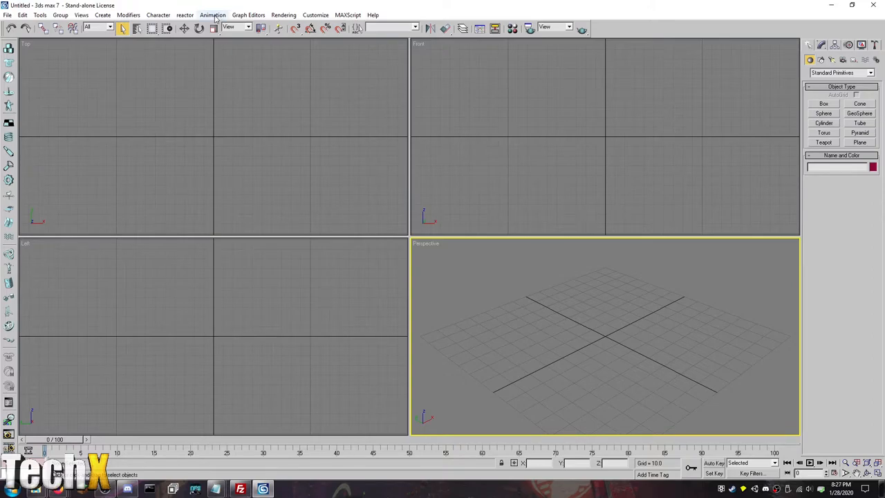
Step: In Preferences > Viewports, choose Direct3D 9.0 as the display driver and accept the restart notice
click(316, 14)
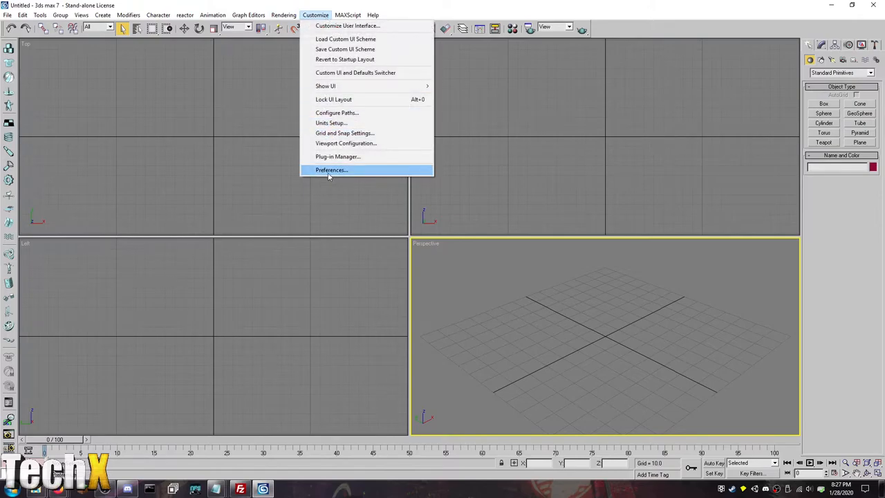
click(332, 170)
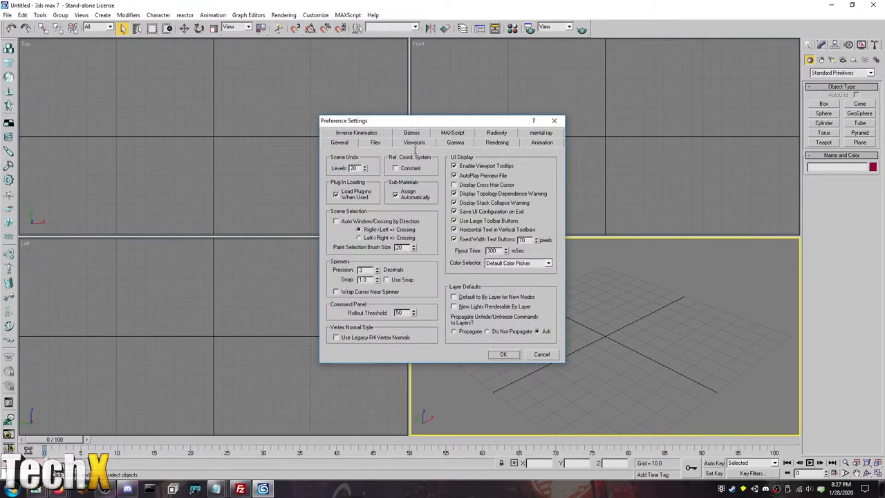
click(414, 143)
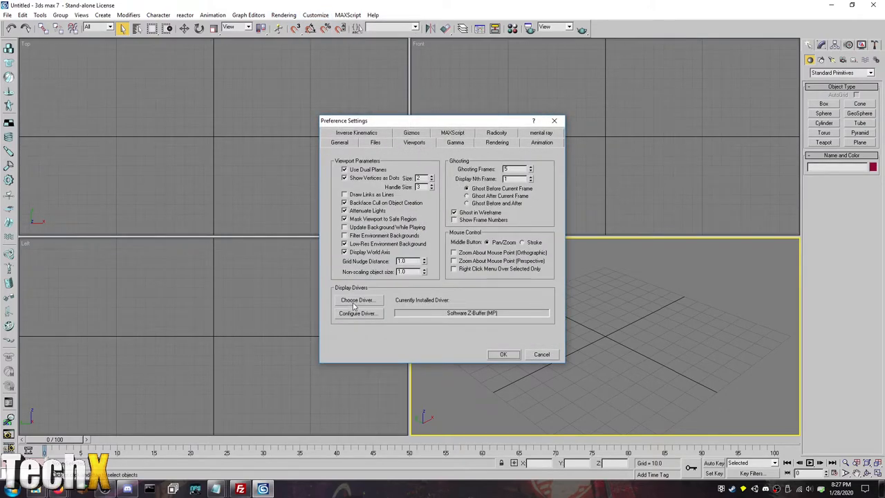
click(357, 313)
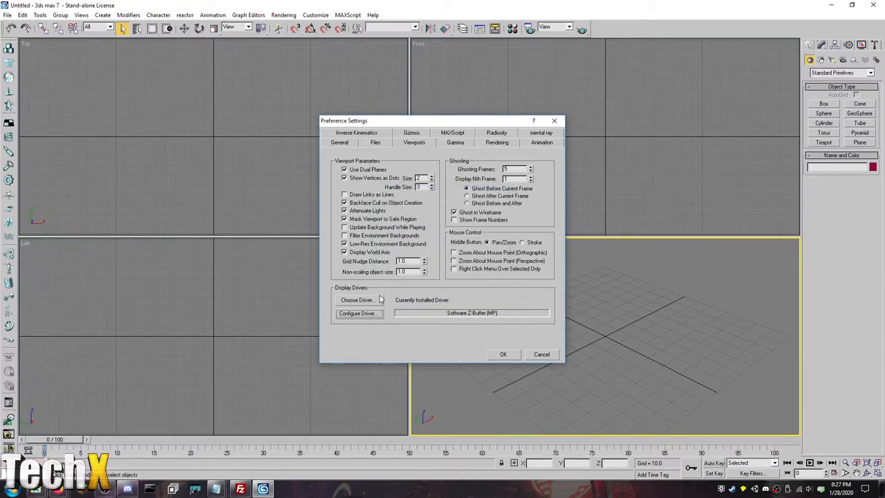
click(357, 299)
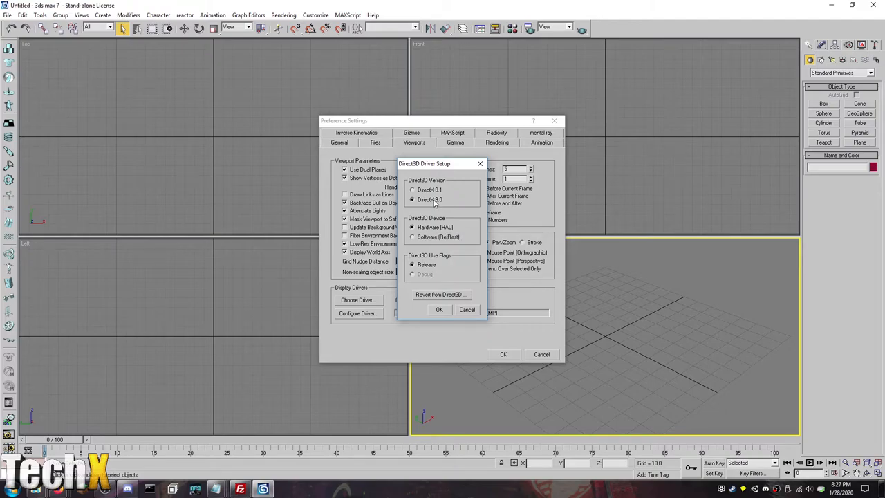
mouse_move(434, 247)
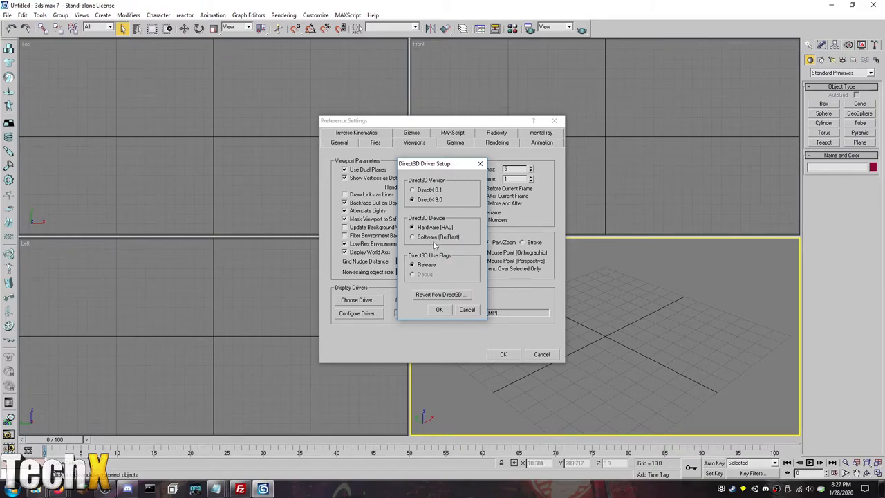
mouse_move(426, 282)
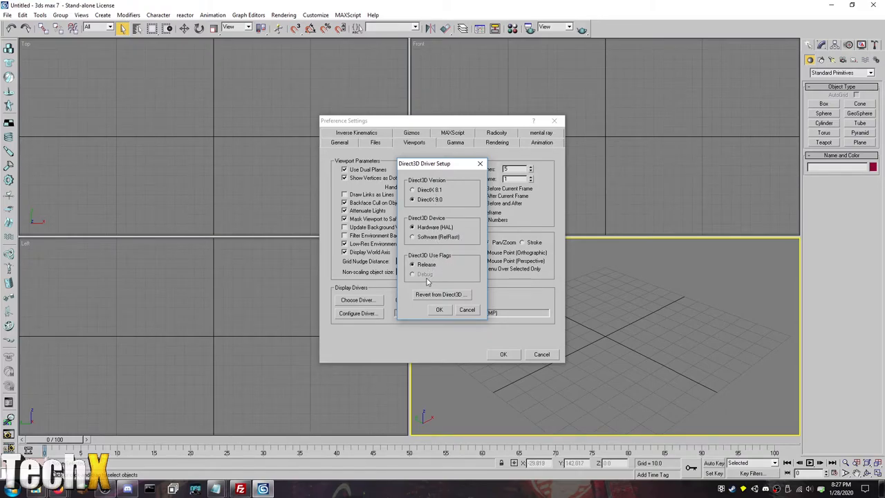
click(440, 310)
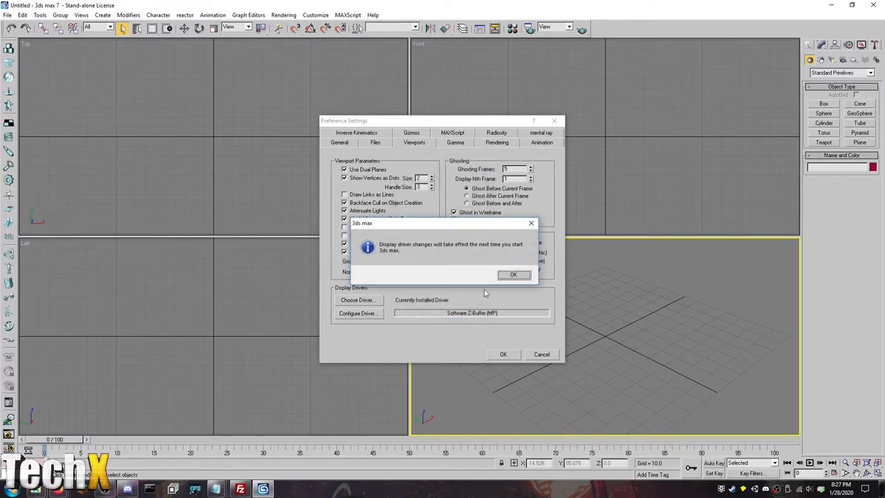
click(513, 274)
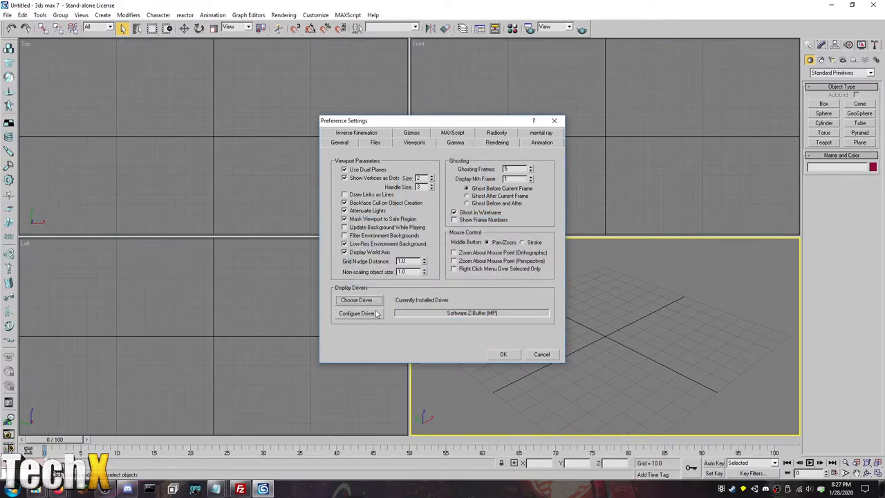
Step: Accept the Direct3D driver configuration and save the preferences
click(357, 312)
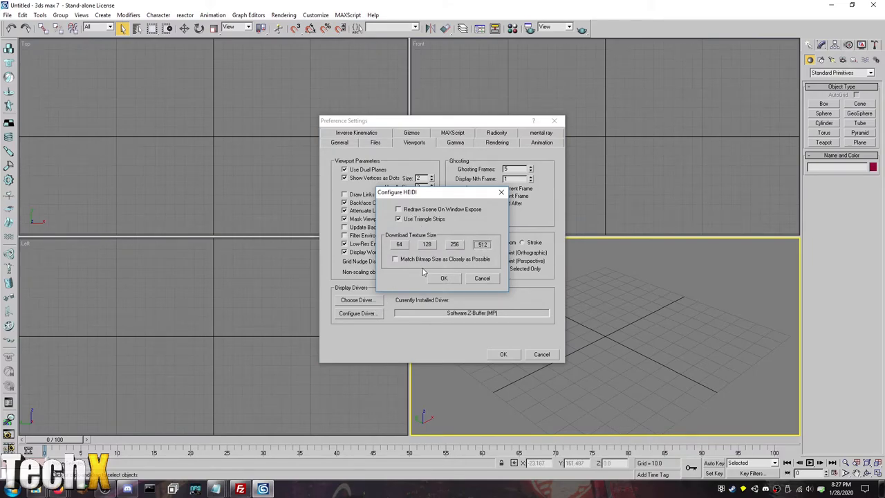
mouse_move(444, 289)
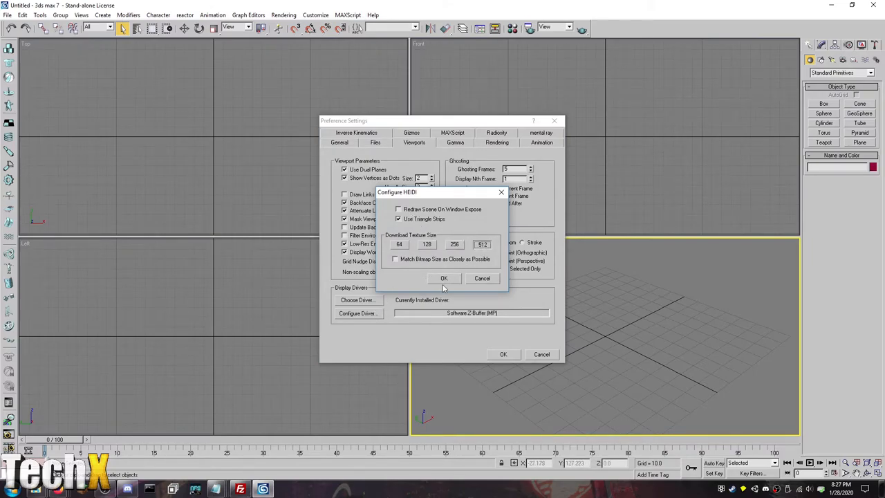
click(444, 278)
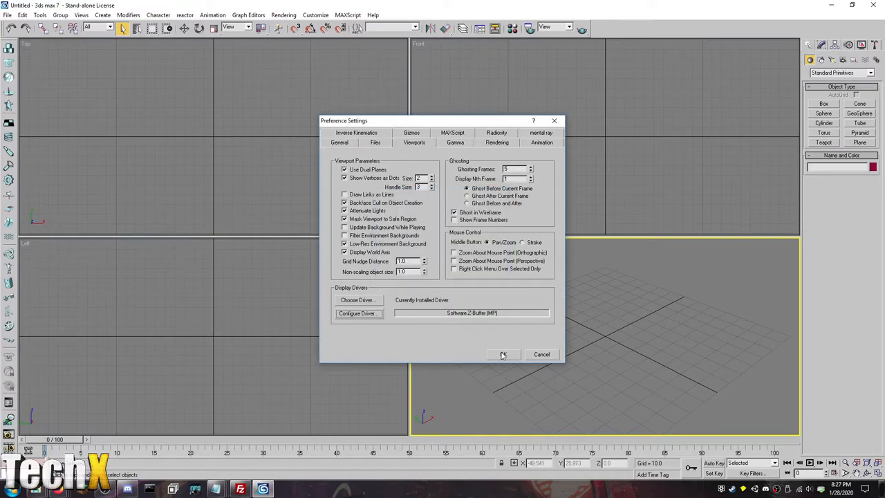
click(503, 354)
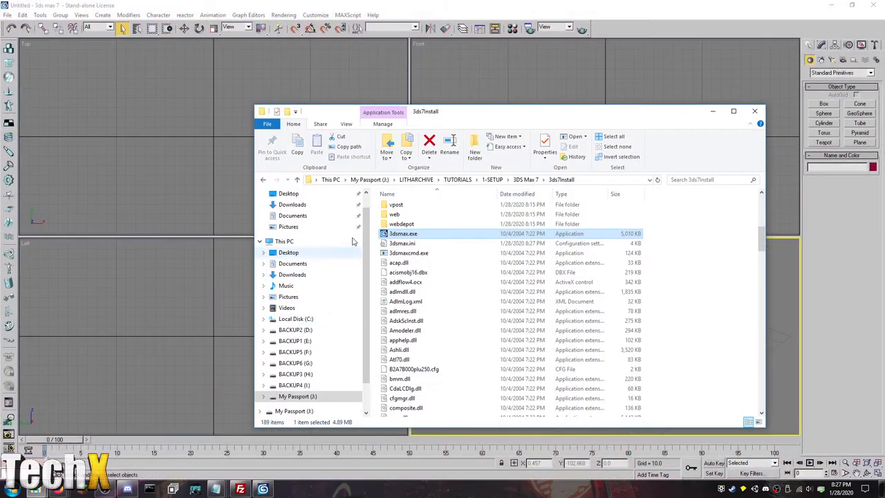
Step: Browse from 1-SETUP into JUPITER_ENT INSTALL > Tools > Plugins > 3dsmax7 > plugins
click(493, 180)
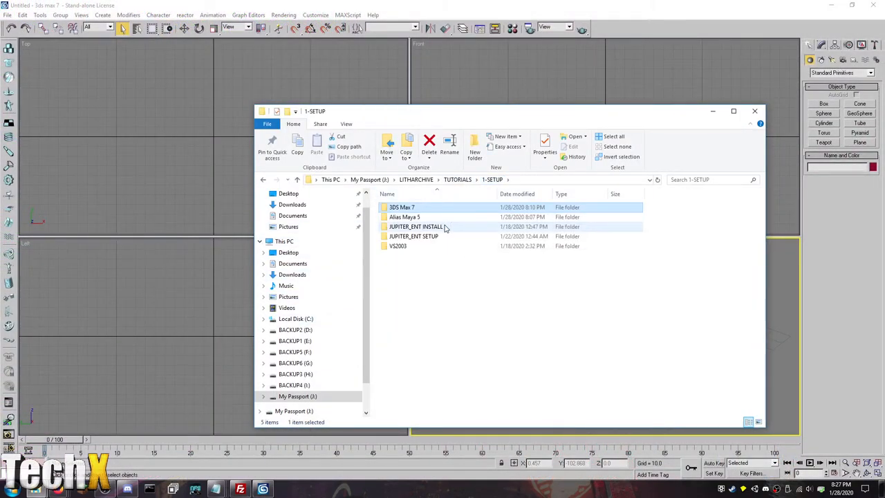
double_click(415, 226)
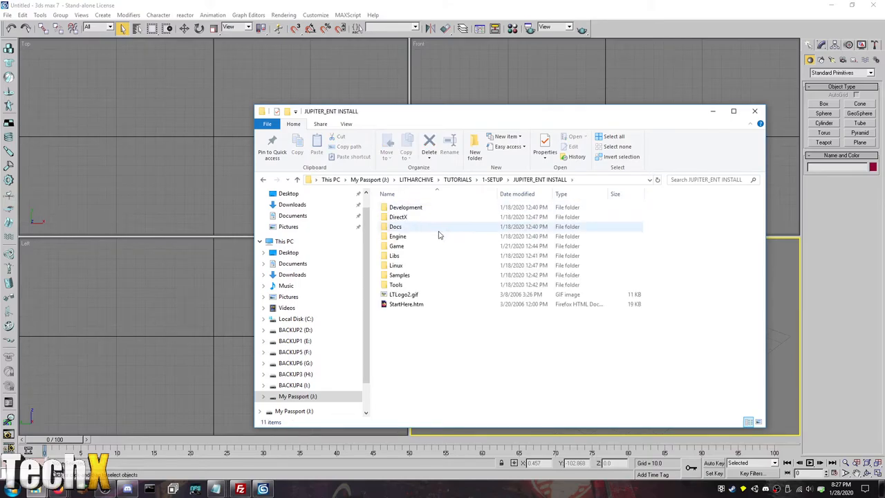
double_click(396, 285)
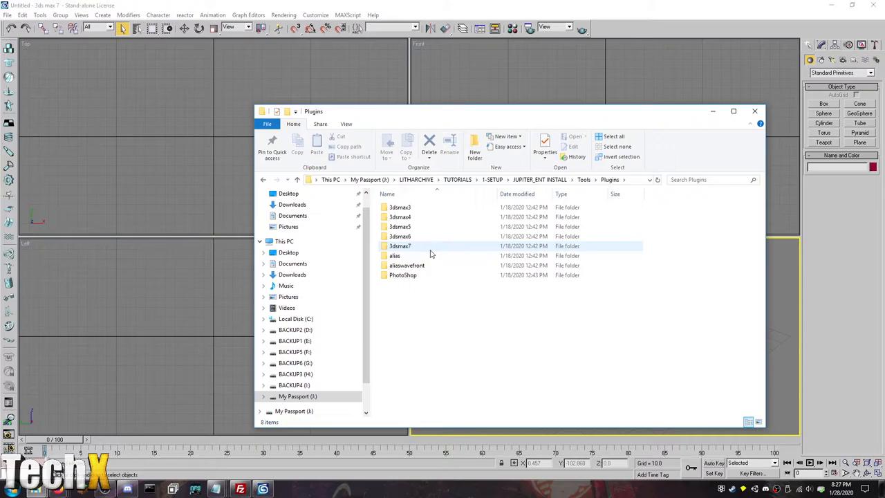
click(400, 236)
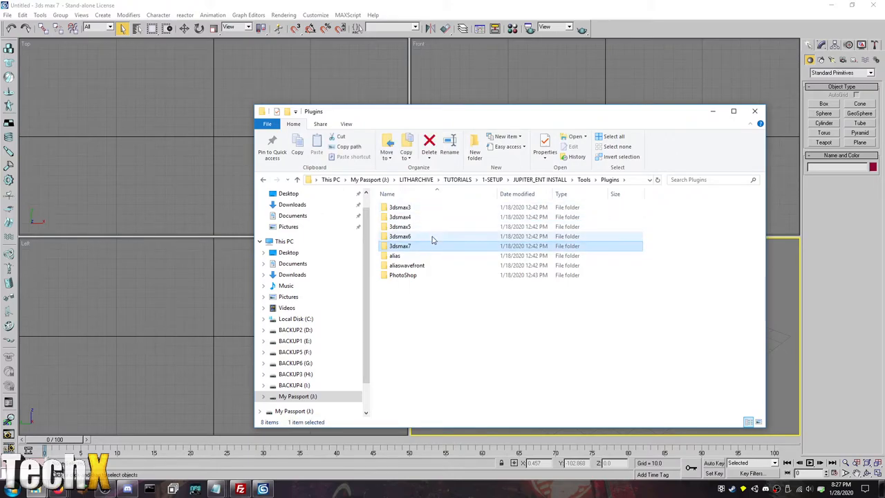
double_click(396, 255)
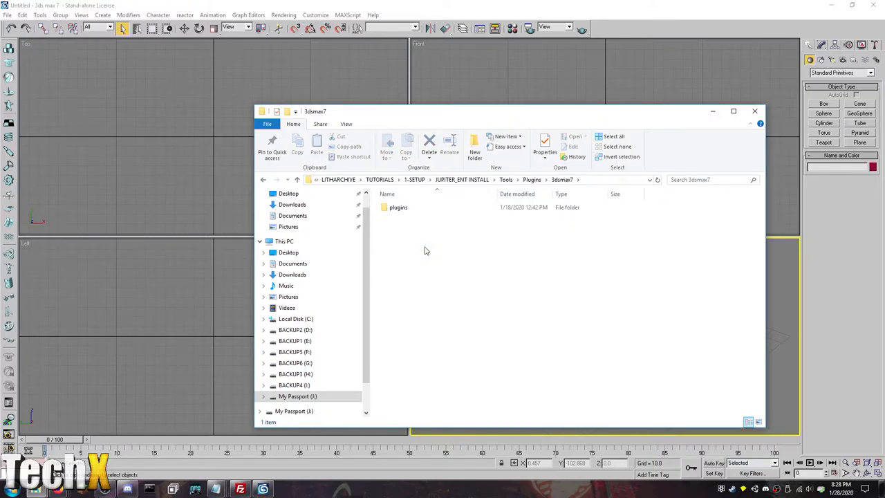
double_click(398, 207)
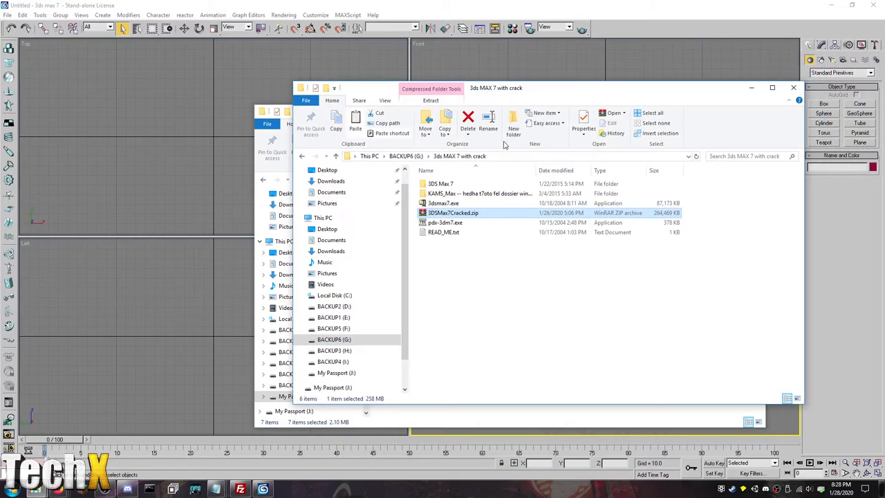
mouse_move(379, 174)
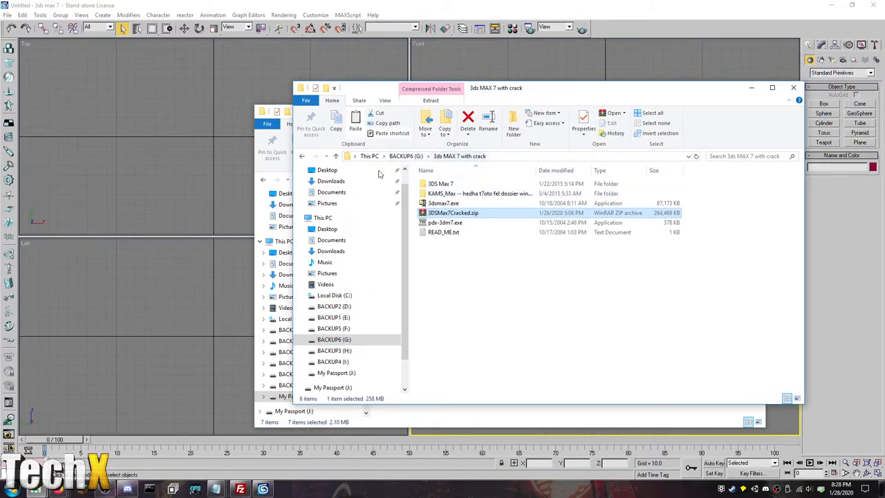
click(338, 373)
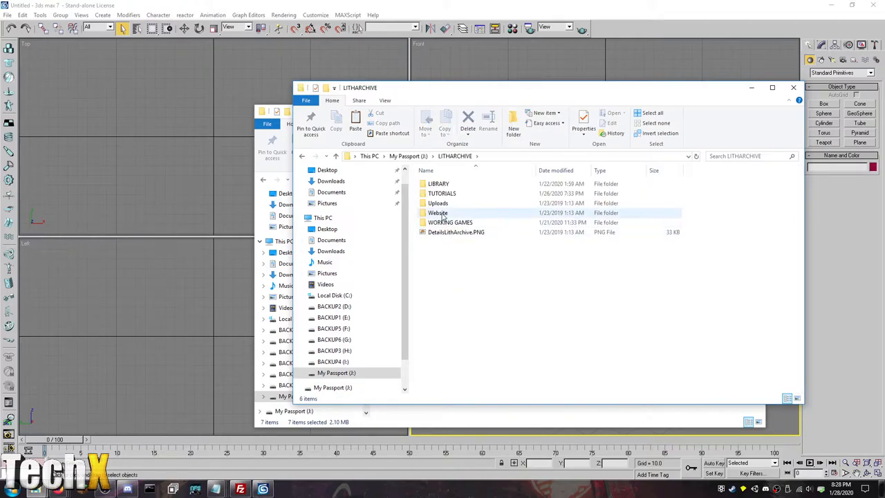
double_click(442, 194)
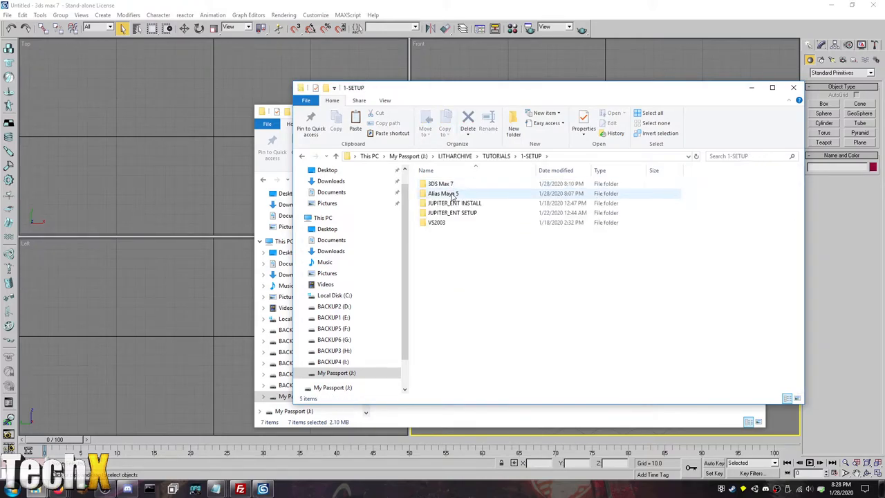
double_click(440, 182)
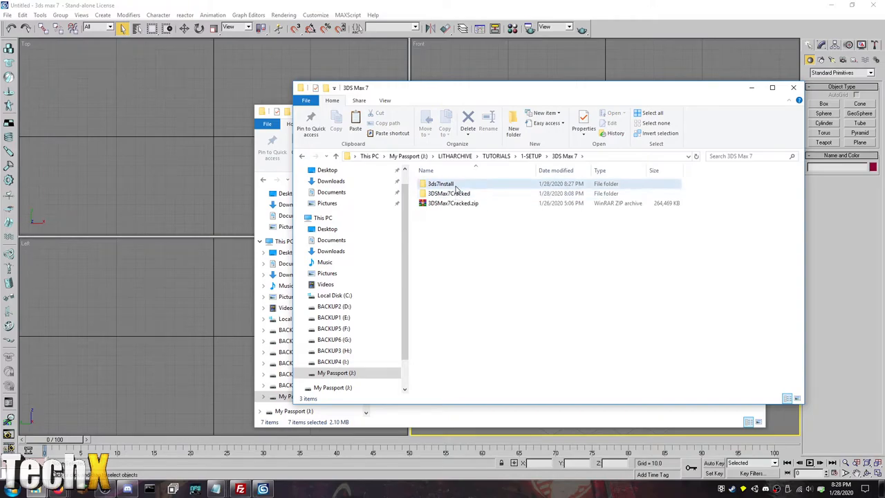
double_click(440, 183)
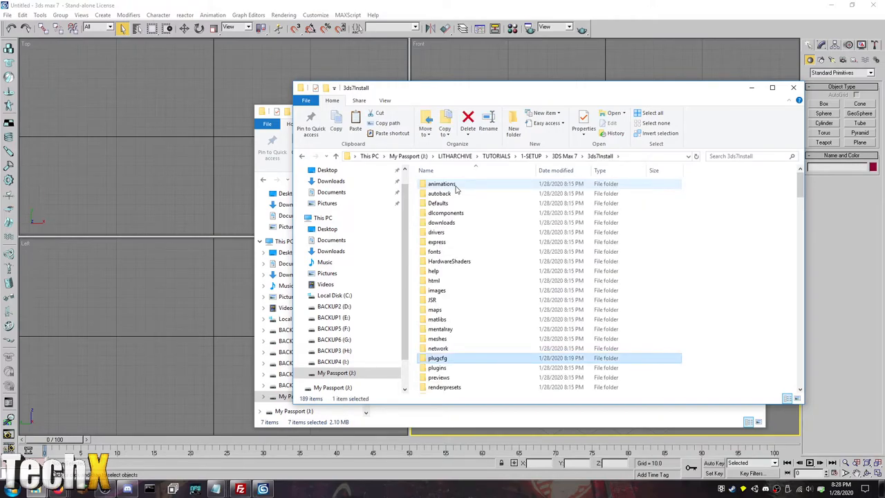
double_click(437, 368)
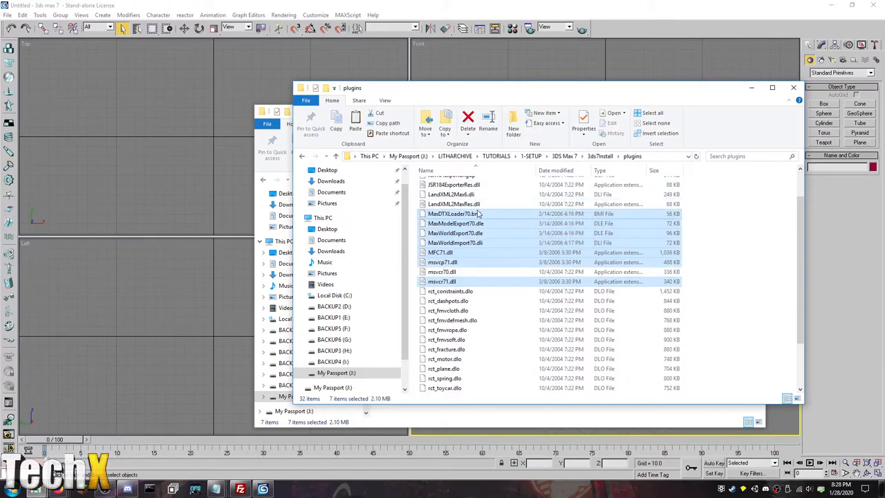
mouse_move(477, 213)
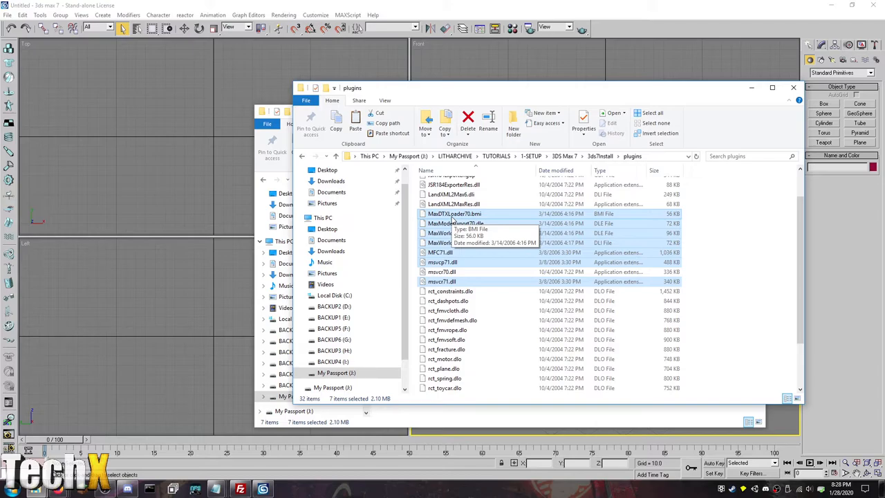
click(454, 213)
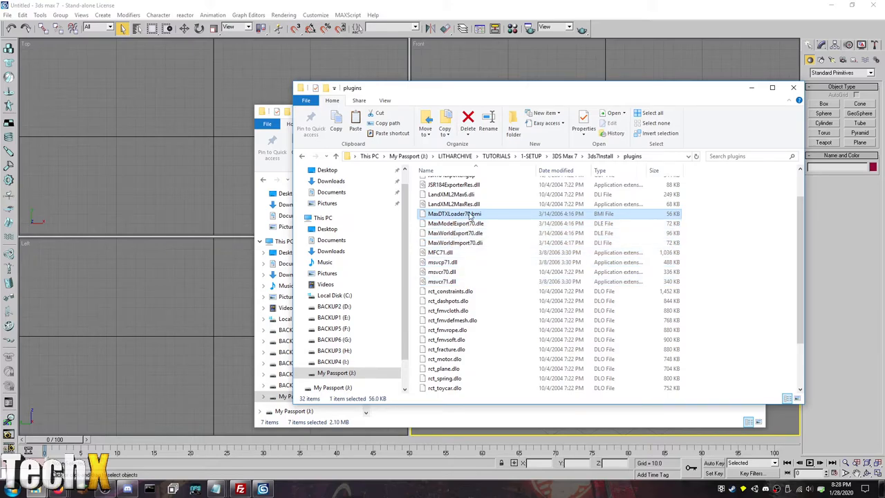
mouse_move(474, 215)
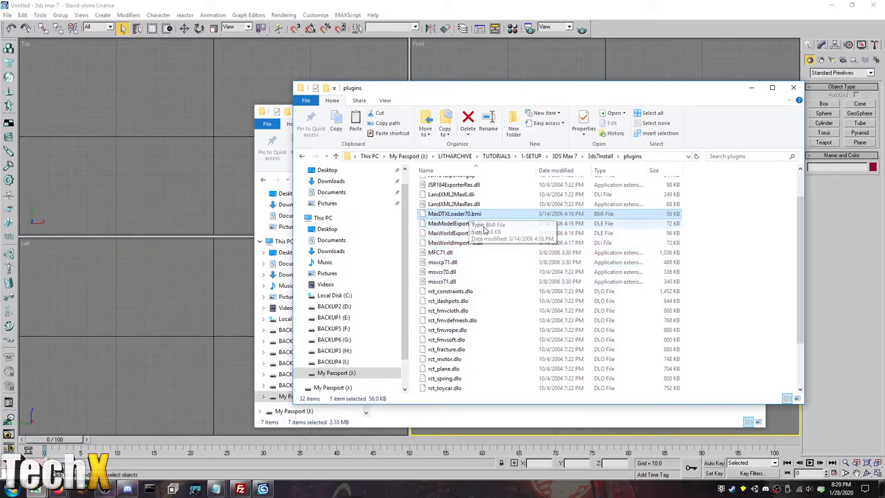
click(455, 222)
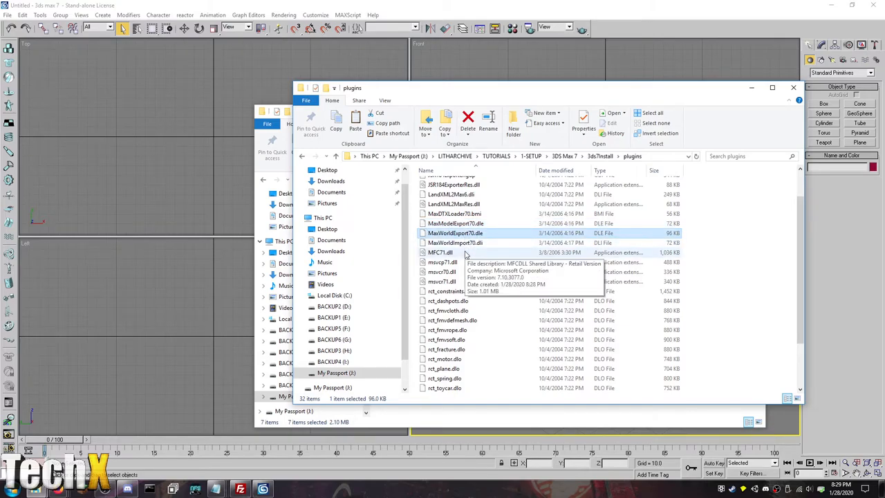
click(455, 243)
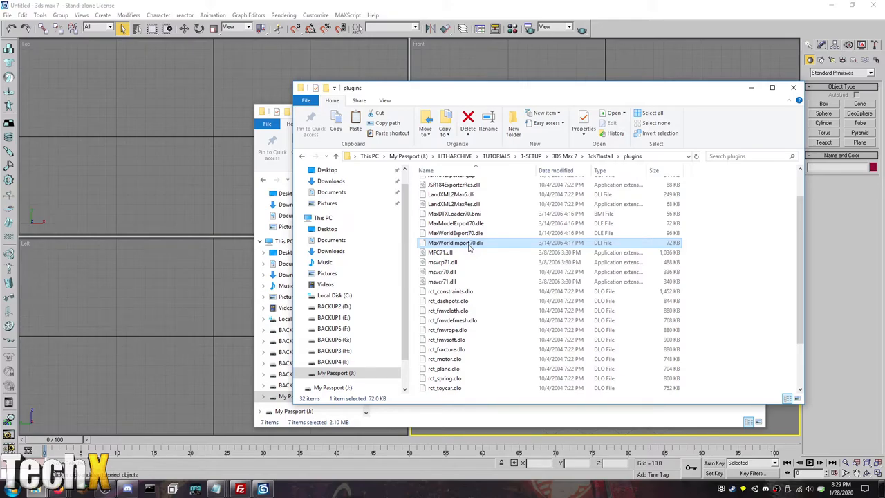
click(455, 225)
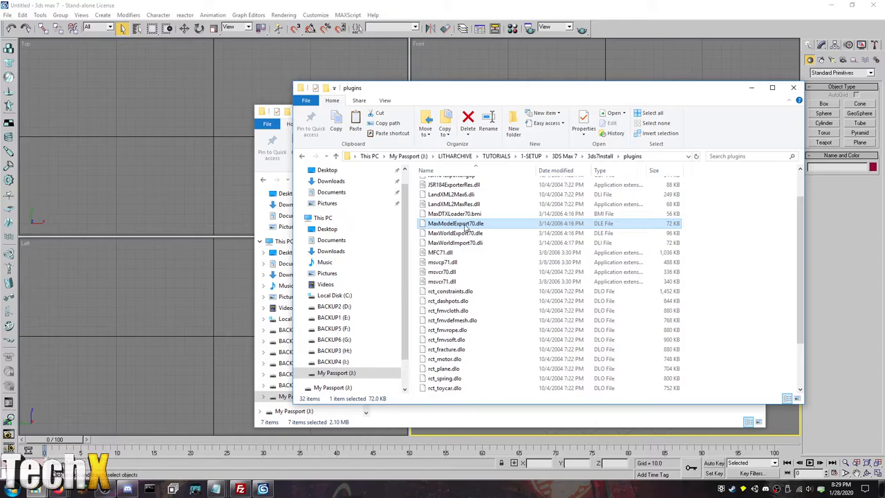
right_click(455, 224)
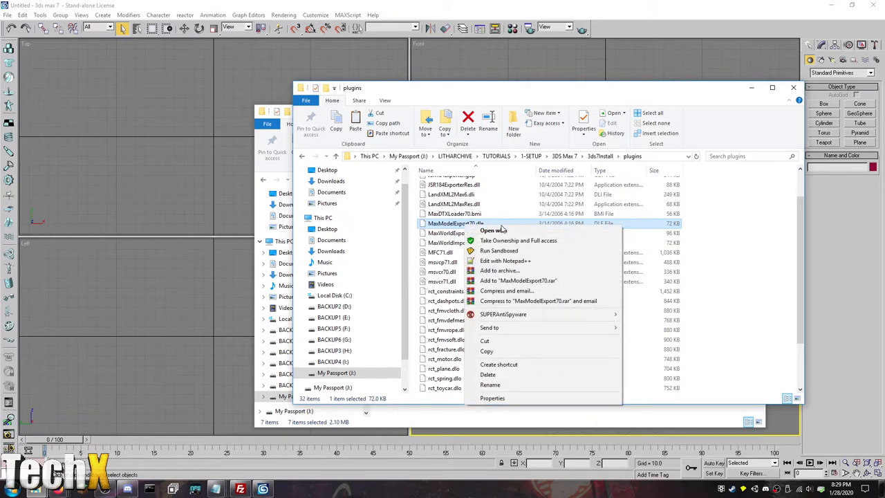
click(494, 229)
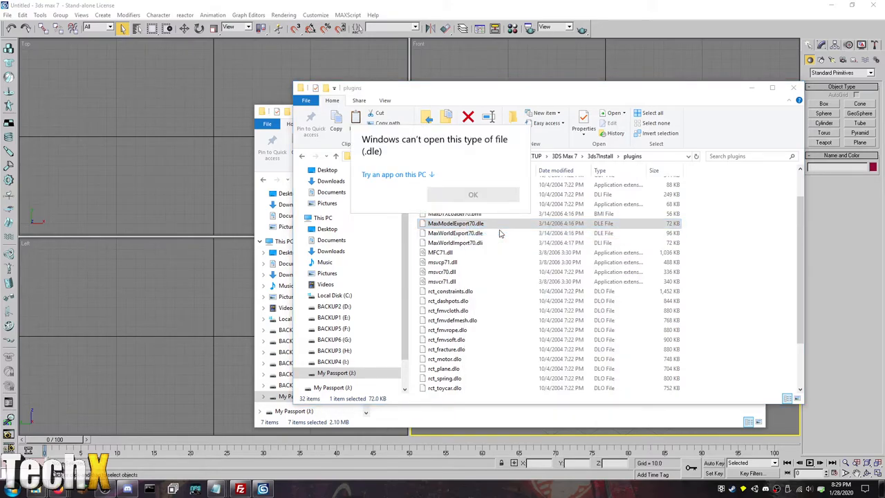
click(395, 174)
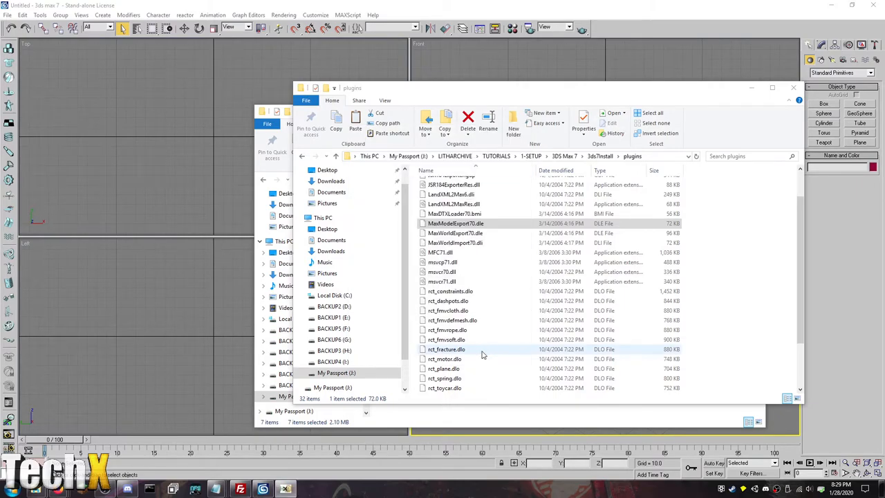
mouse_move(483, 354)
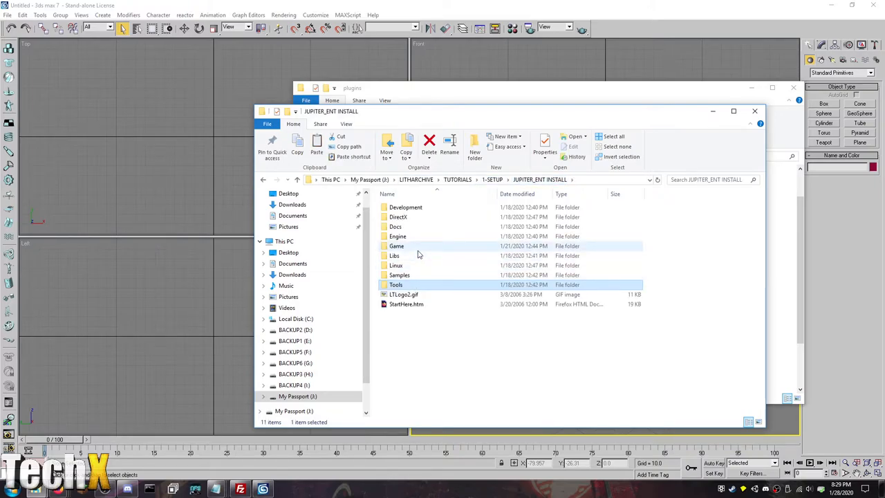
Step: Browse into Engine > tools > Plugins > MaxWorldImport plugin source folder
double_click(398, 236)
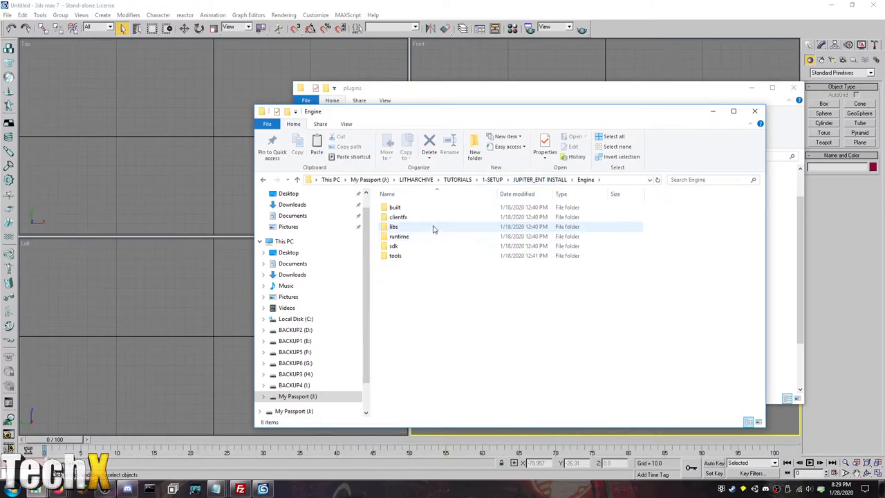
click(398, 235)
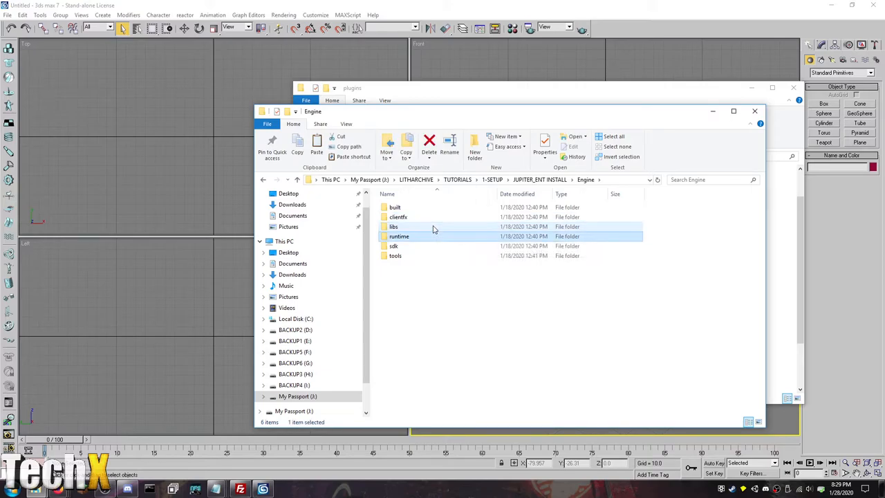
double_click(396, 255)
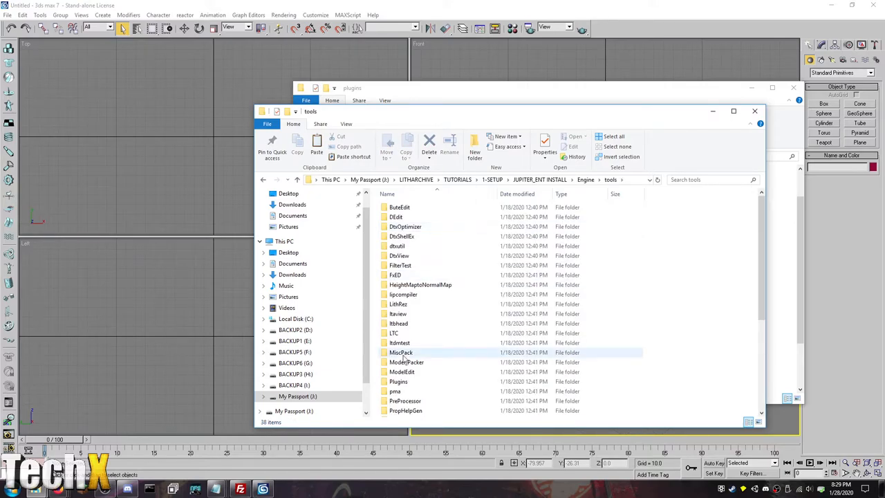
double_click(398, 382)
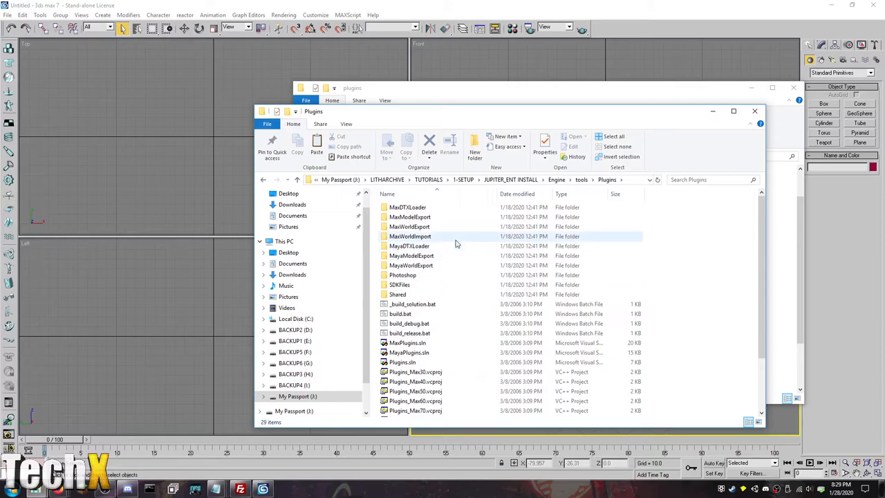
double_click(410, 216)
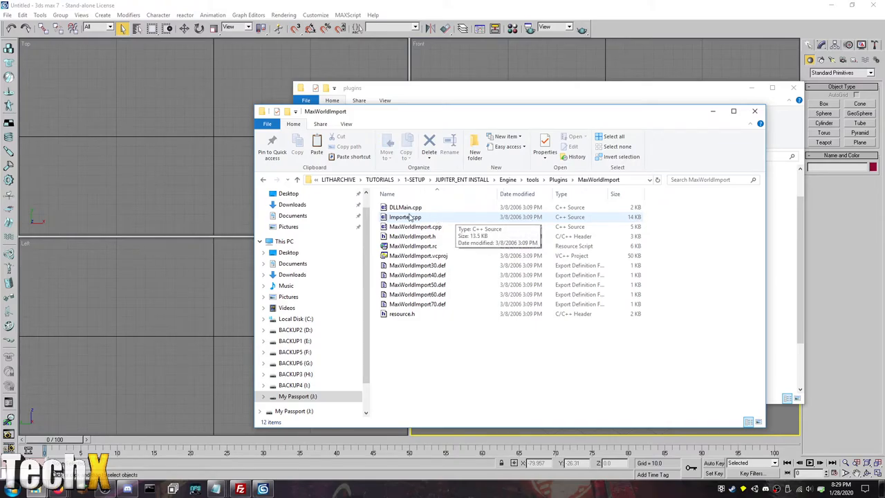
Step: Open Importer.cpp for editing in Notepad++ via its context menu
right_click(404, 217)
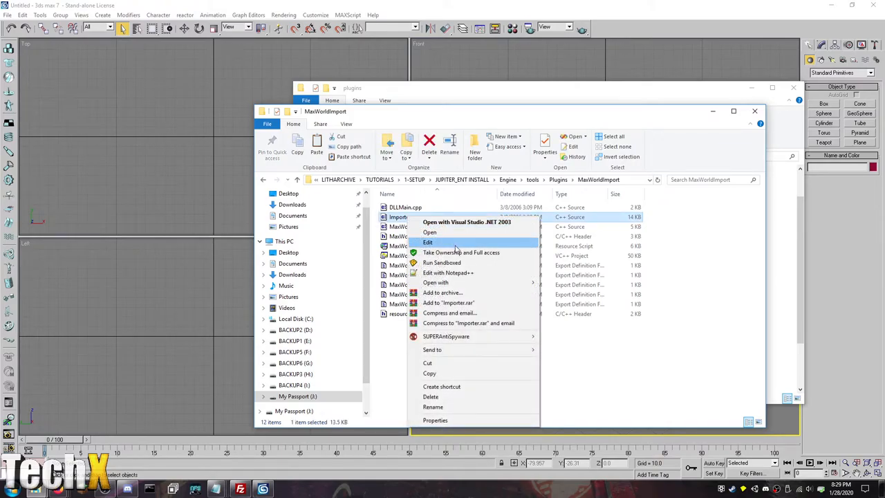
click(448, 272)
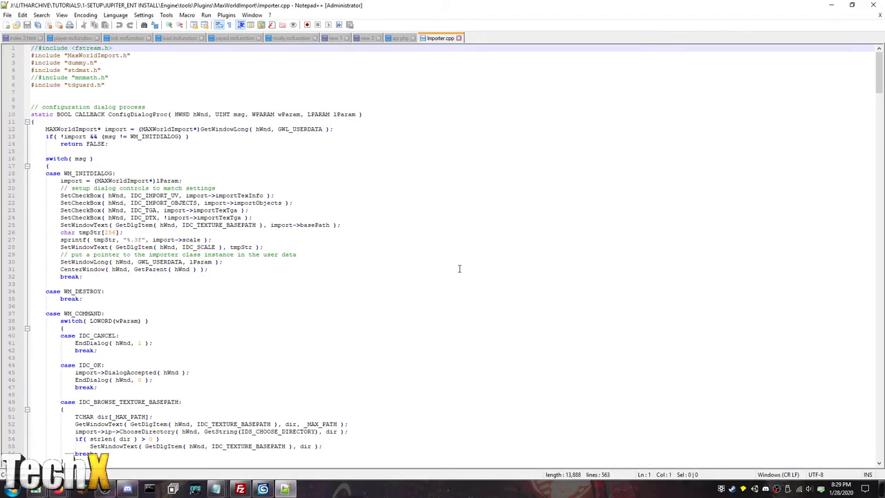
Step: Scroll down through Importer.cpp's texture-loading code in Notepad++
scroll(down, 3)
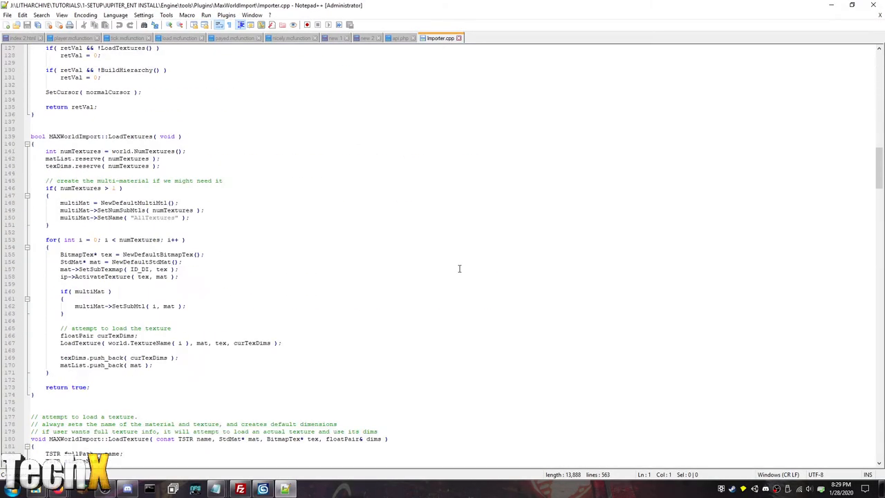
scroll(down, 3)
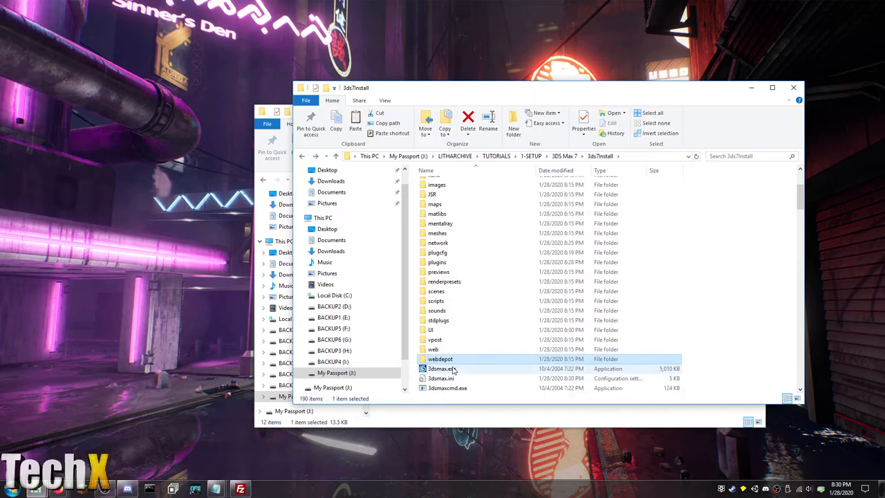
Step: Launch 3dsmax.exe from the install folder and dismiss the plugin DLL loading error
double_click(438, 368)
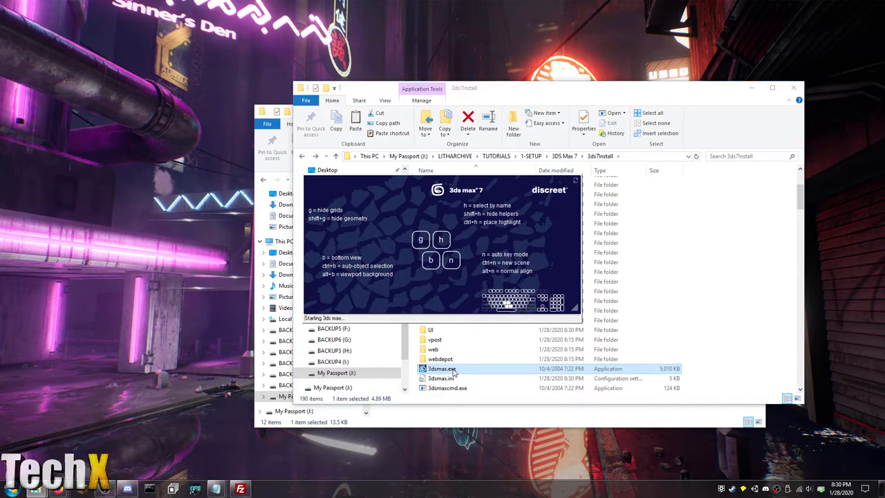
double_click(443, 368)
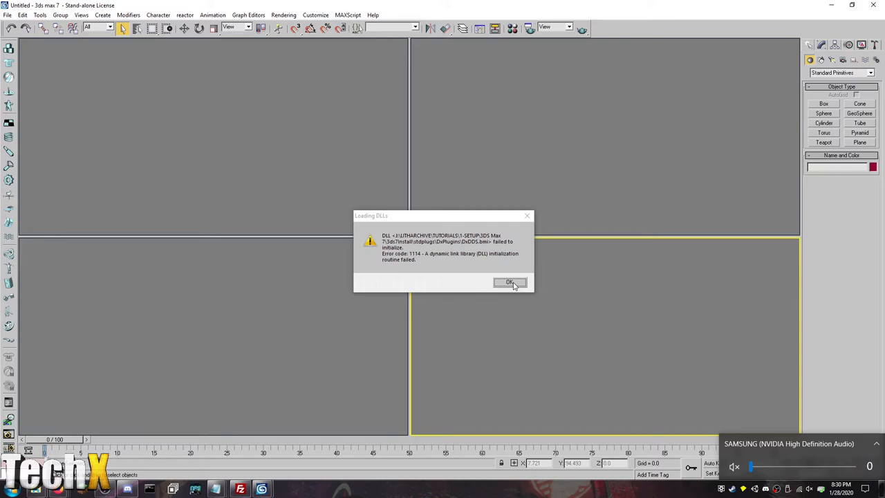
click(509, 282)
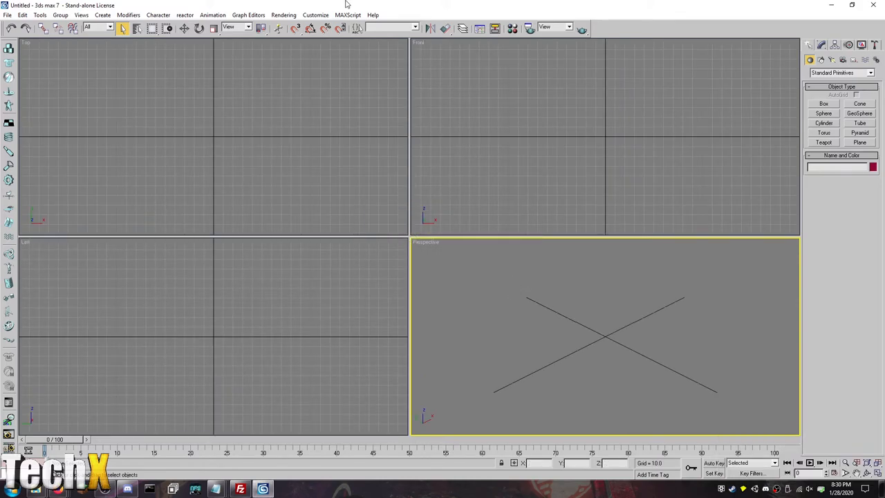
Step: Bring up the Plug-in Manager from the Customize menu, closing the stray Material Editor
click(315, 14)
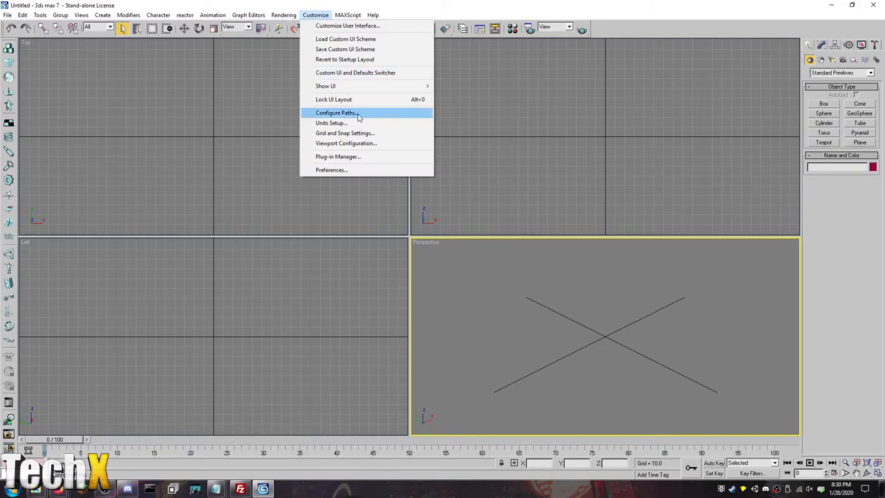
click(337, 157)
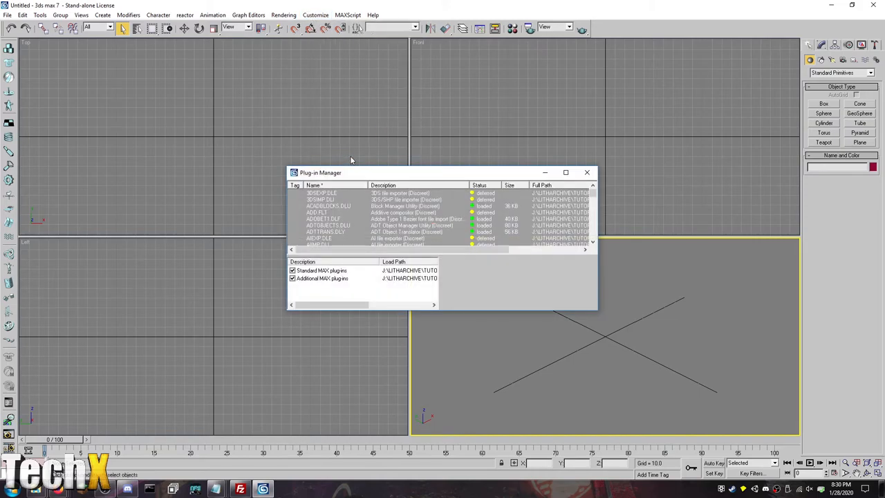
click(346, 199)
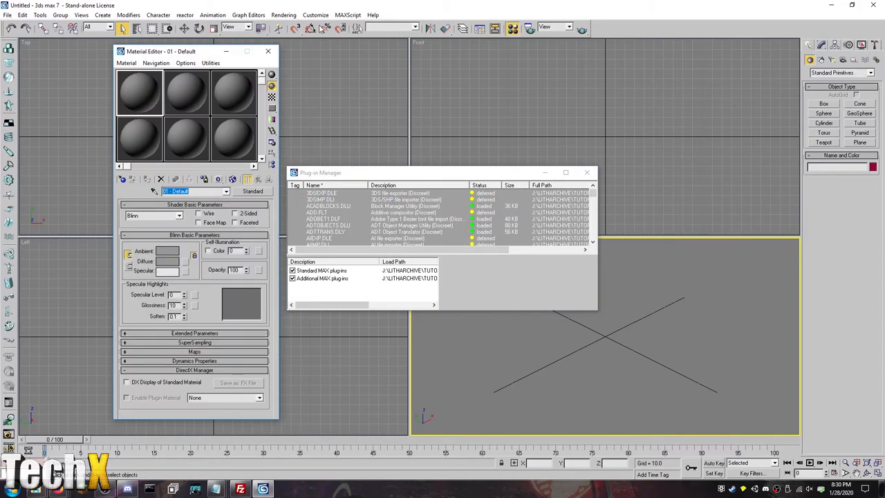
click(269, 52)
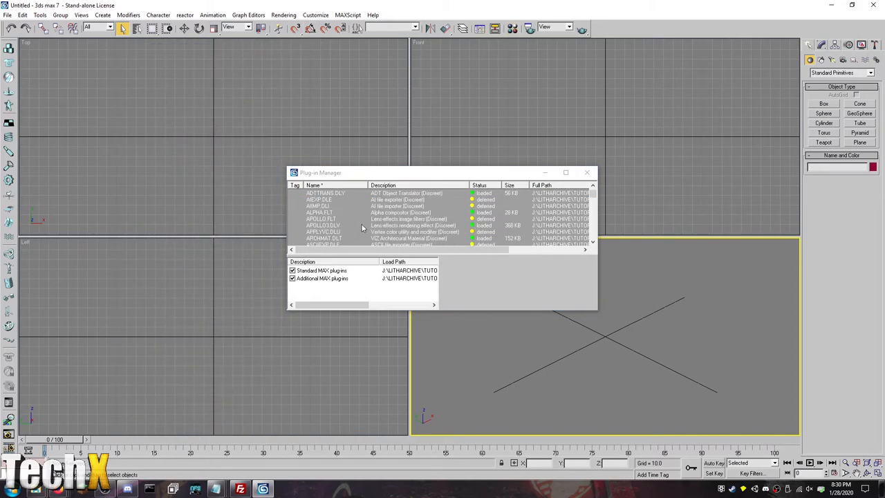
Step: Locate and select the MAXDTXLOADER70, MAXMODELEXPORT70, MAXWORLDEXPORT70 and MAXWORLDIMPORT70 entries
scroll(down, 3)
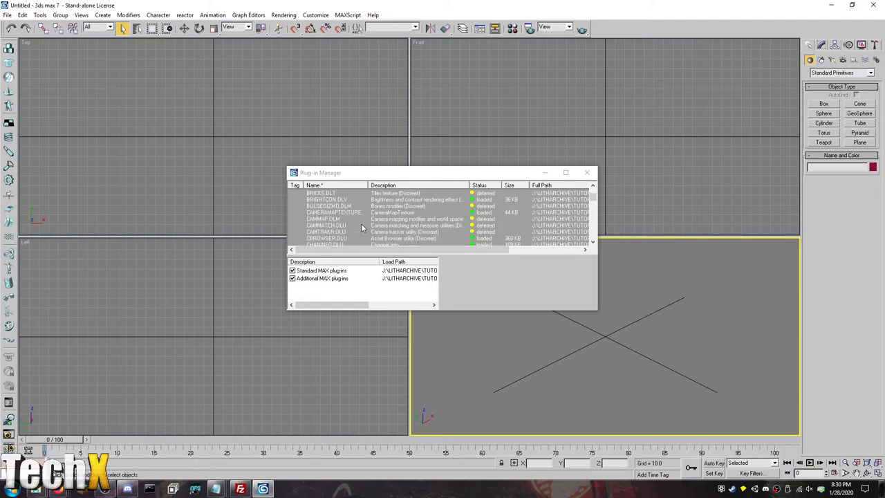
scroll(down, 3)
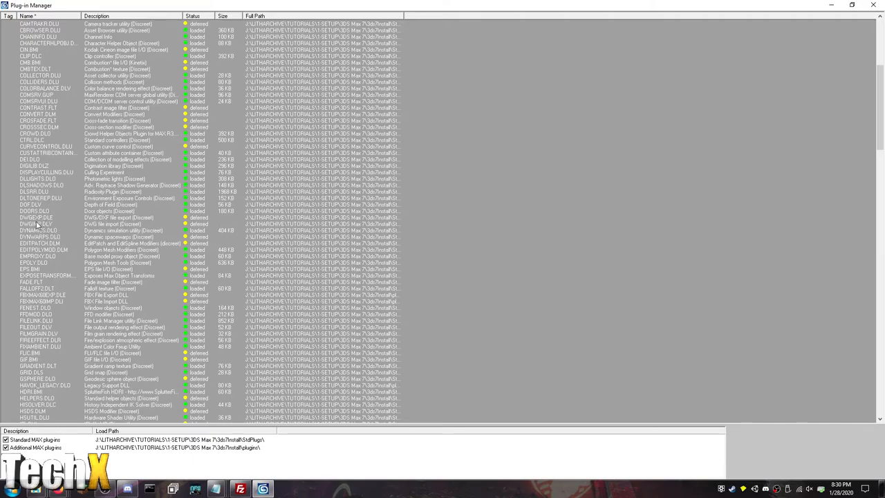
scroll(down, 3)
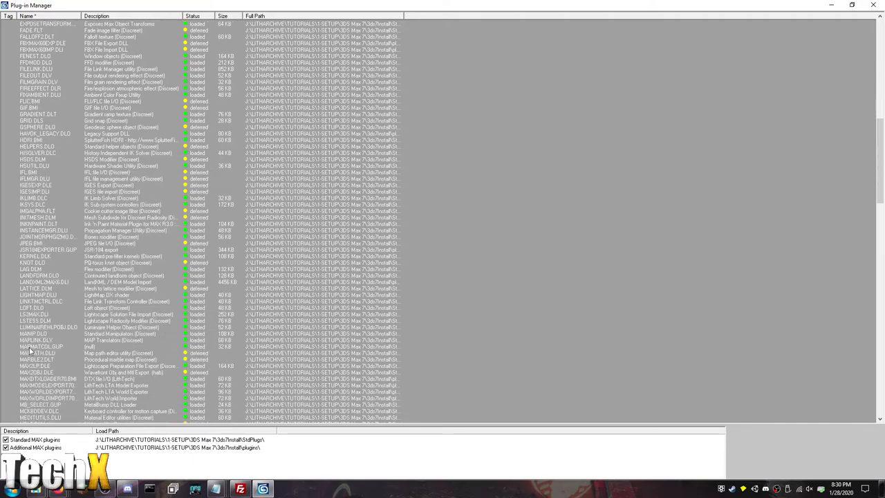
scroll(down, 3)
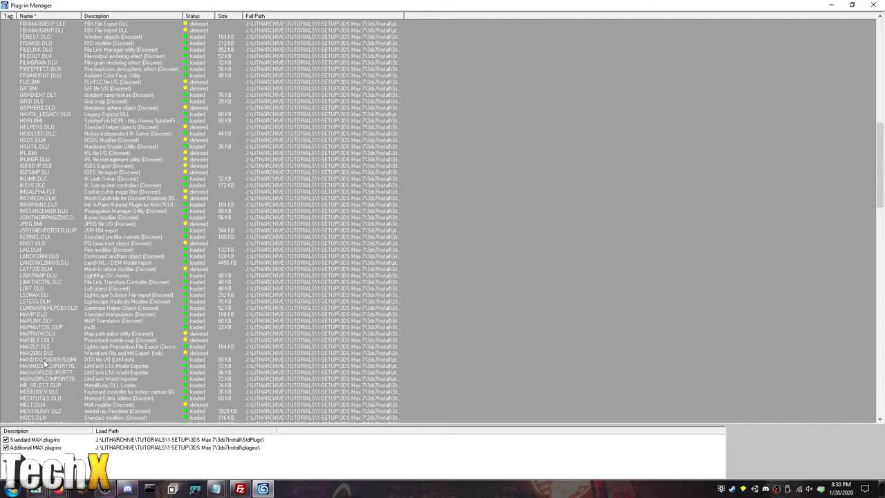
click(48, 359)
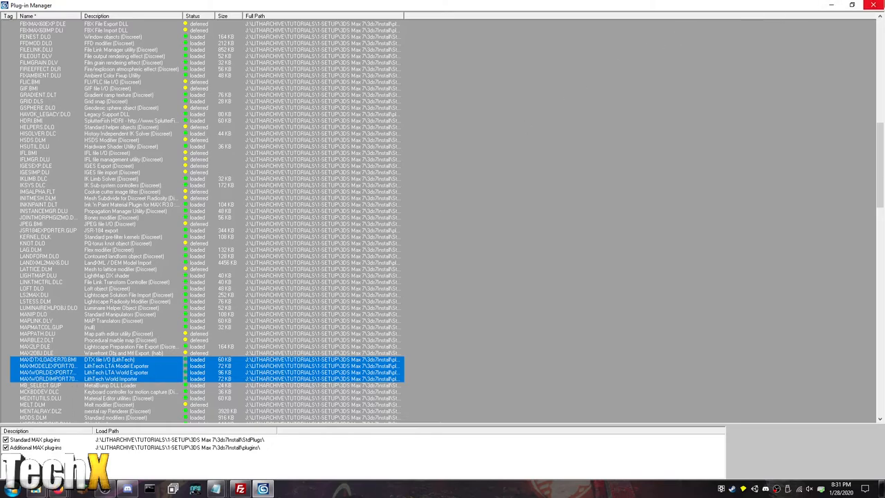
click(9, 13)
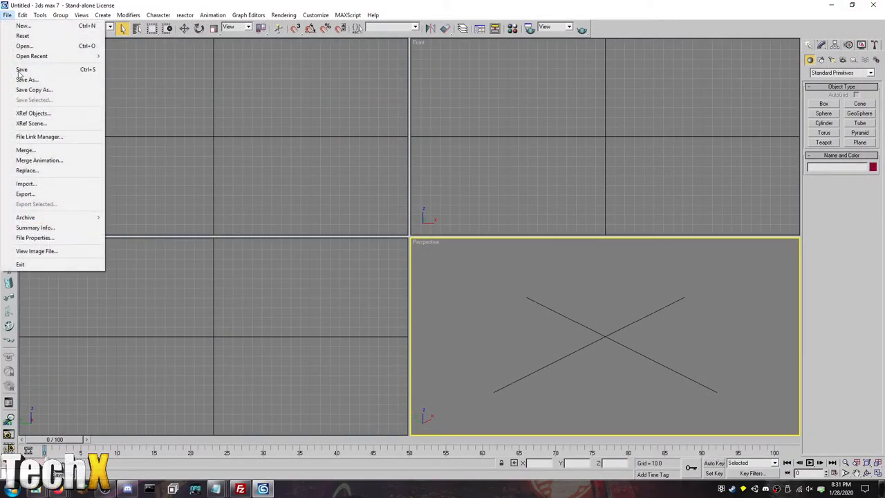
mouse_move(48, 194)
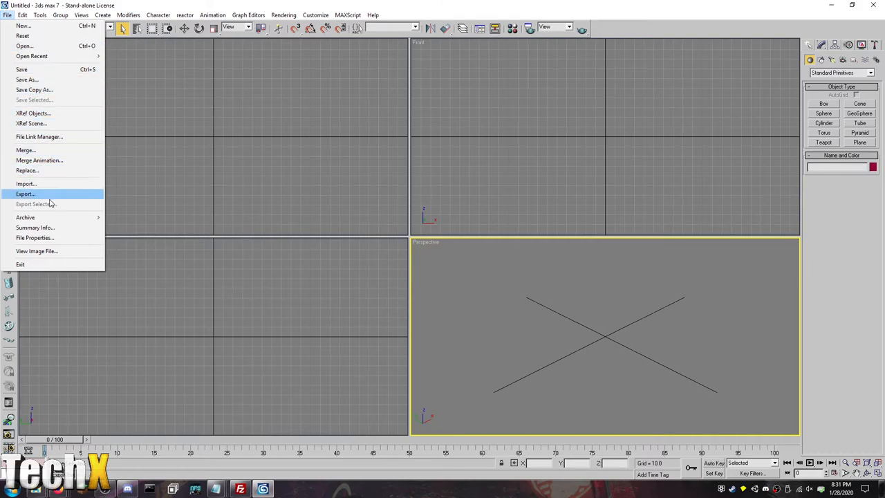
click(26, 182)
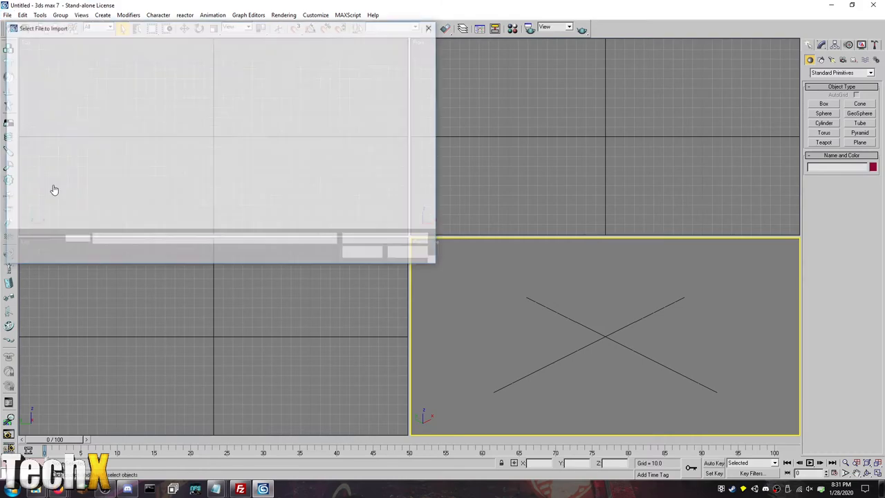
click(426, 239)
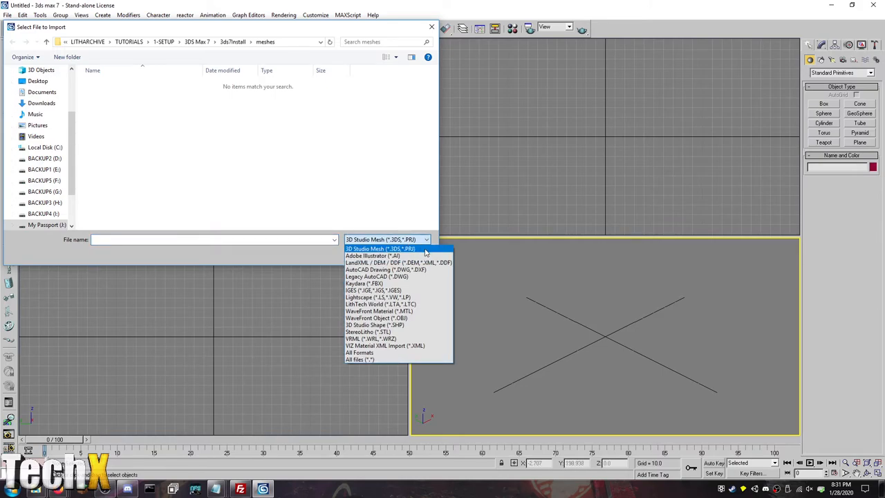
mouse_move(372, 256)
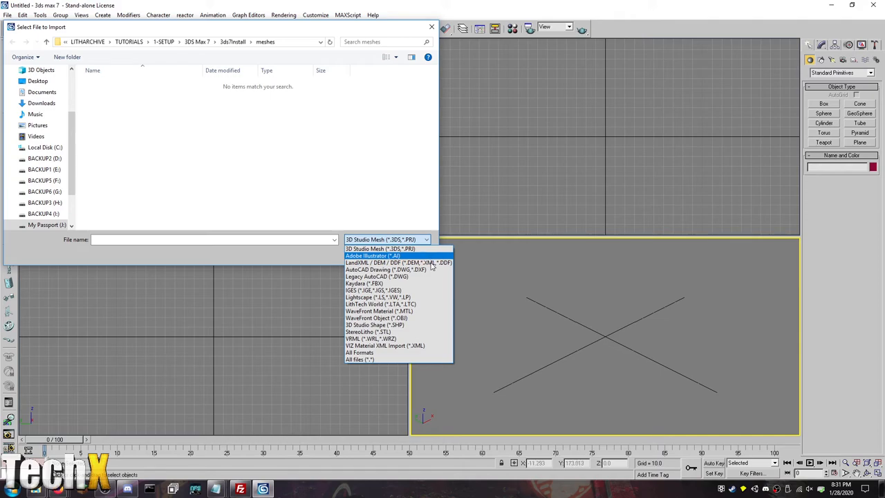
mouse_move(399, 263)
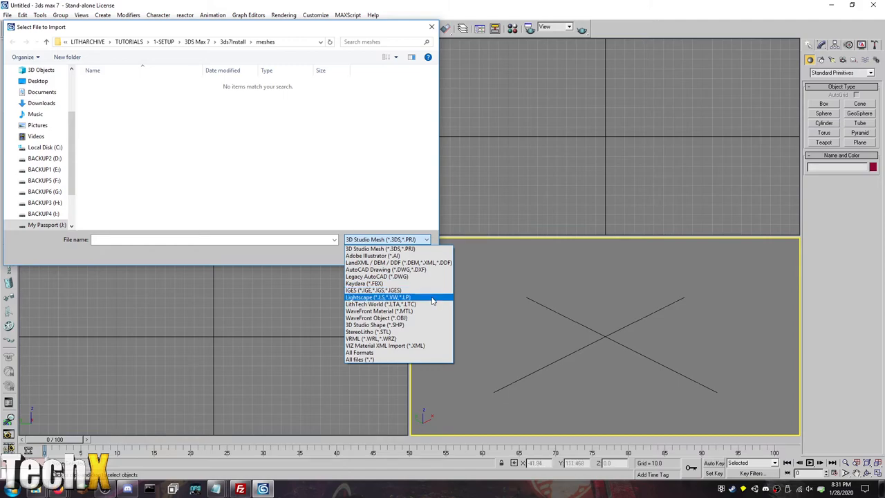
mouse_move(429, 304)
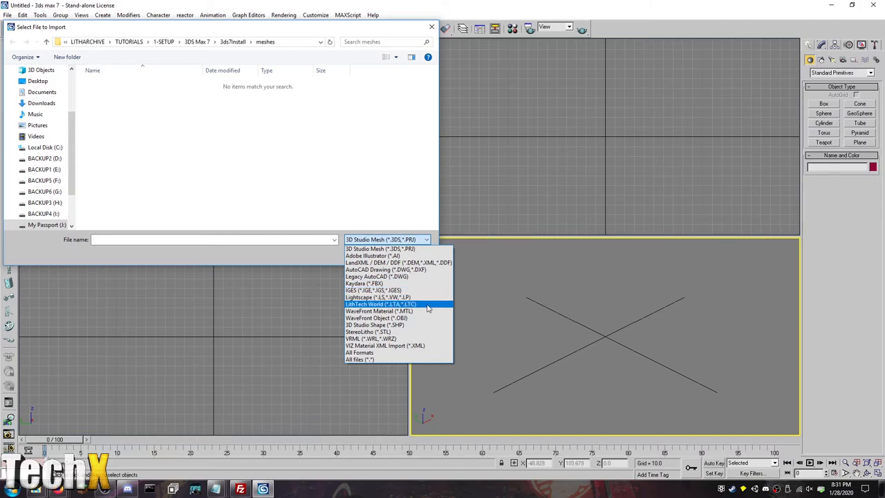
mouse_move(425, 310)
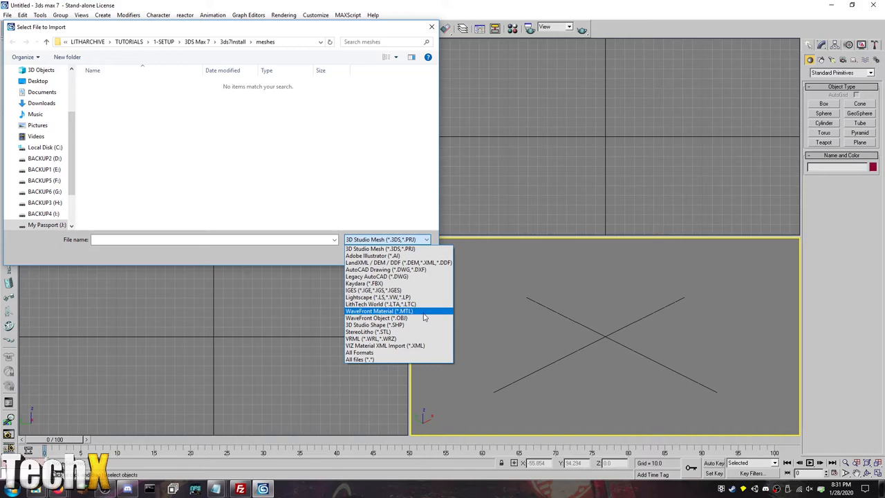
mouse_move(425, 318)
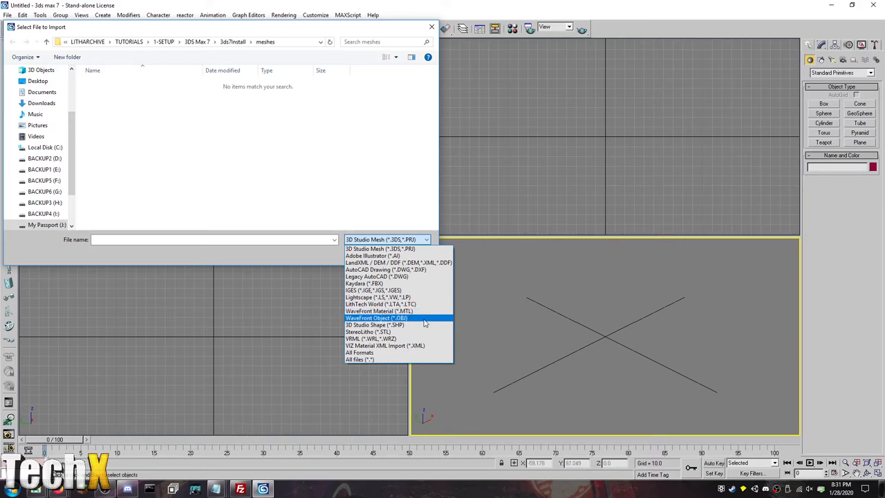
mouse_move(426, 325)
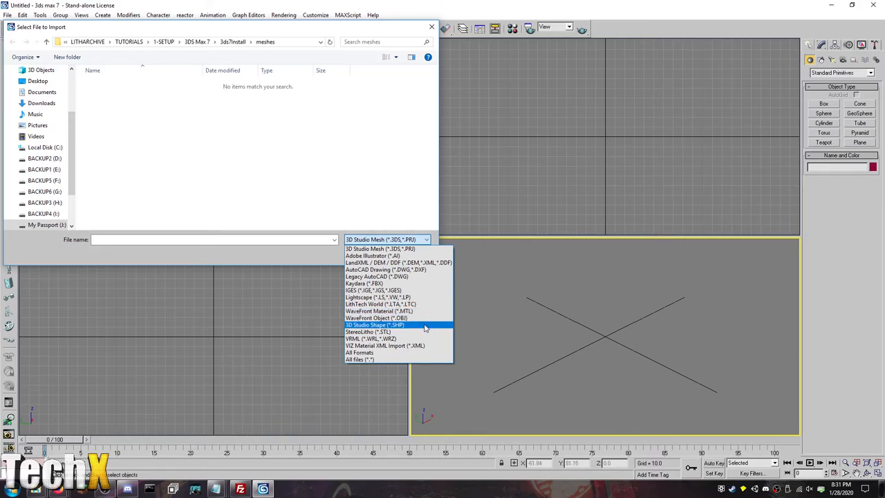
mouse_move(423, 332)
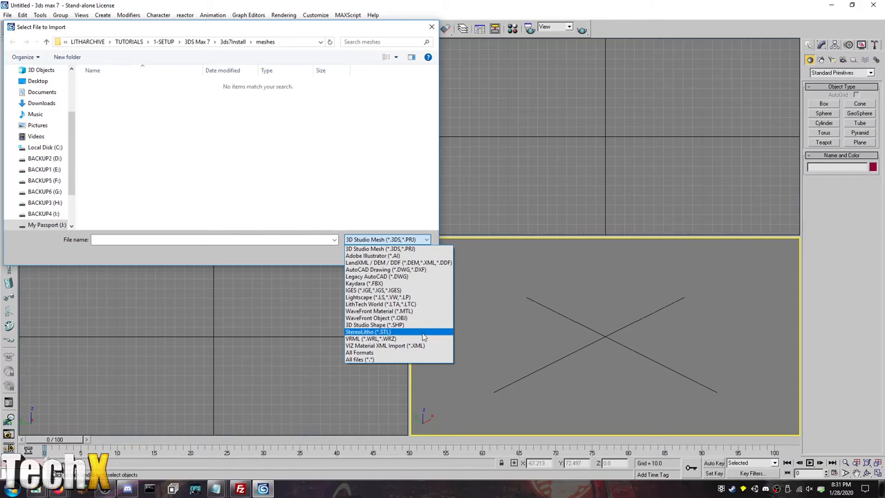
mouse_move(421, 353)
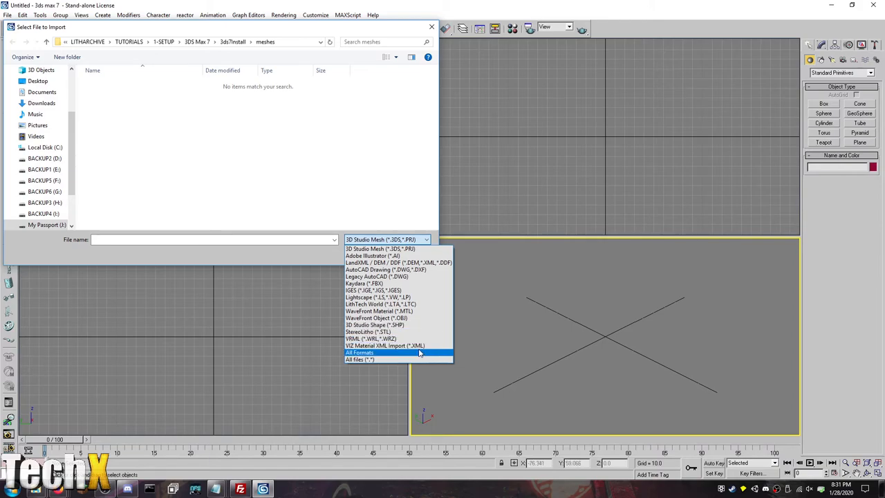
mouse_move(418, 310)
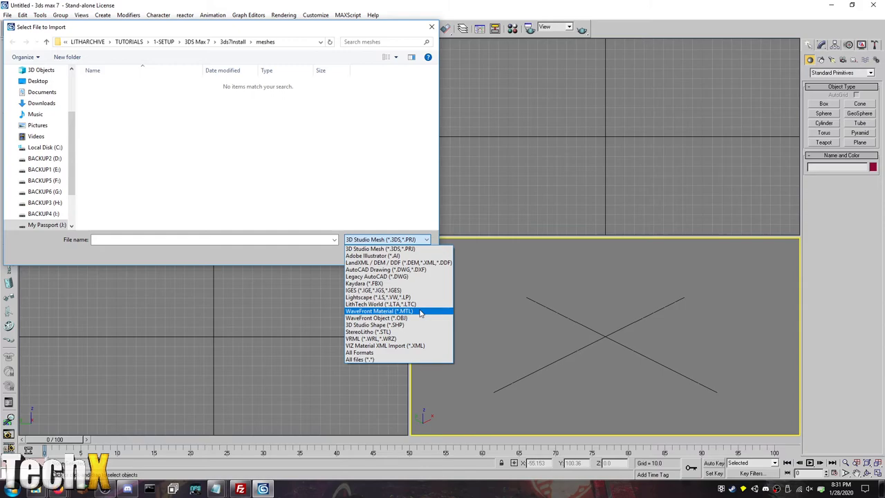
mouse_move(422, 304)
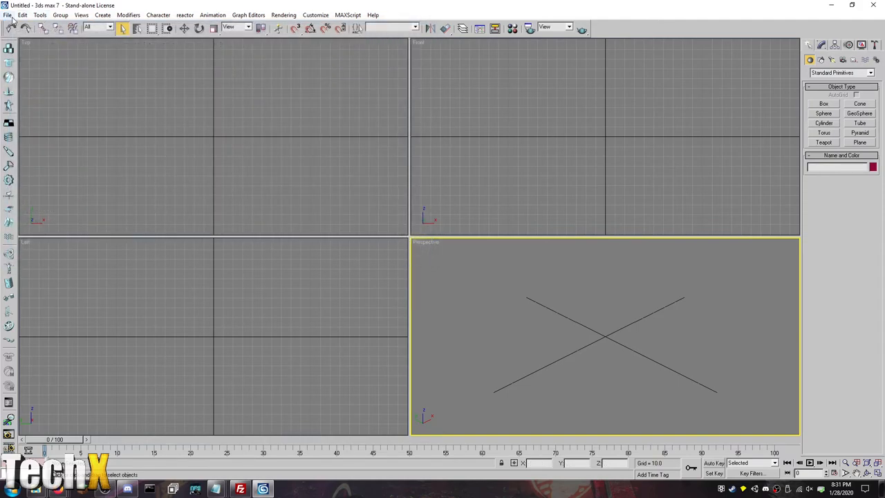
mouse_move(24, 194)
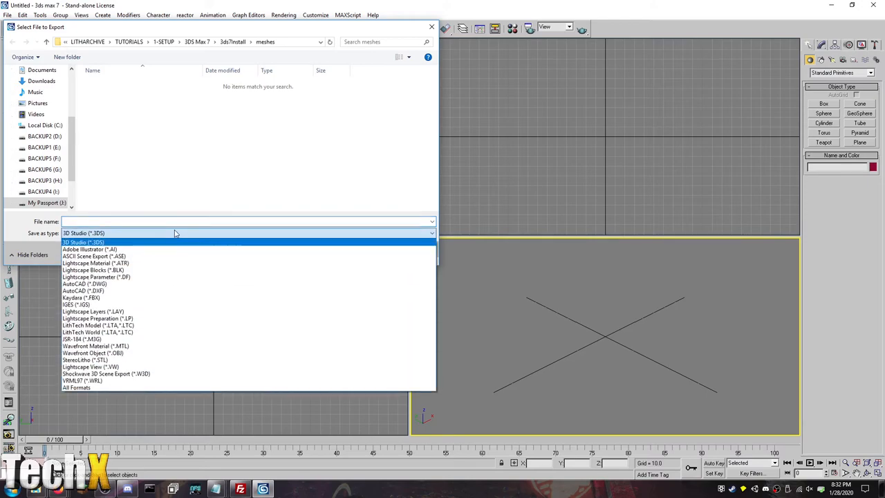
mouse_move(147, 318)
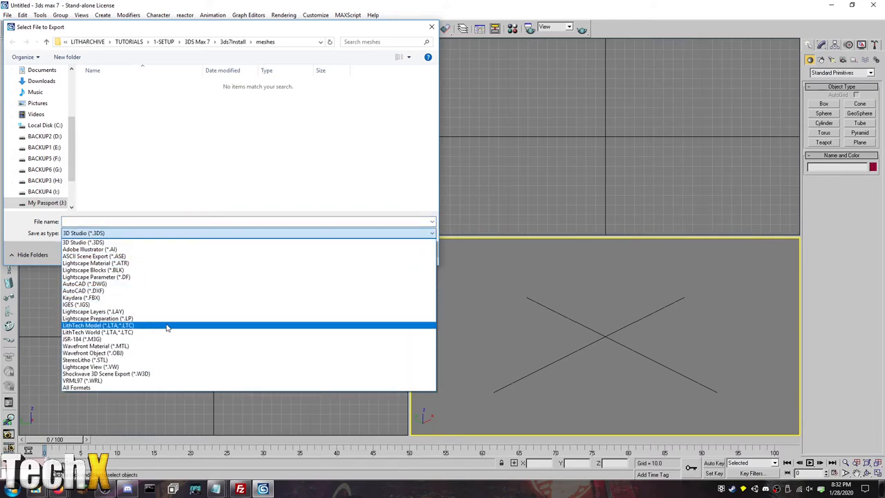
Step: Export the scene as a LithTech Model (*.LTA,*.LTC) named 'model.lt' and save
click(97, 325)
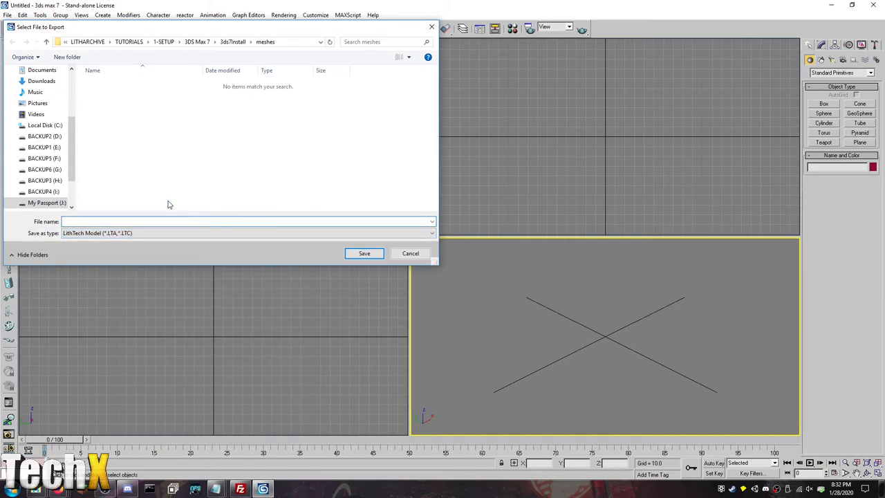
text(model.lta)
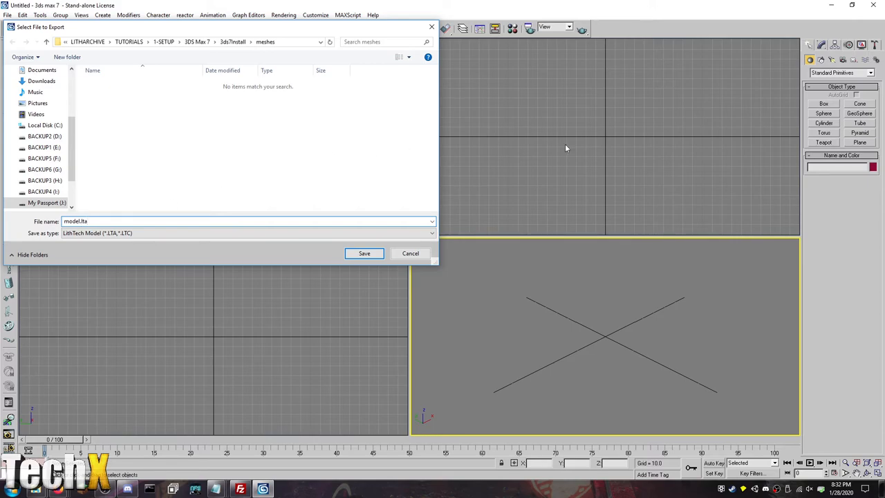
click(410, 253)
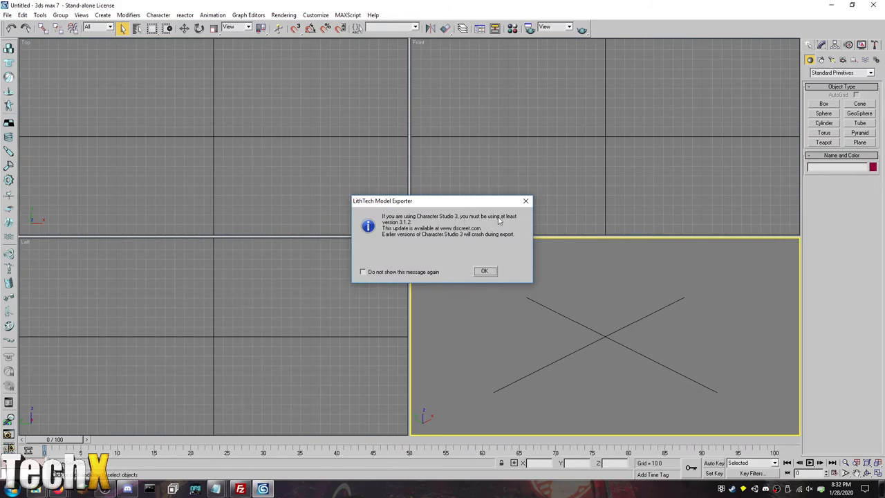
mouse_move(408, 234)
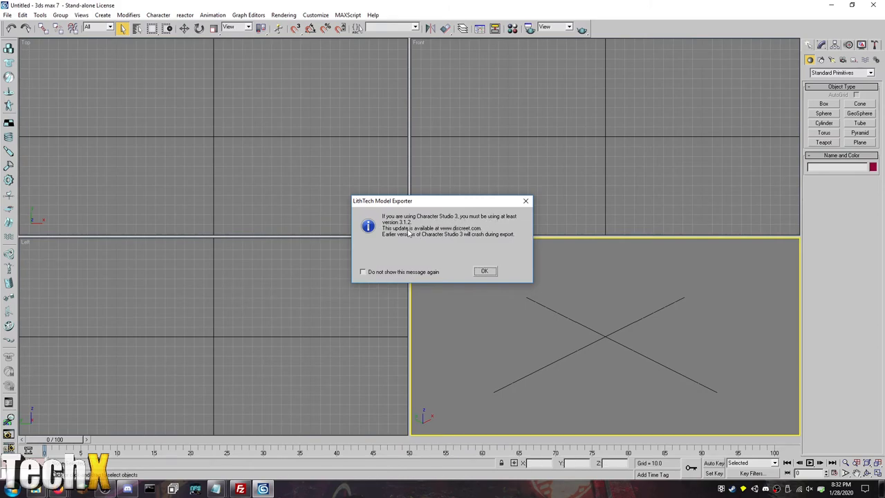
mouse_move(463, 266)
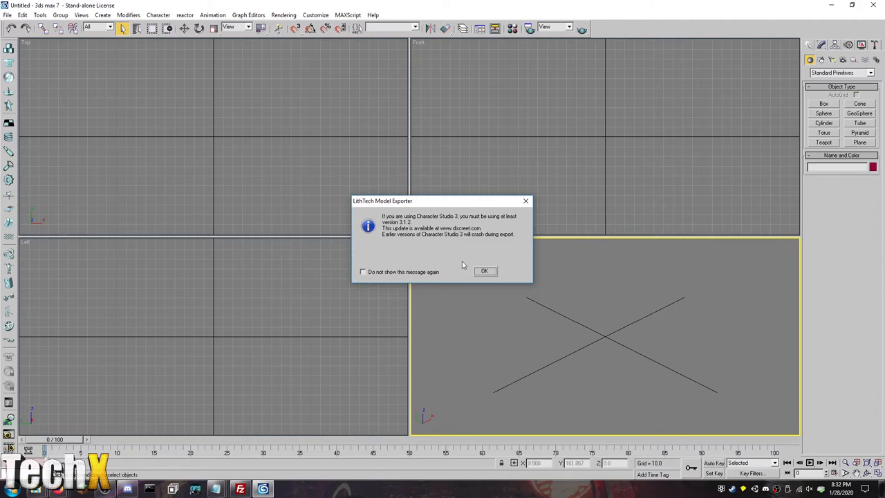
mouse_move(485, 282)
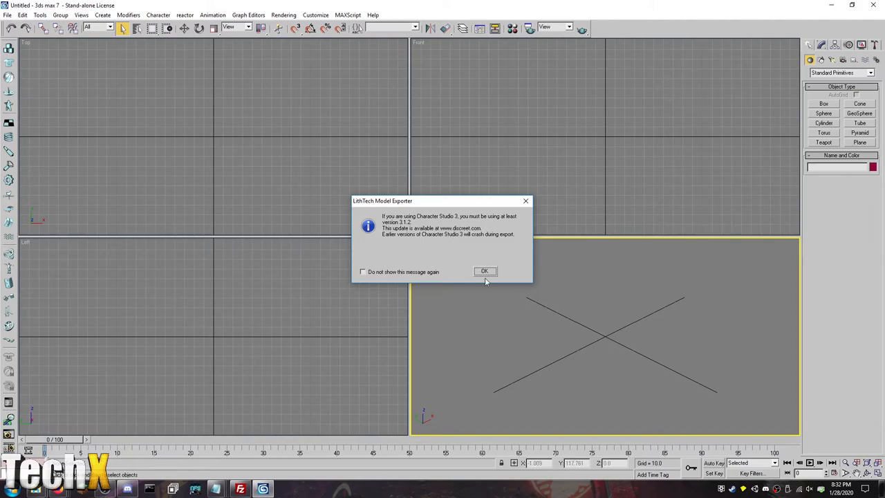
Step: Dismiss the Character Studio notice and enable Append Animation and Use MAX Texture Information
click(484, 270)
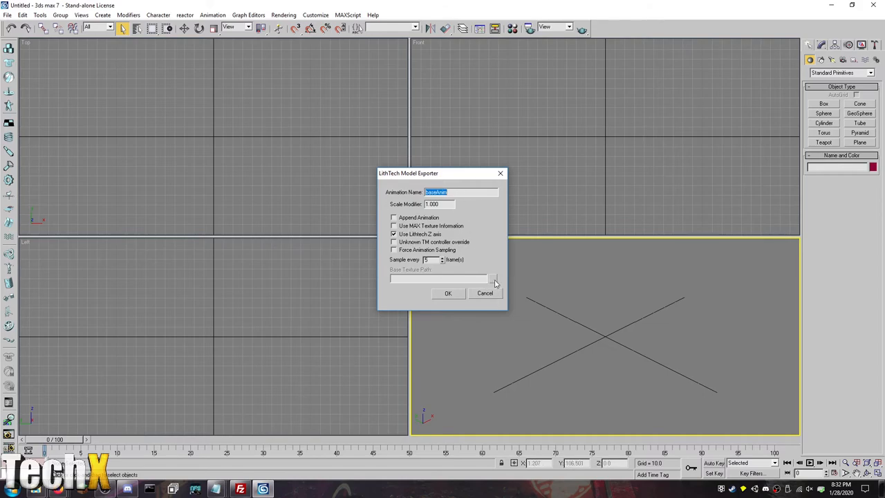
click(394, 217)
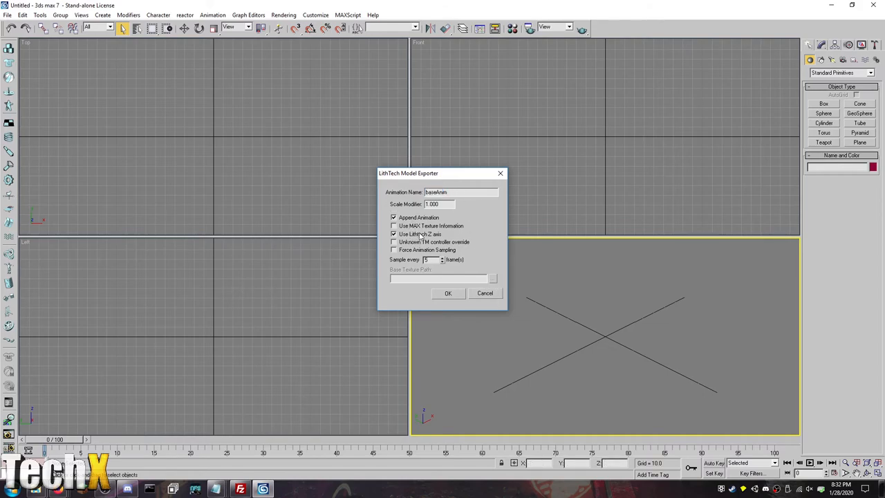
click(394, 226)
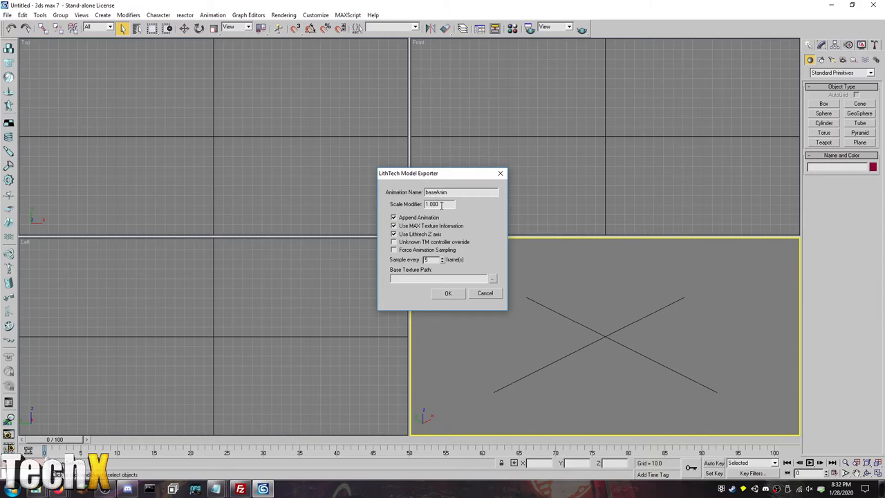
Step: Review the scale modifier and animation name values, then confirm the LithTech Model Exporter settings
triple_click(438, 204)
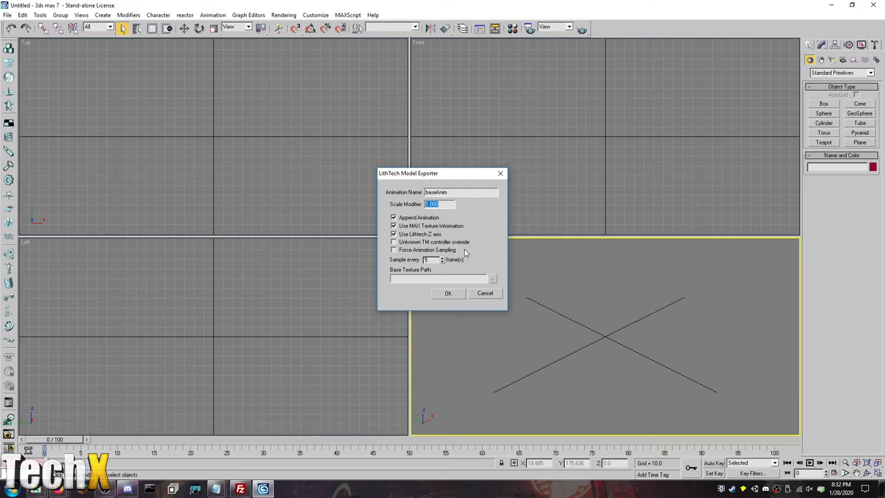
mouse_move(432, 241)
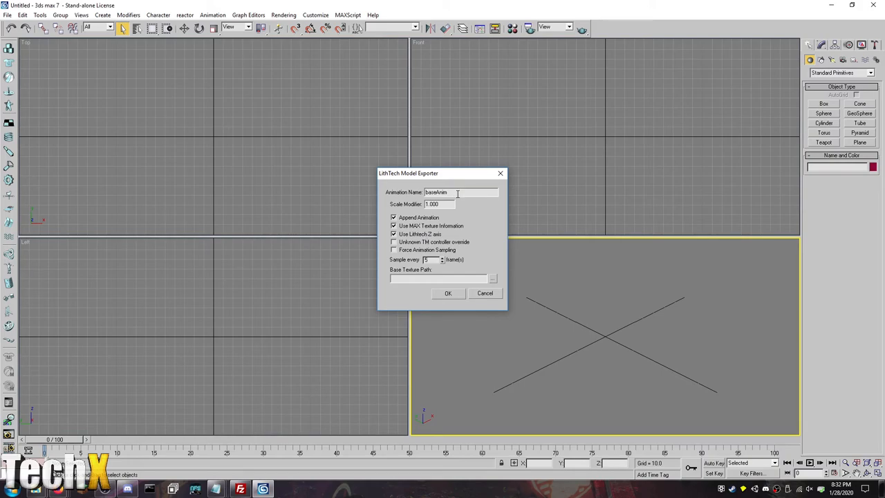
triple_click(443, 192)
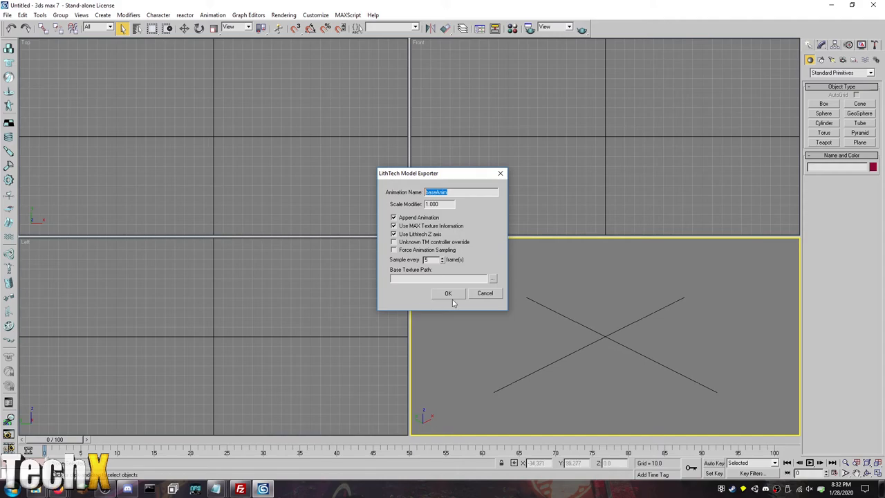
click(448, 293)
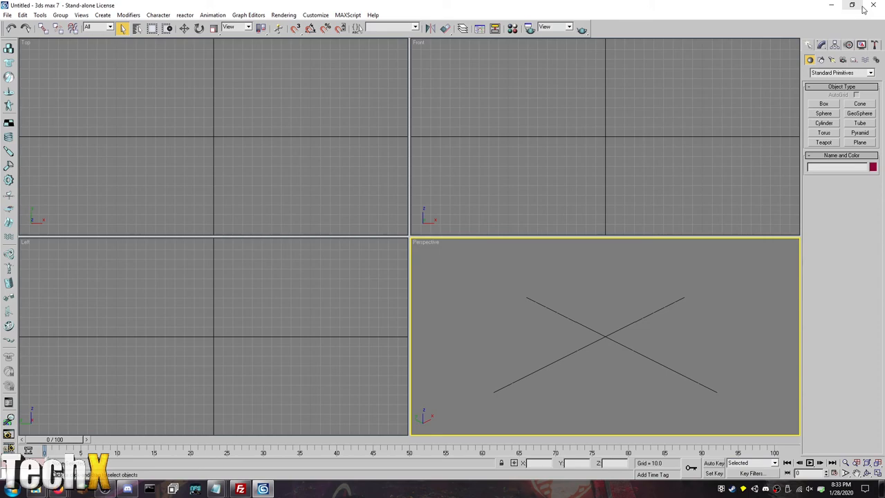
mouse_move(846, 13)
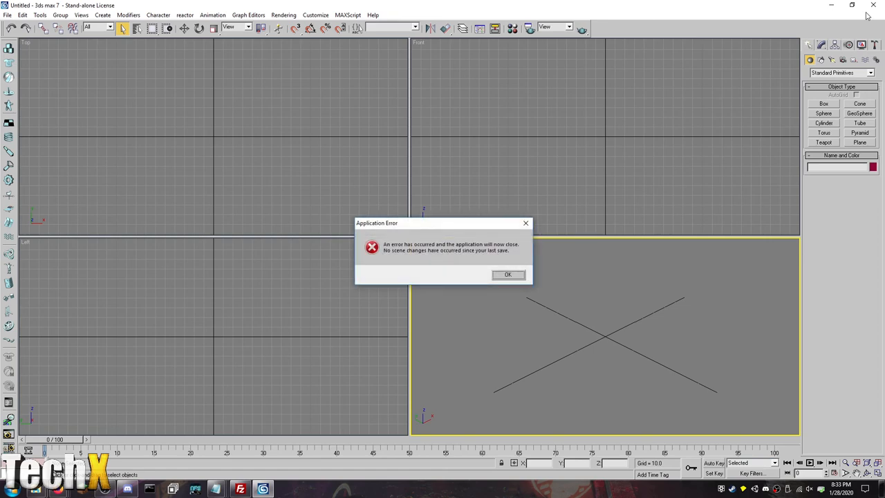
Step: Acknowledge the 3ds Max Application Error and decline sending the Discreet crash report
click(508, 274)
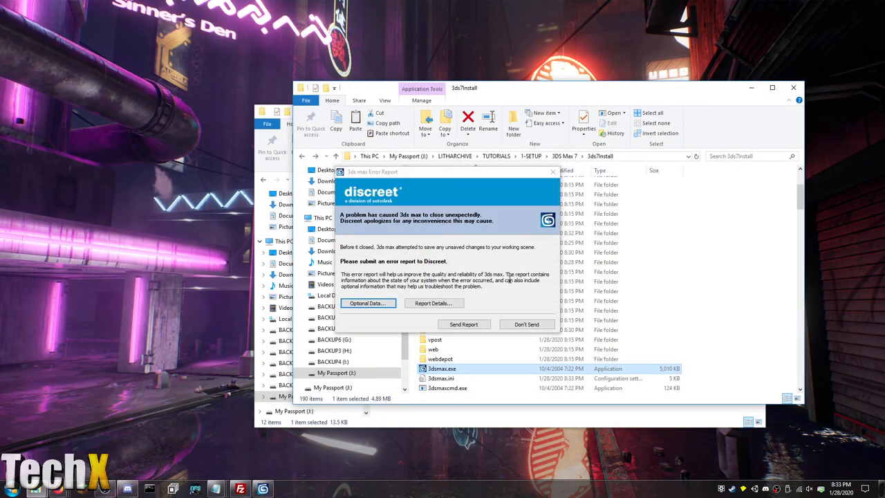
click(525, 323)
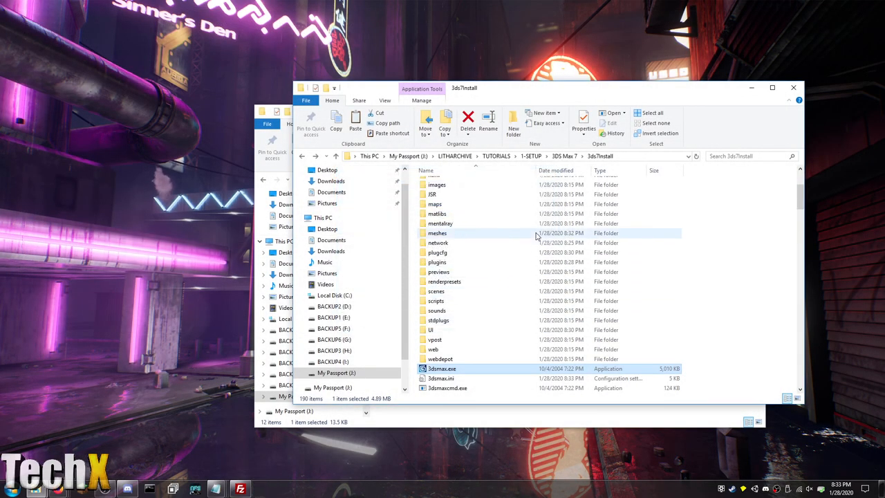
mouse_move(537, 235)
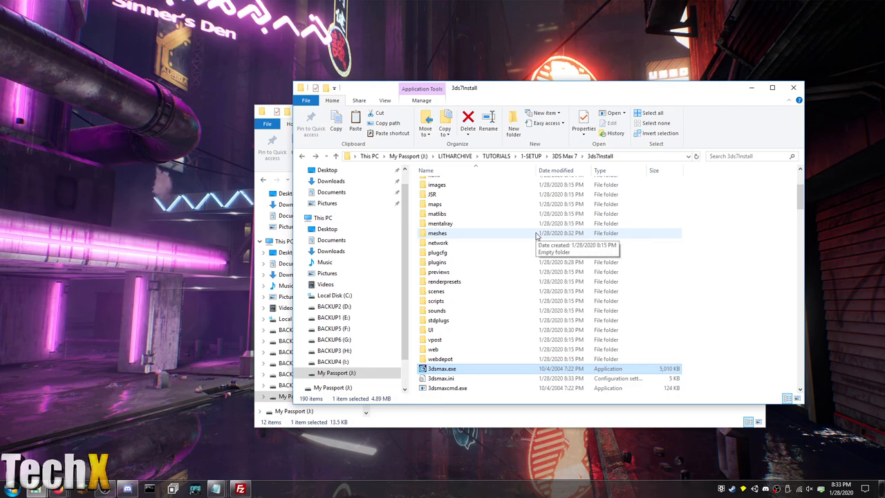